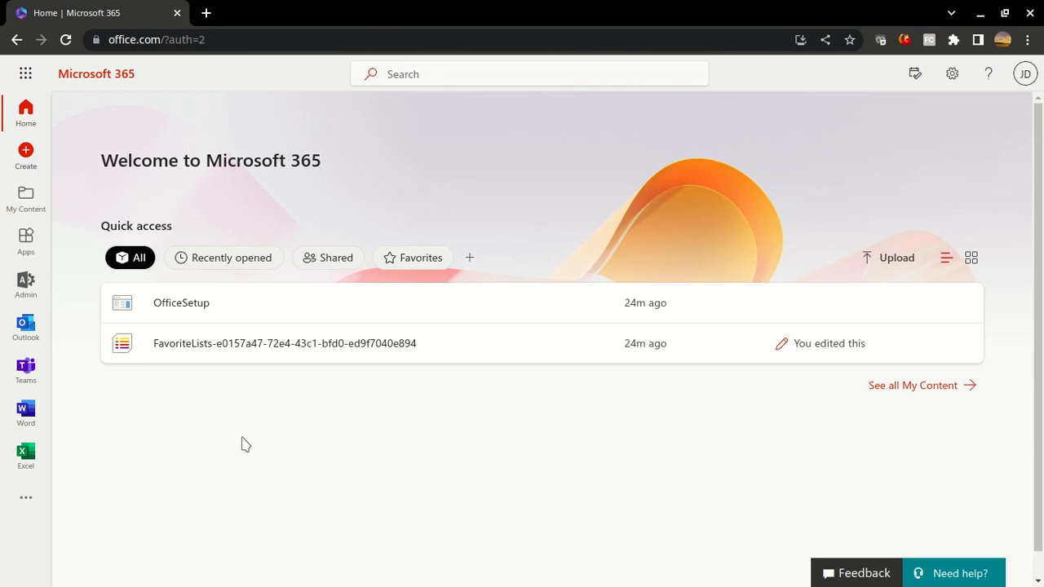
pyautogui.moveTo(251, 422)
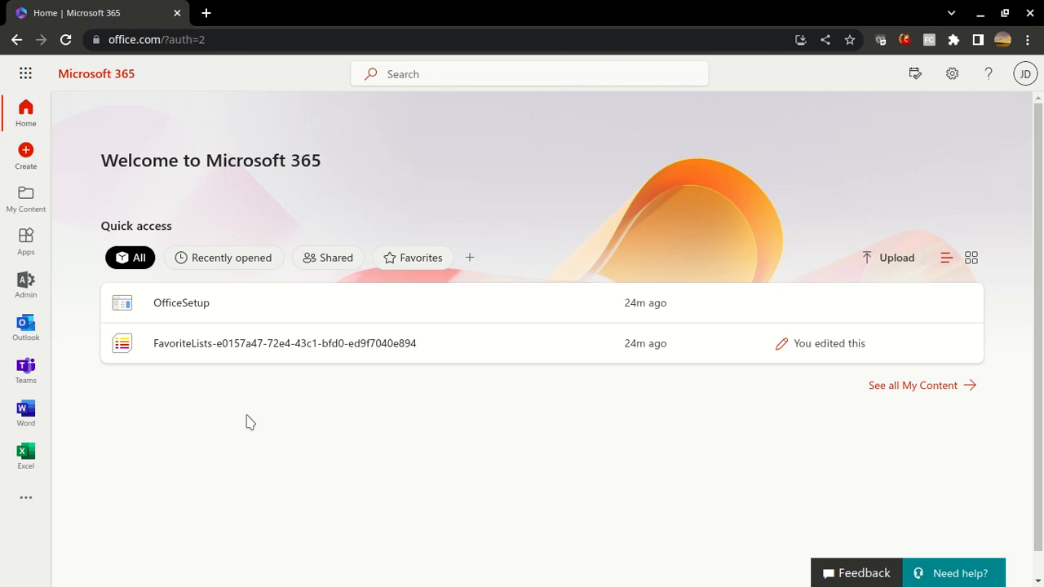
pyautogui.moveTo(264, 434)
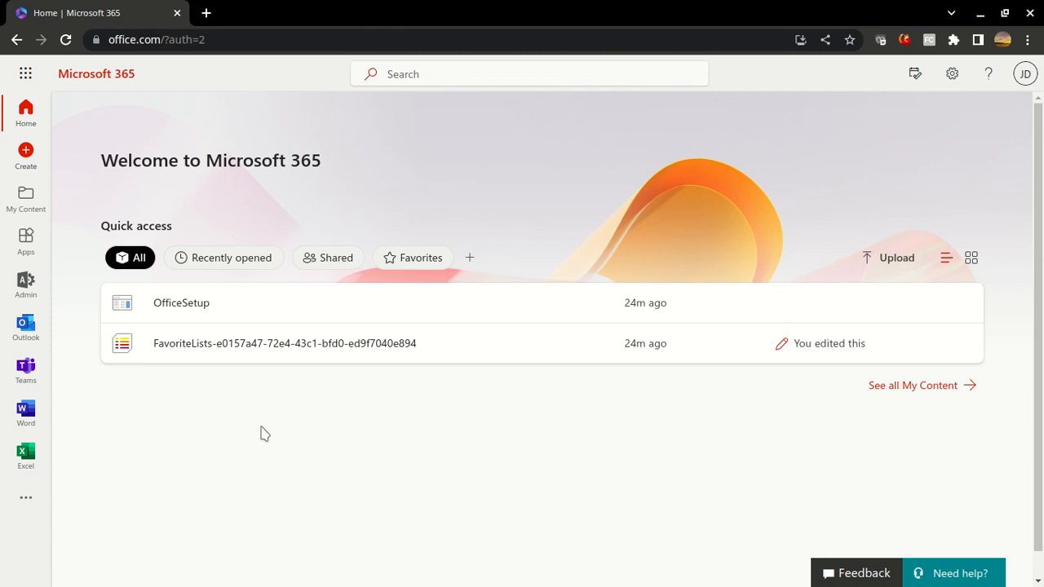
pyautogui.moveTo(199, 454)
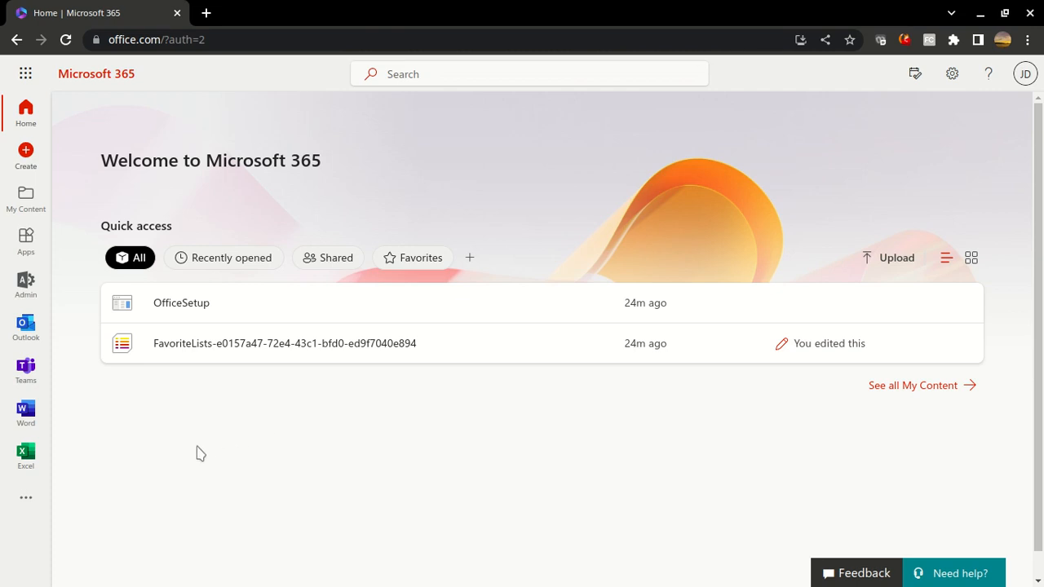
pyautogui.moveTo(251, 150)
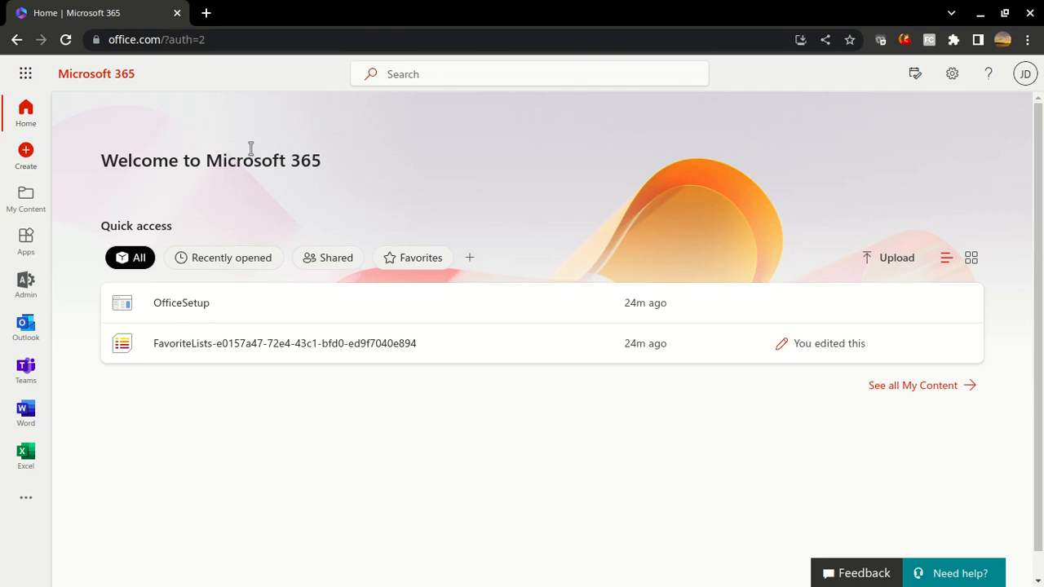
pyautogui.moveTo(202, 134)
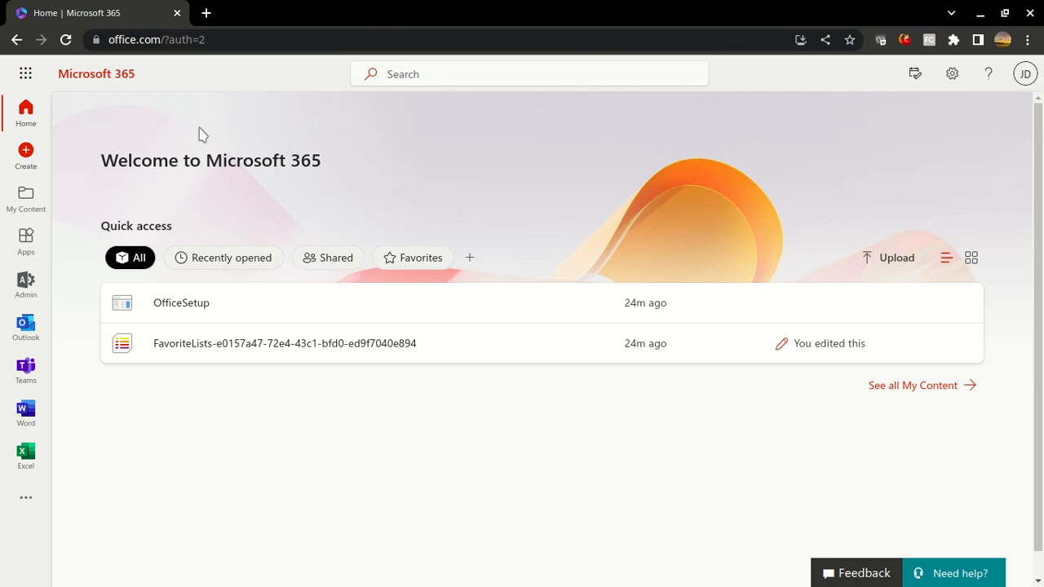
pyautogui.moveTo(26, 326)
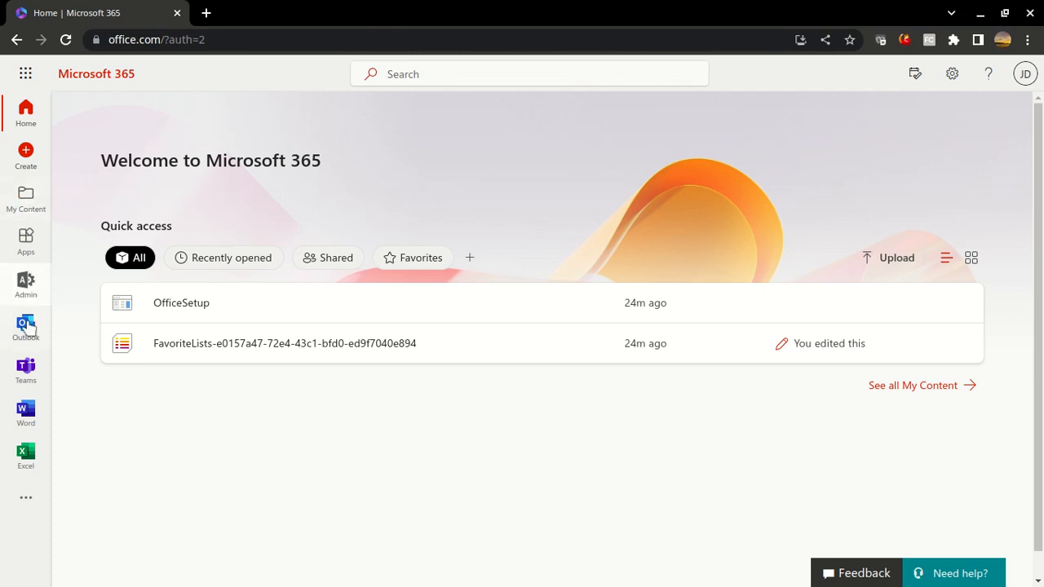
pyautogui.moveTo(26, 284)
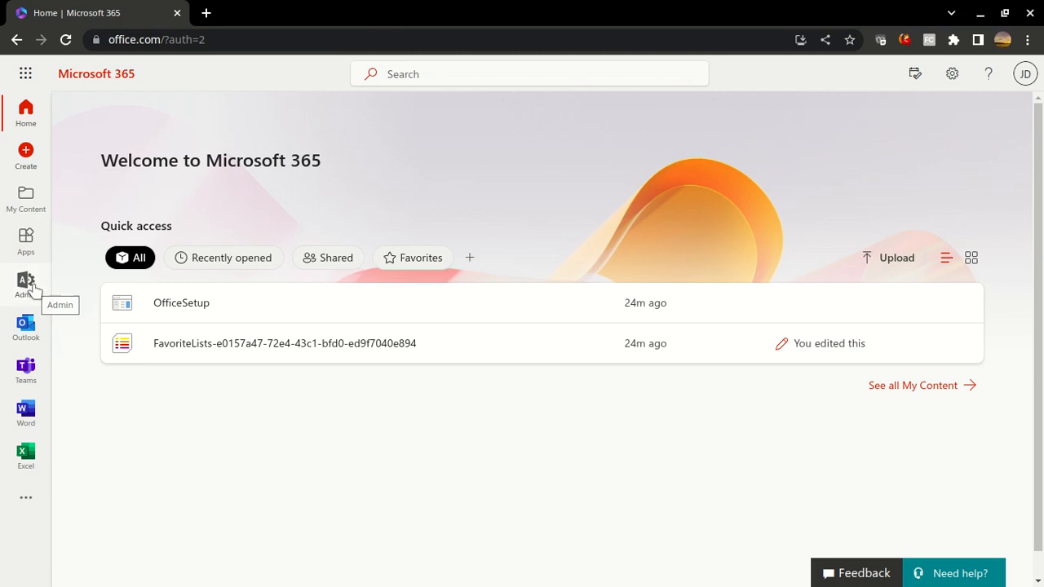
# From the Microsoft 365 admin center, launch the Exchange admin center via Show all > Exchange
pyautogui.click(26, 286)
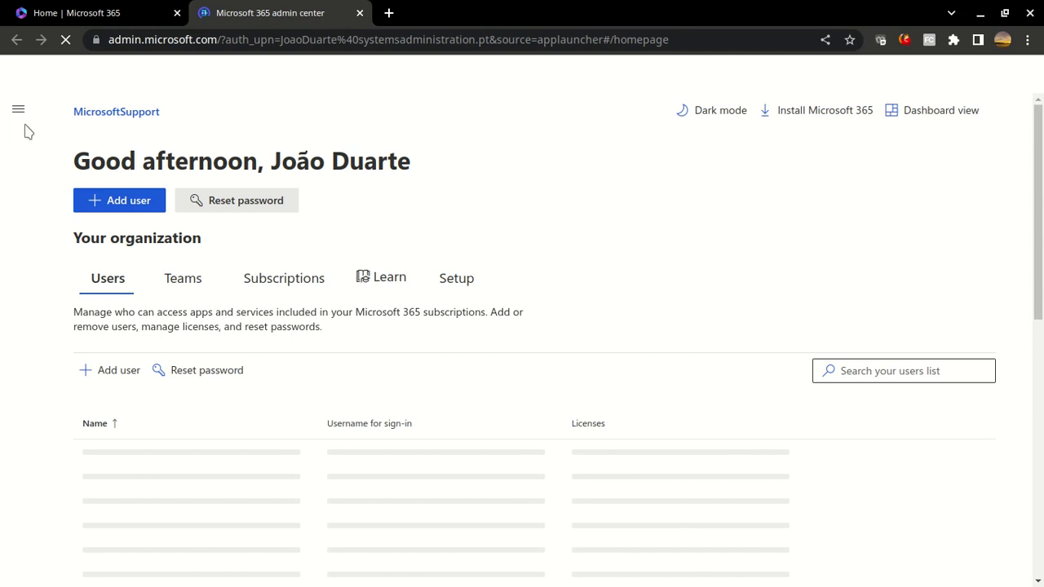
pyautogui.moveTo(18, 107)
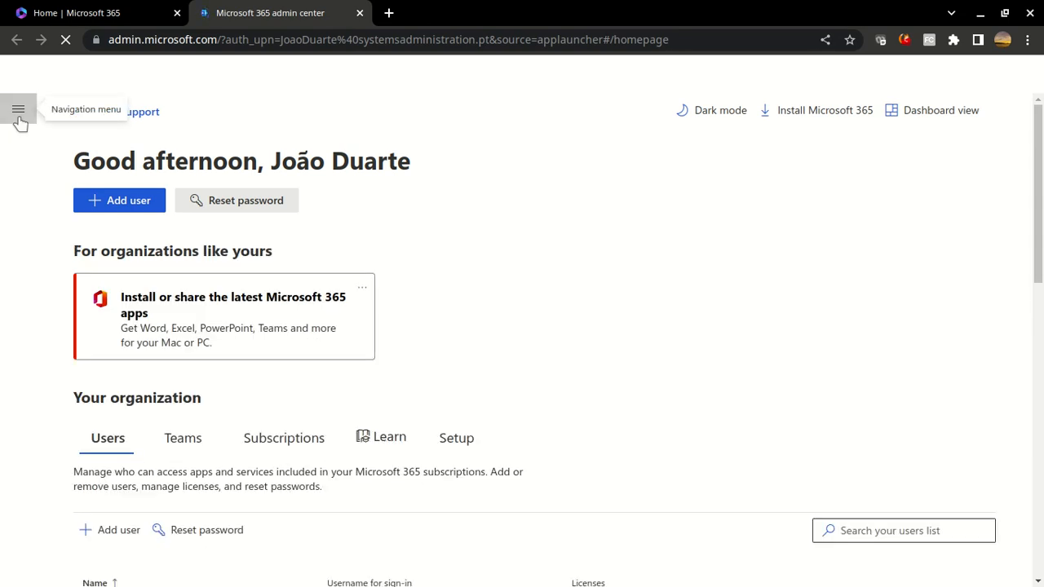
pyautogui.click(18, 107)
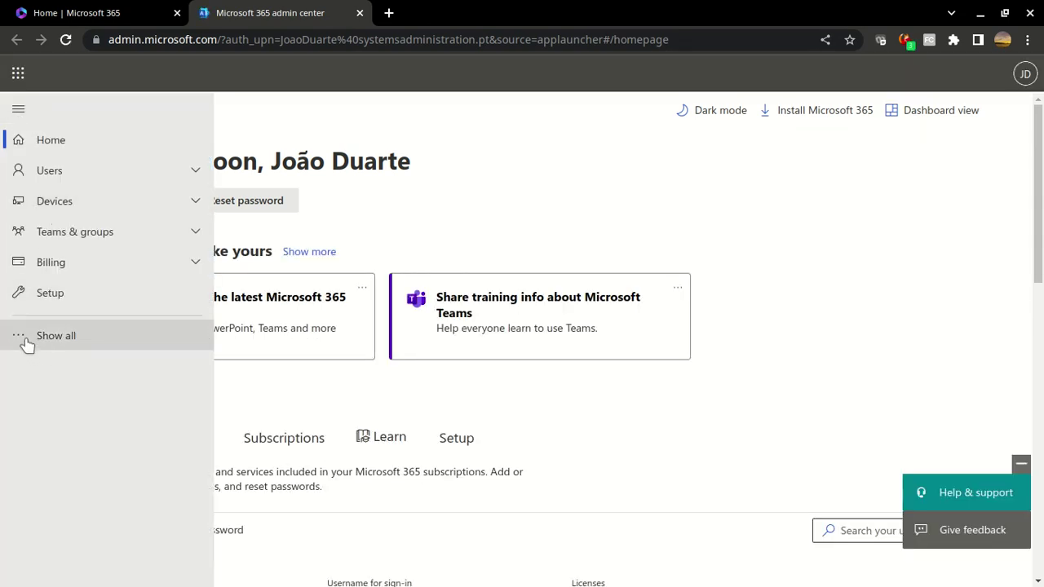
pyautogui.click(55, 336)
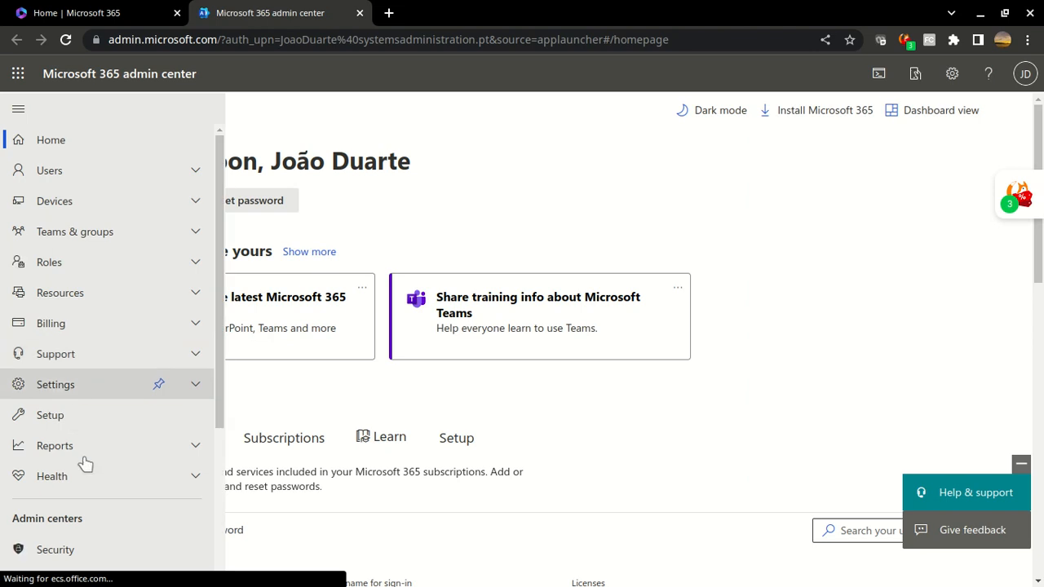
pyautogui.scroll(-3)
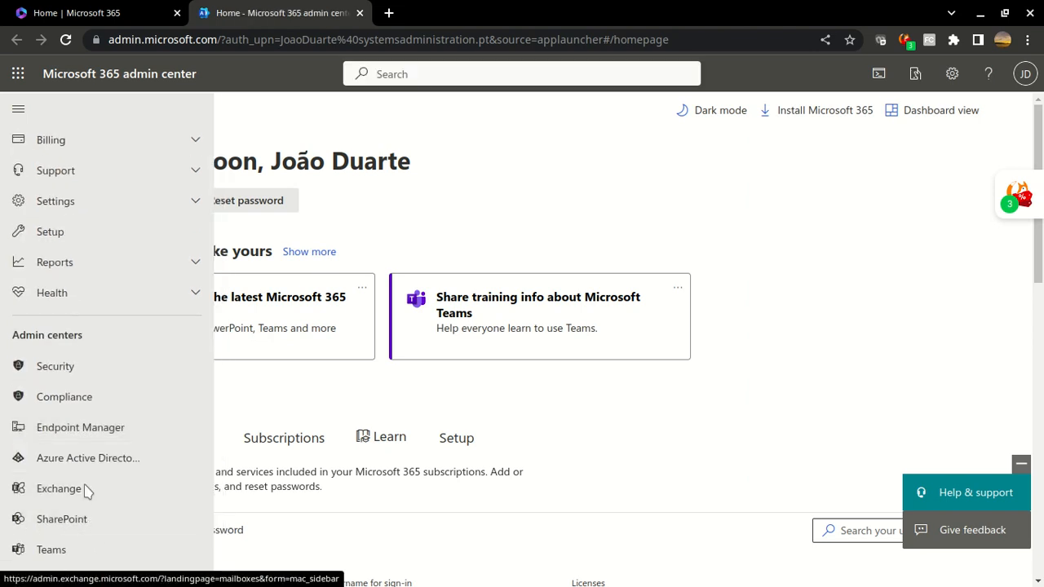
pyautogui.click(58, 489)
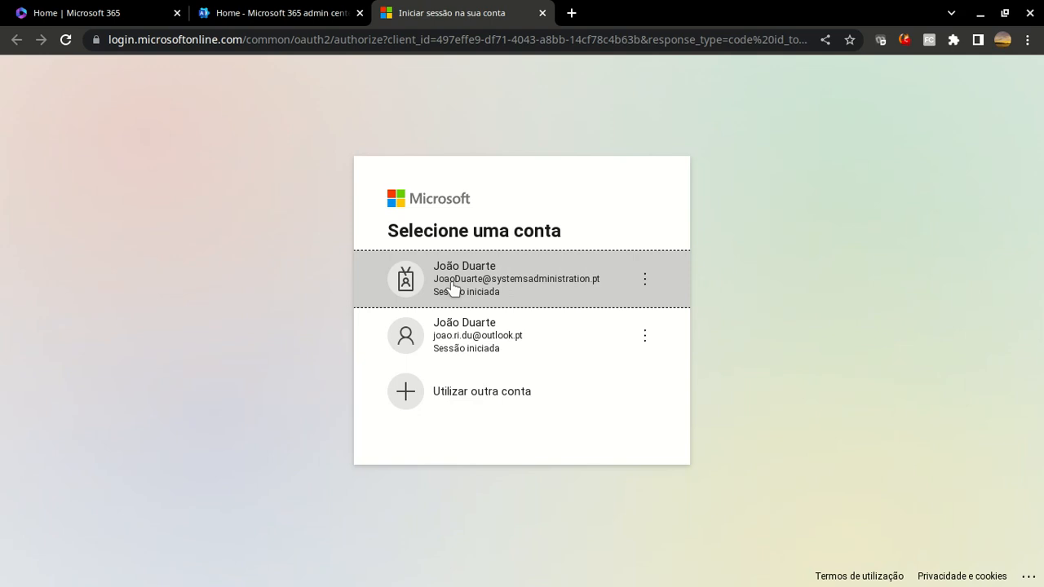
# Sign in with the work account and start adding a shared mailbox
pyautogui.click(515, 279)
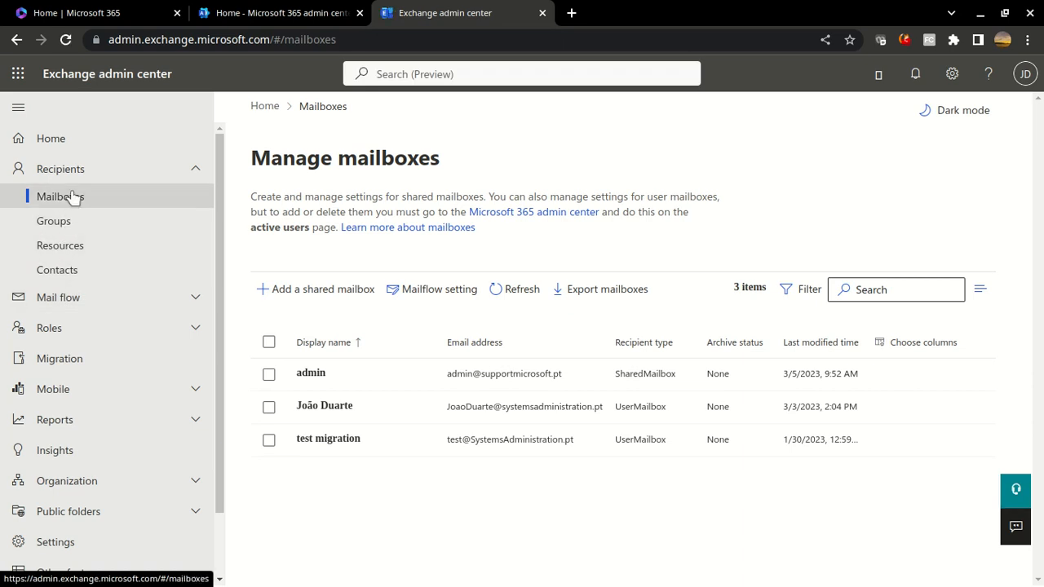
pyautogui.moveTo(395, 272)
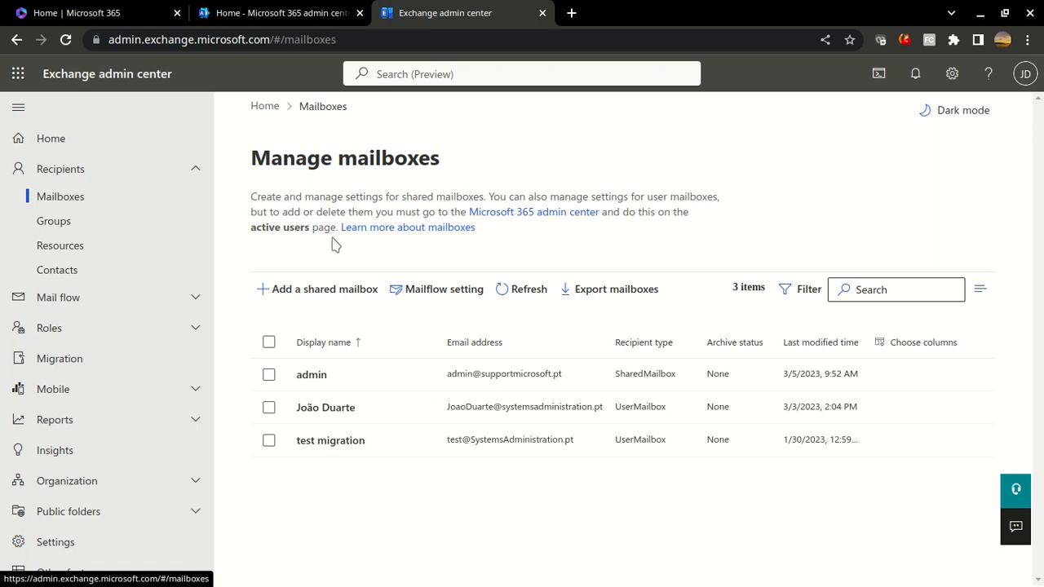
pyautogui.click(323, 288)
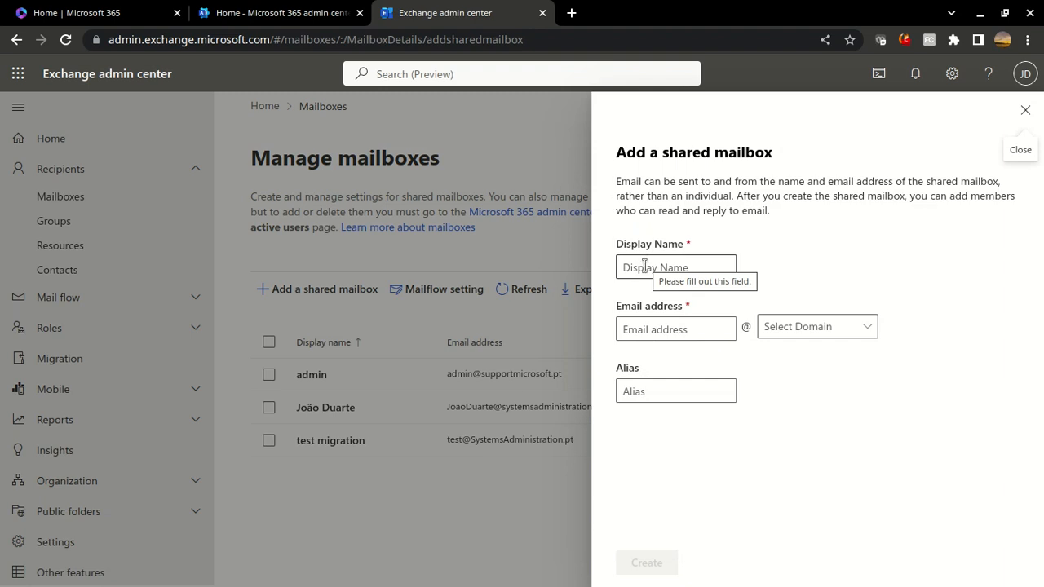
pyautogui.click(675, 268)
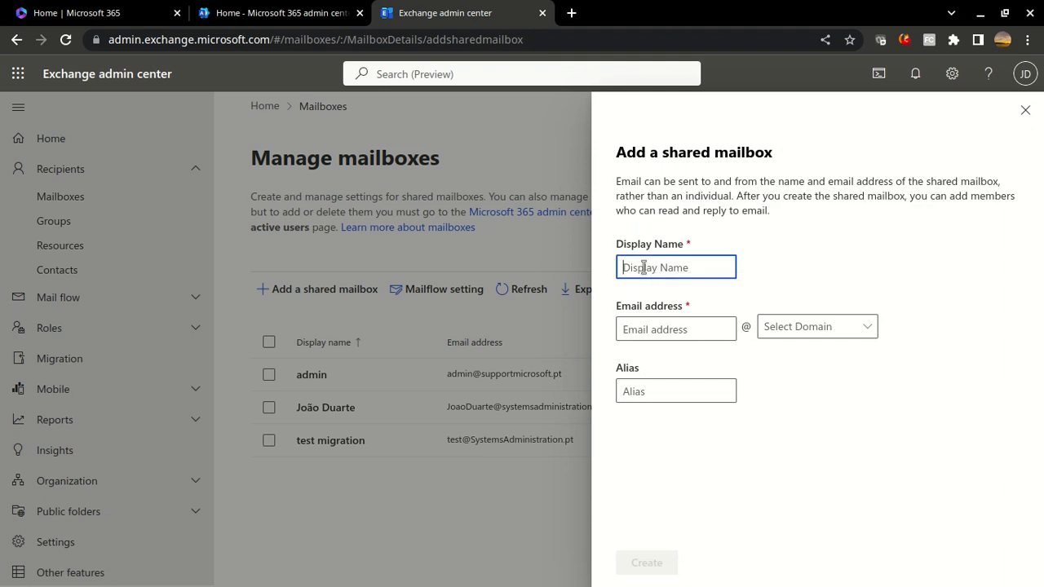
pyautogui.write('shar')
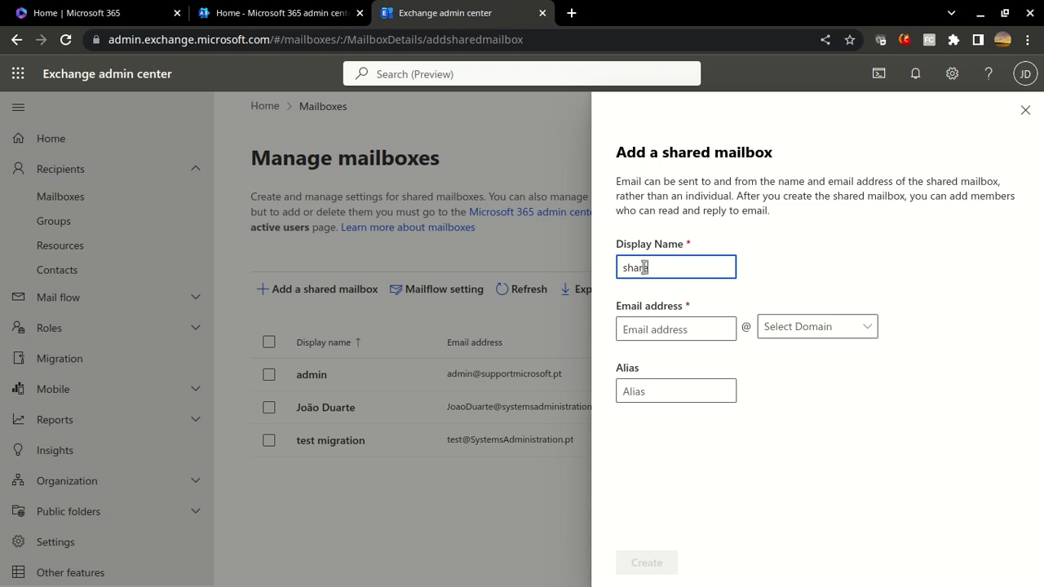
pyautogui.click(675, 329)
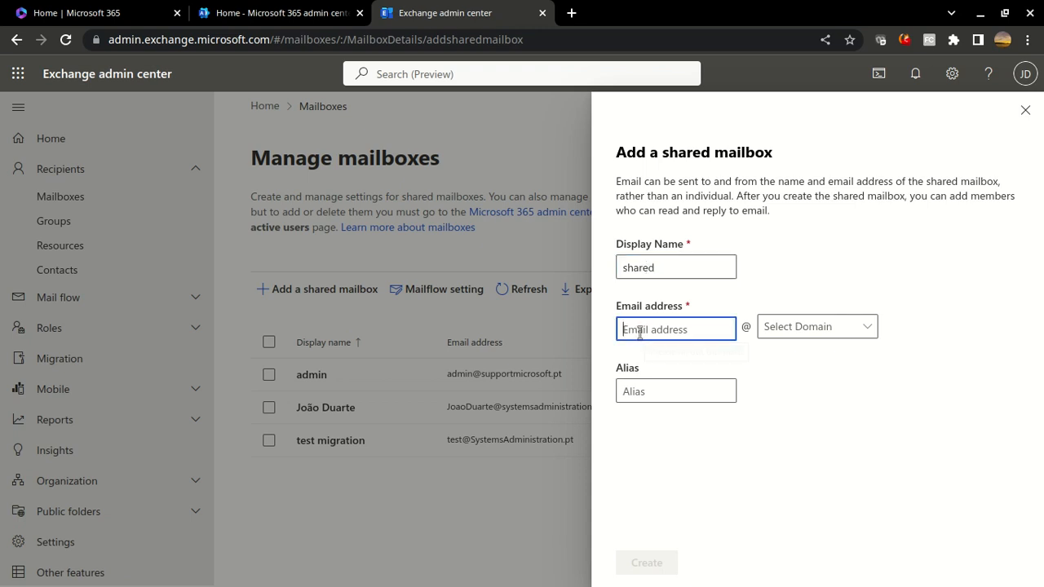
pyautogui.write('shared')
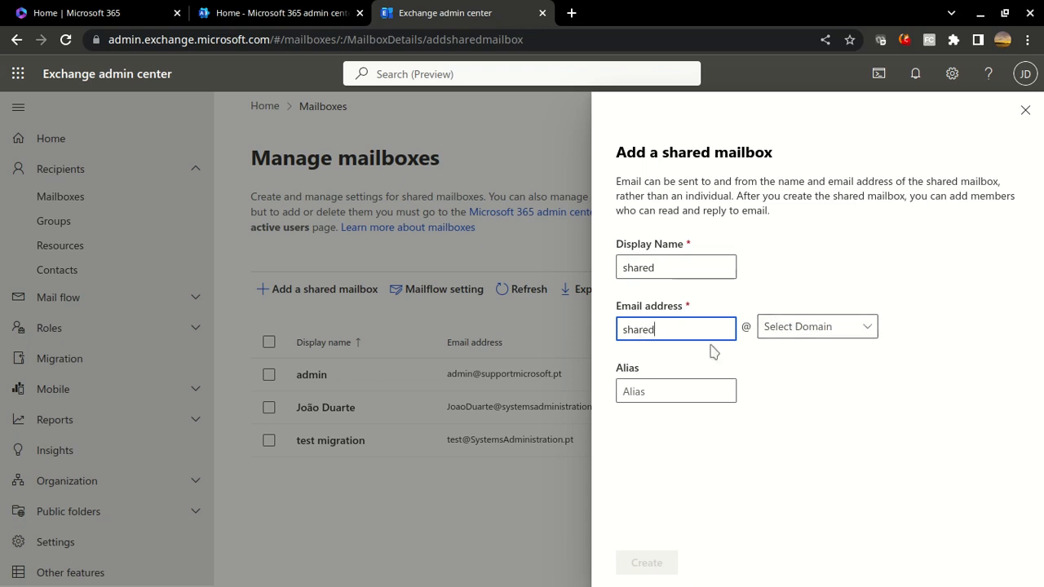
pyautogui.moveTo(786, 318)
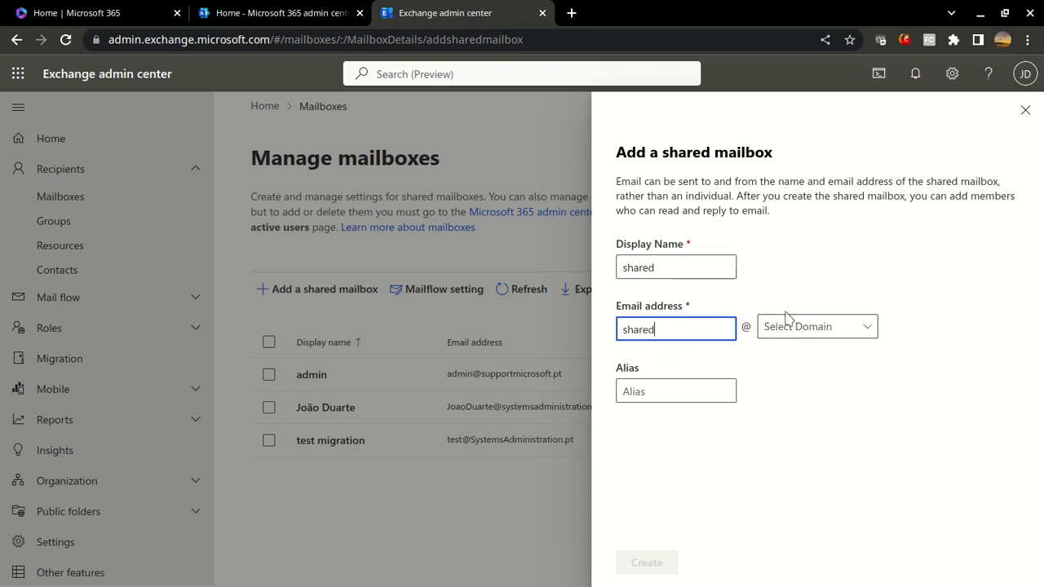
pyautogui.click(815, 327)
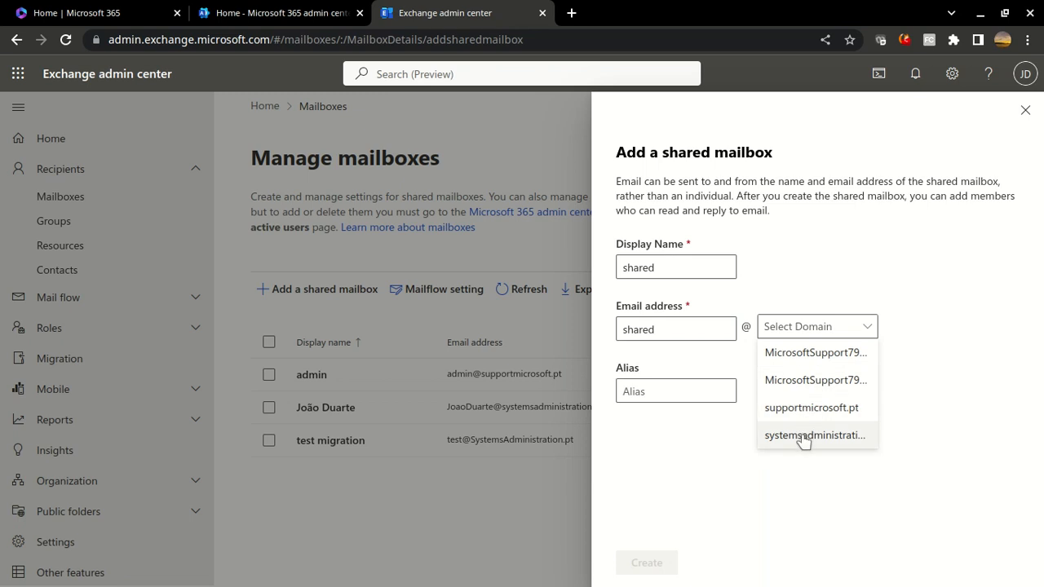
pyautogui.click(812, 408)
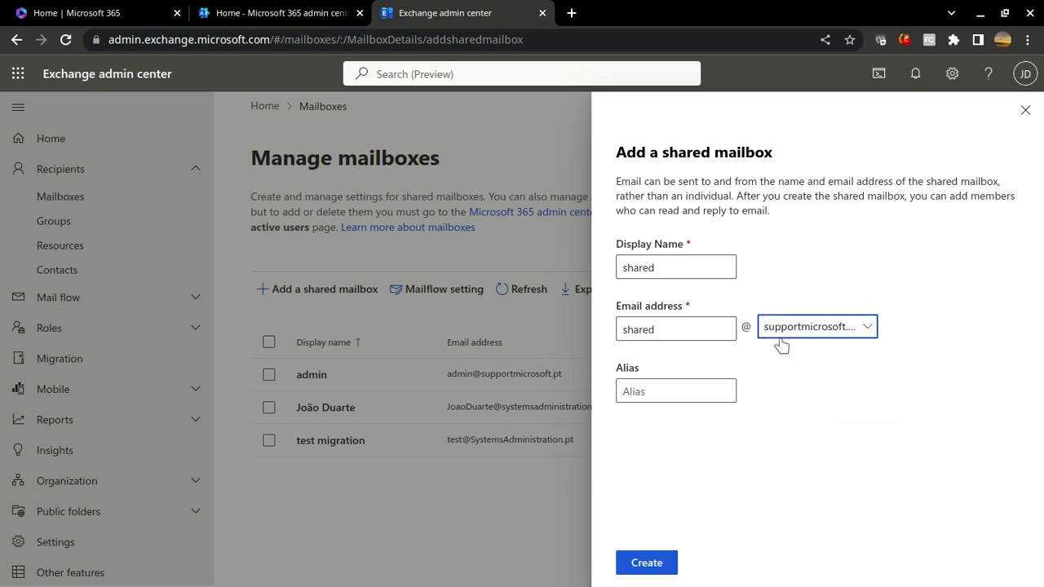
pyautogui.click(815, 326)
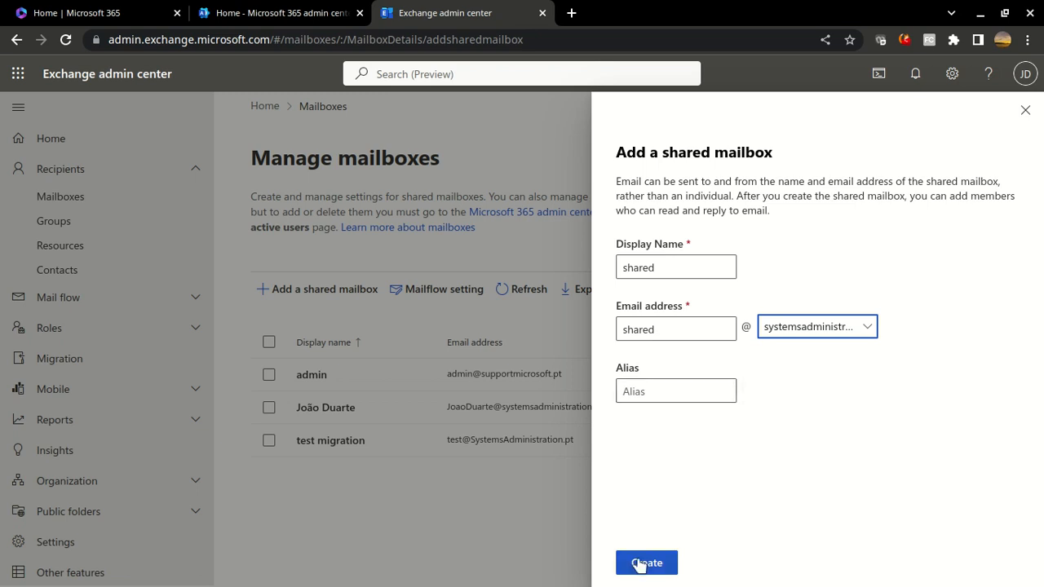
pyautogui.click(646, 562)
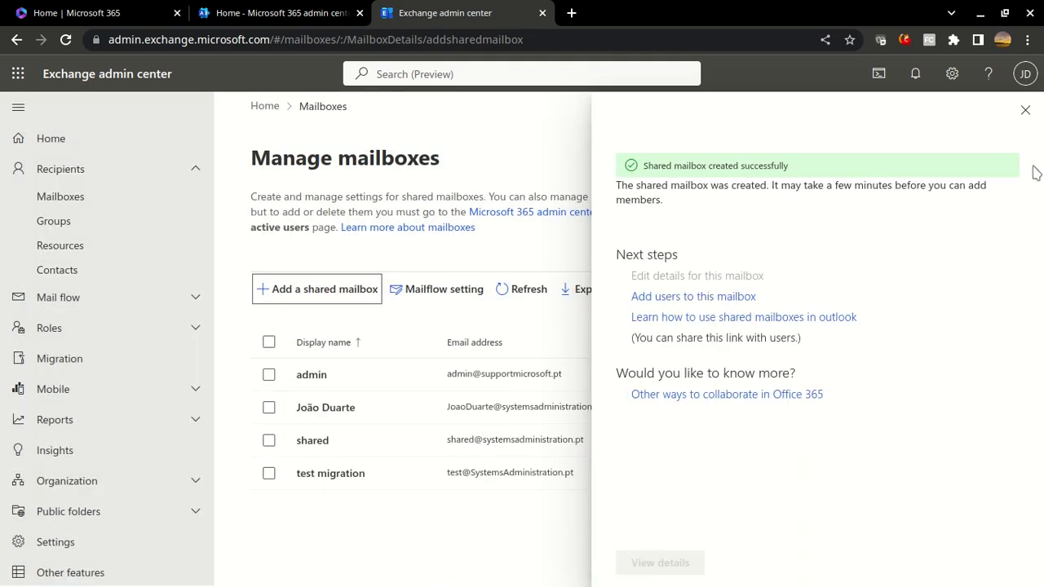
pyautogui.moveTo(1024, 109)
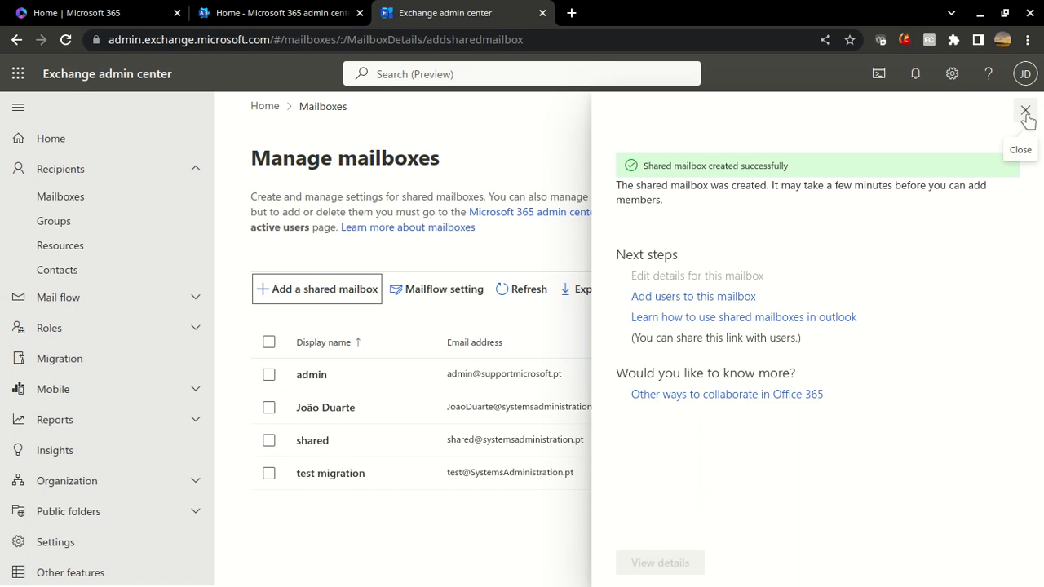
# Dismiss the creation confirmation and view the 'shared' mailbox's properties
pyautogui.click(1024, 111)
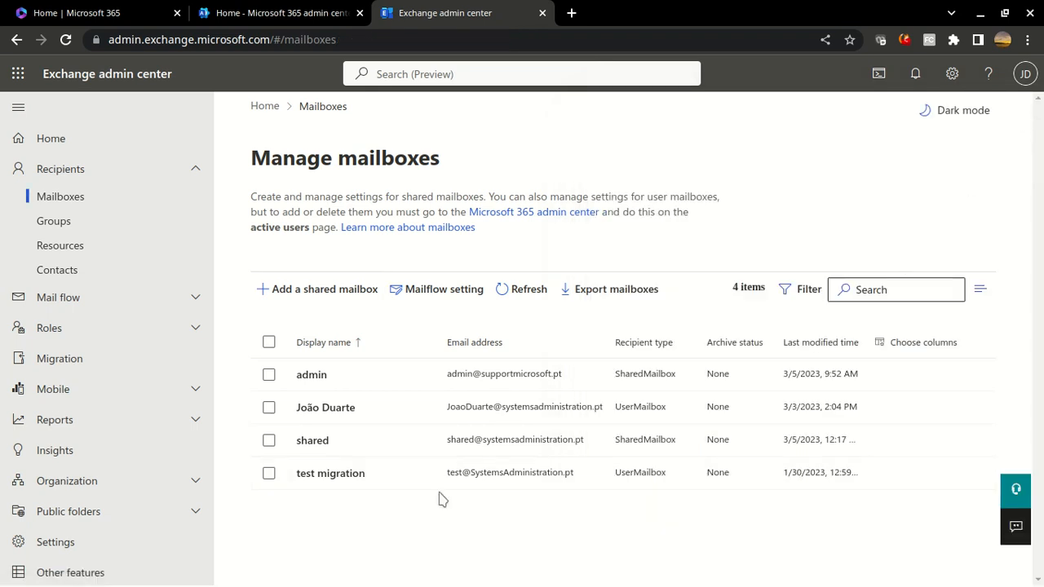
pyautogui.moveTo(499, 440)
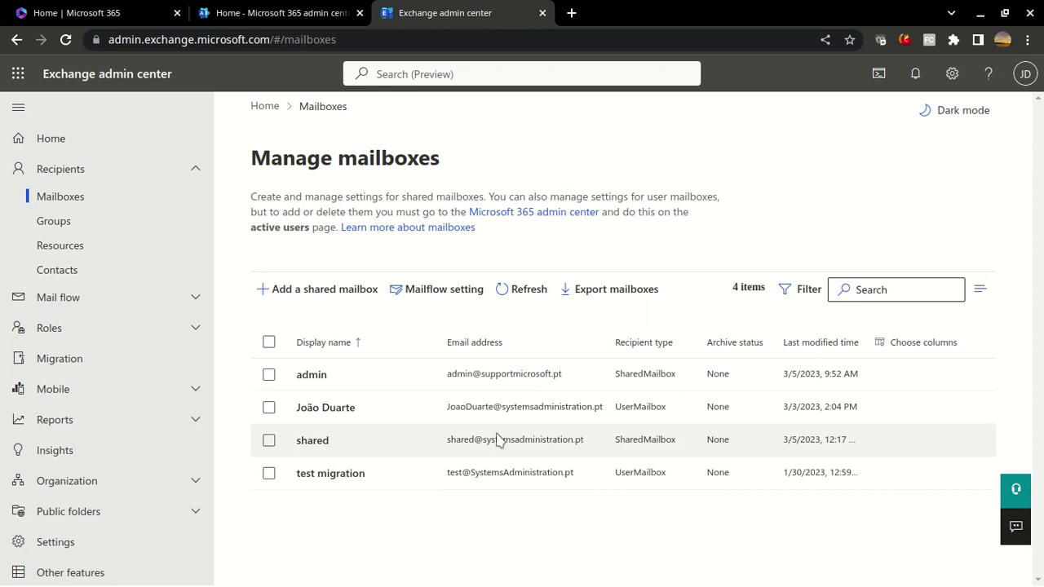
pyautogui.moveTo(313, 440)
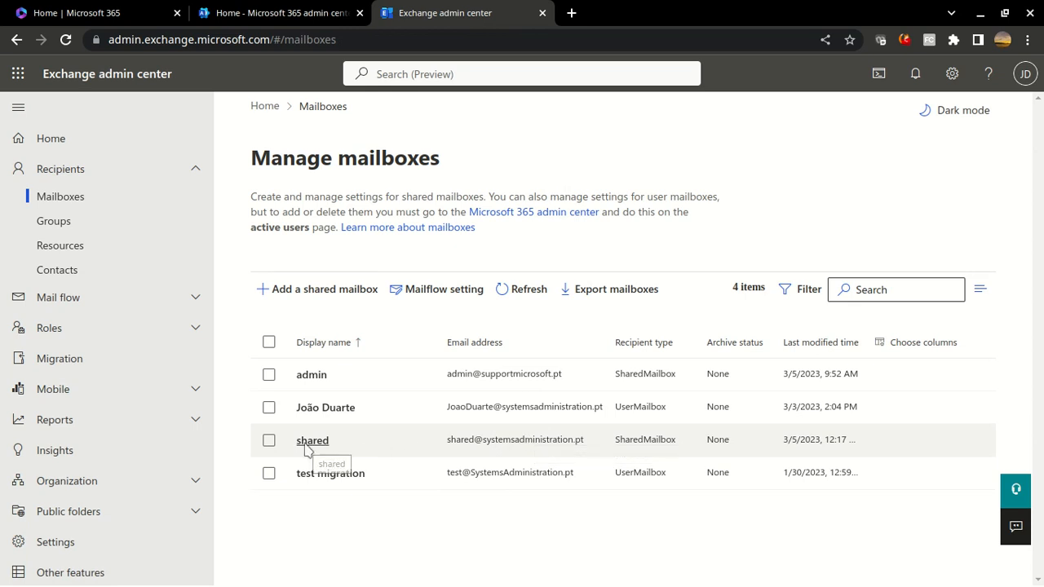
pyautogui.click(313, 440)
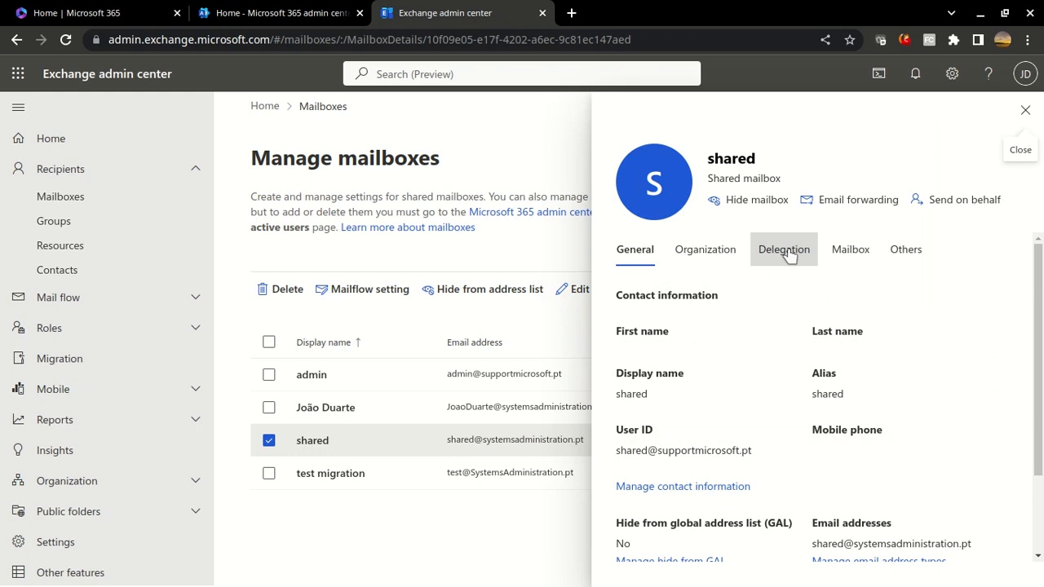
# Review the Delegation settings, noting no Send as or Full Access delegates exist yet
pyautogui.click(783, 248)
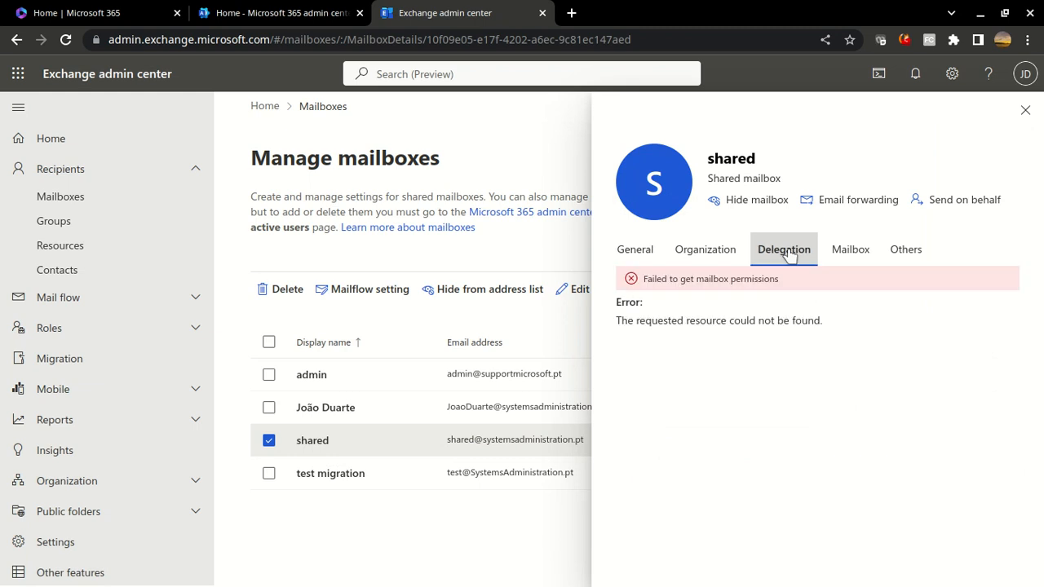
pyautogui.click(783, 247)
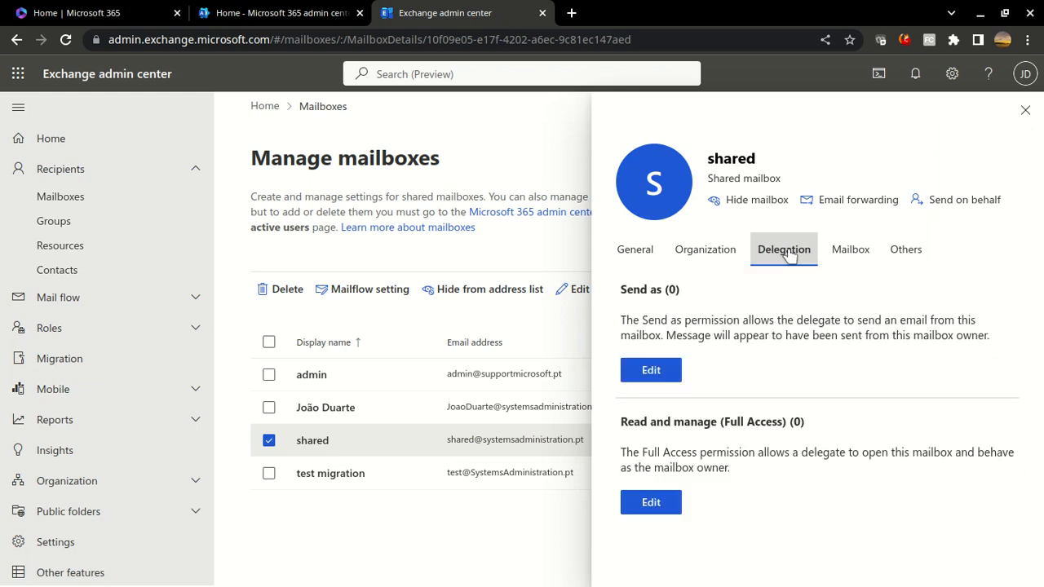
pyautogui.moveTo(747, 445)
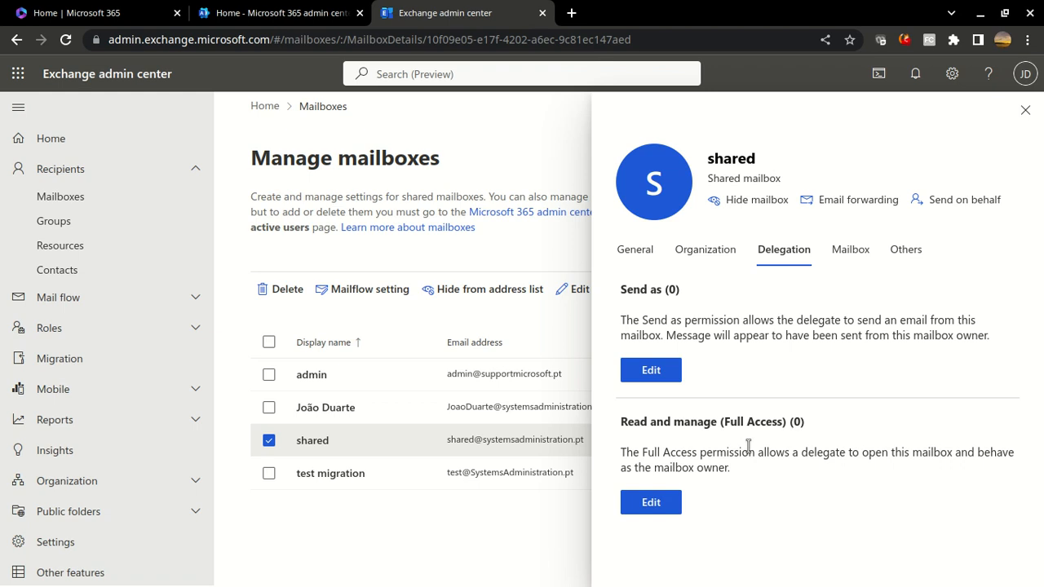
pyautogui.moveTo(698, 440)
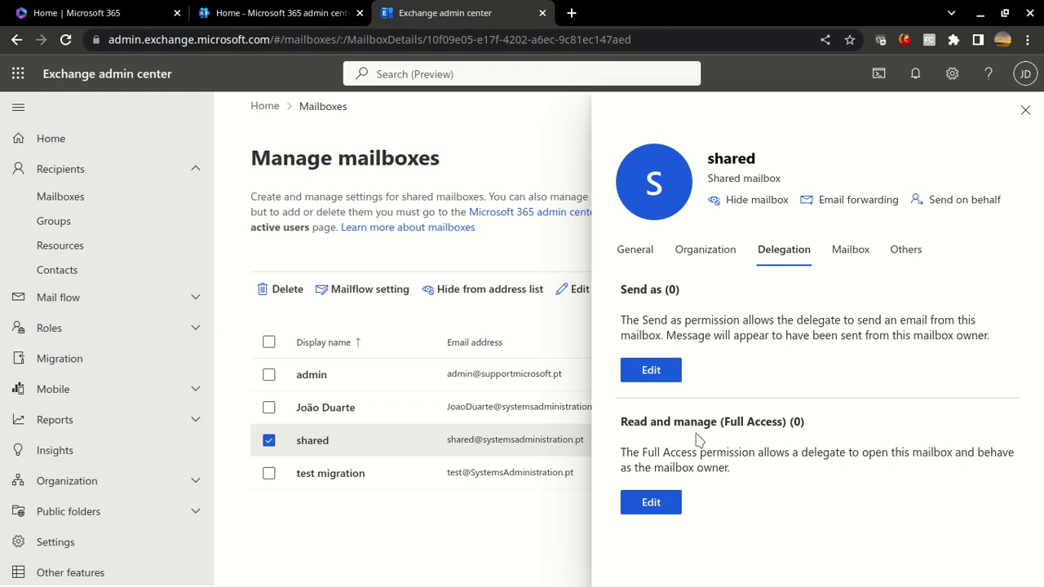
pyautogui.doubleClick(754, 420)
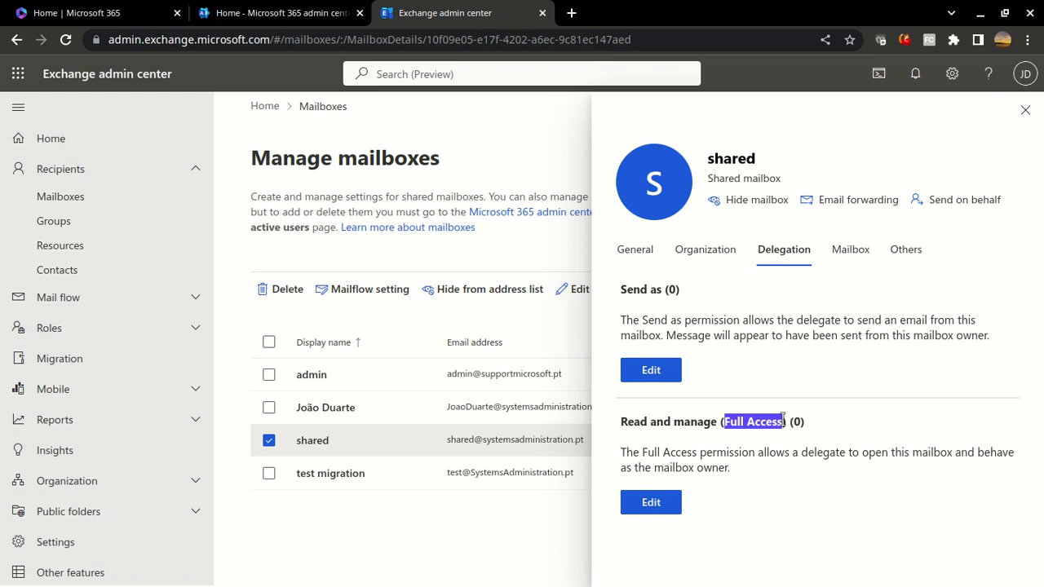
pyautogui.moveTo(774, 447)
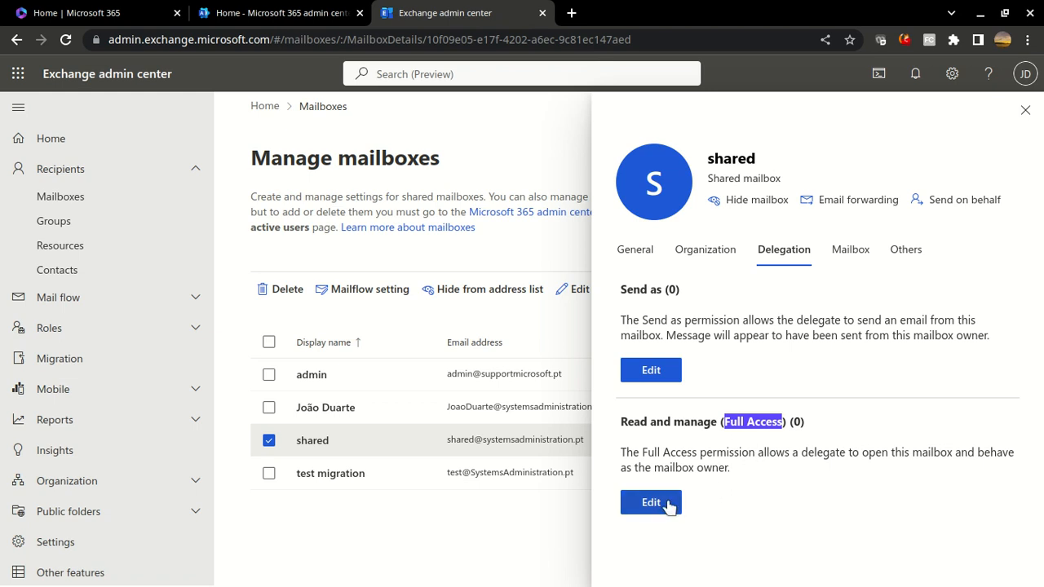
pyautogui.click(651, 502)
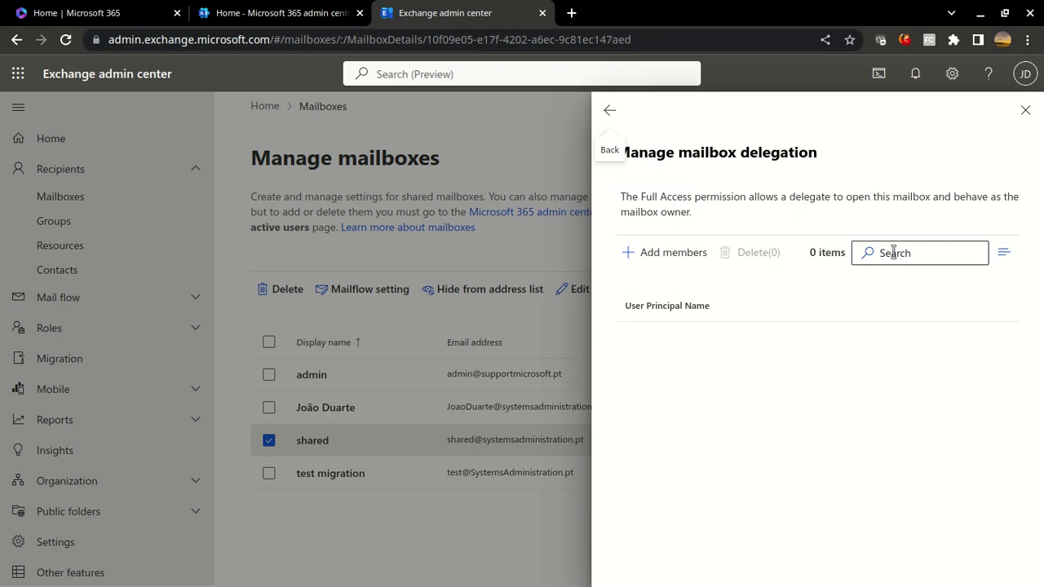
pyautogui.click(666, 251)
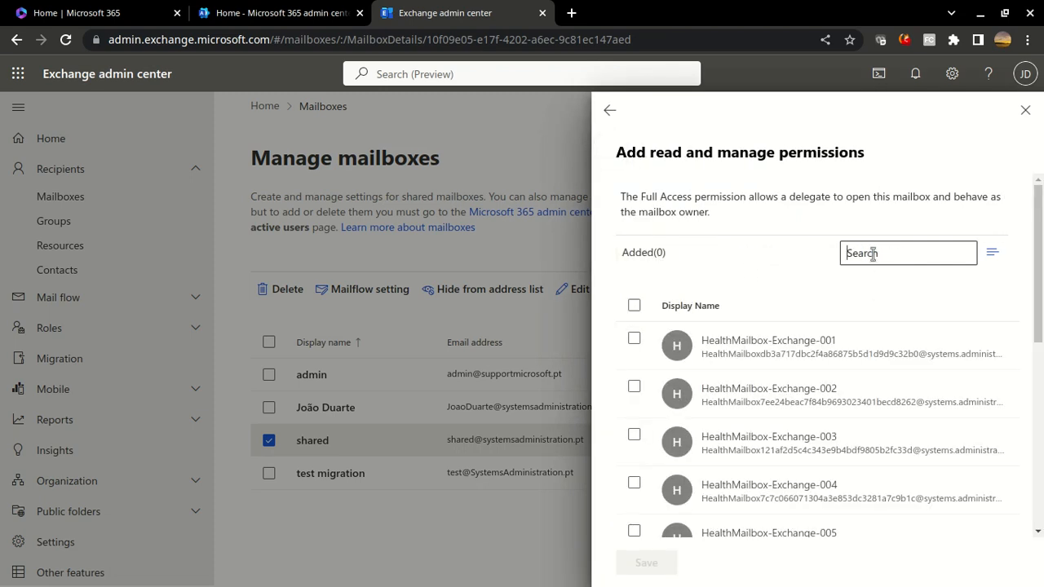
pyautogui.write('joão')
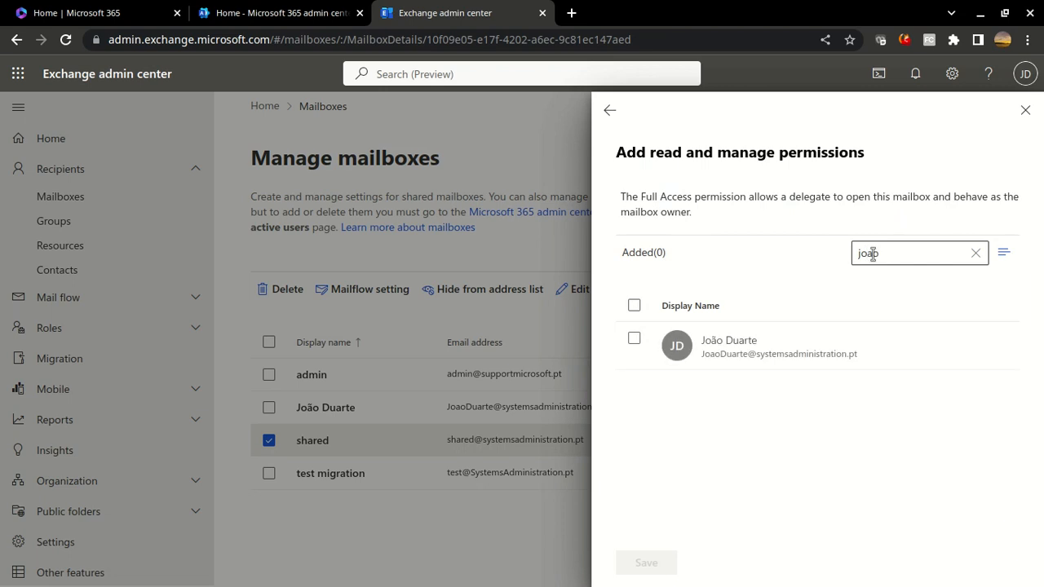
pyautogui.click(633, 337)
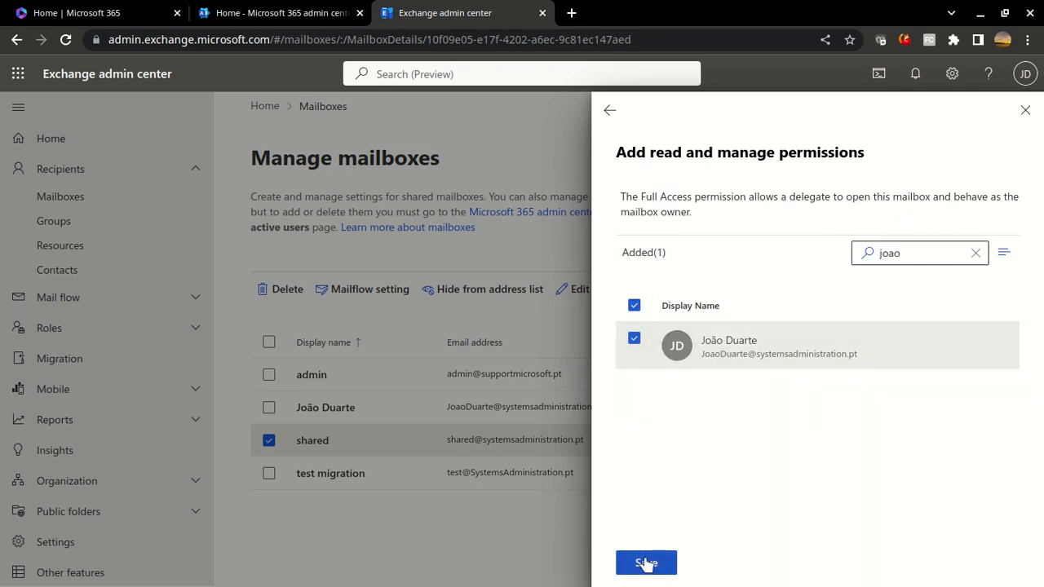
pyautogui.click(646, 562)
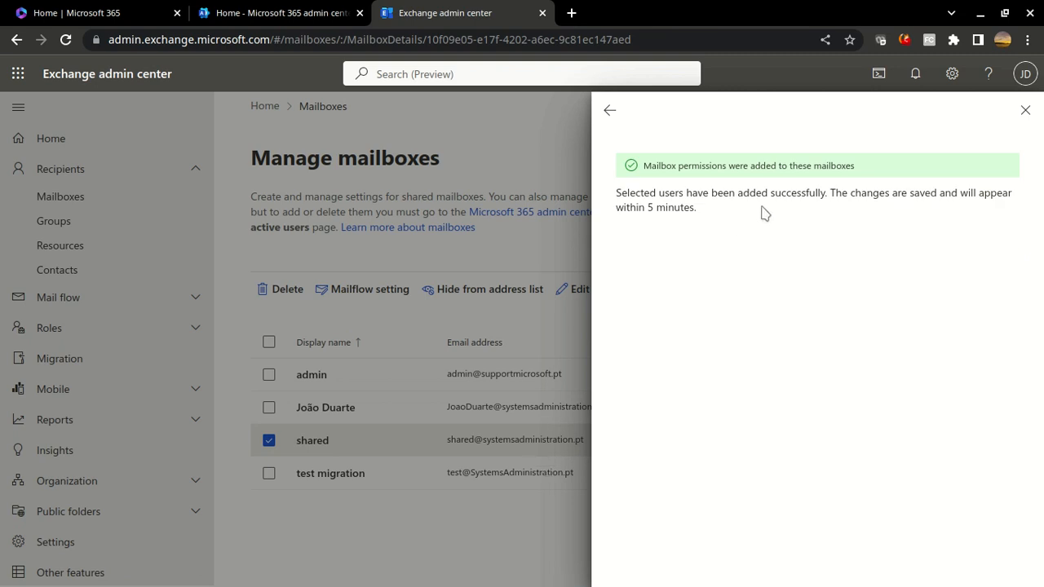
pyautogui.moveTo(828, 196)
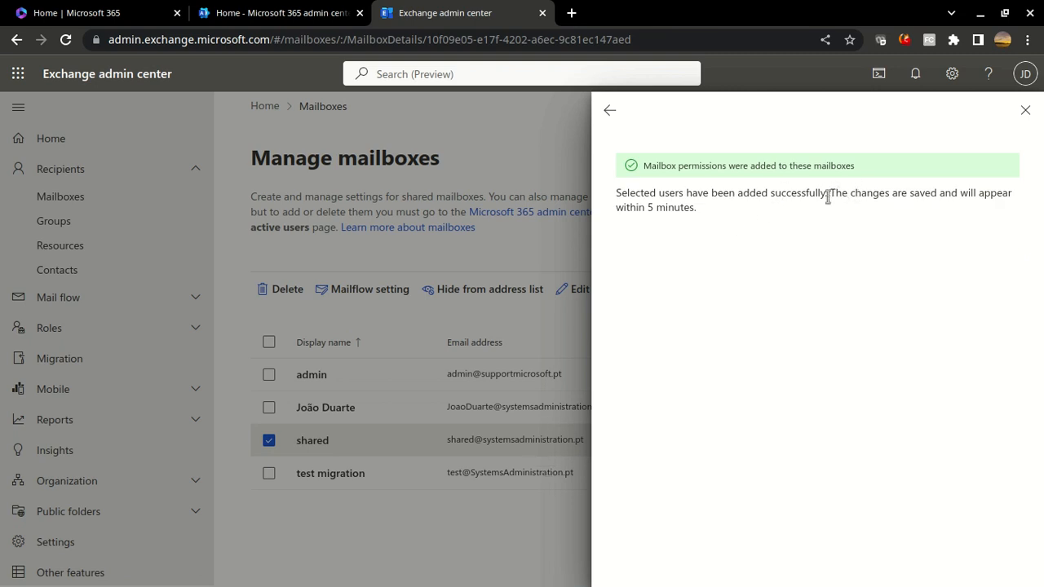
pyautogui.click(1024, 109)
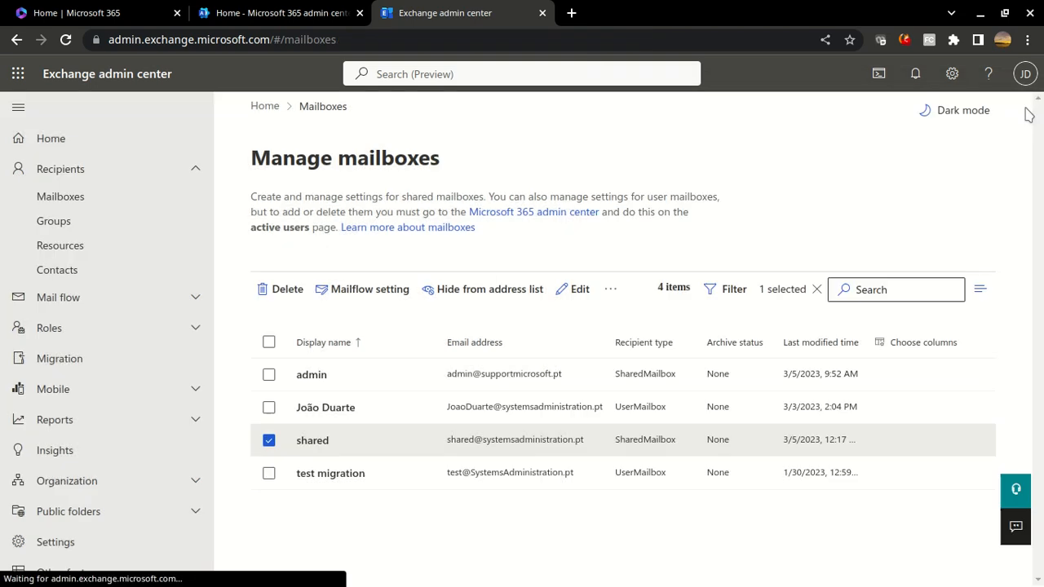
pyautogui.moveTo(644, 373)
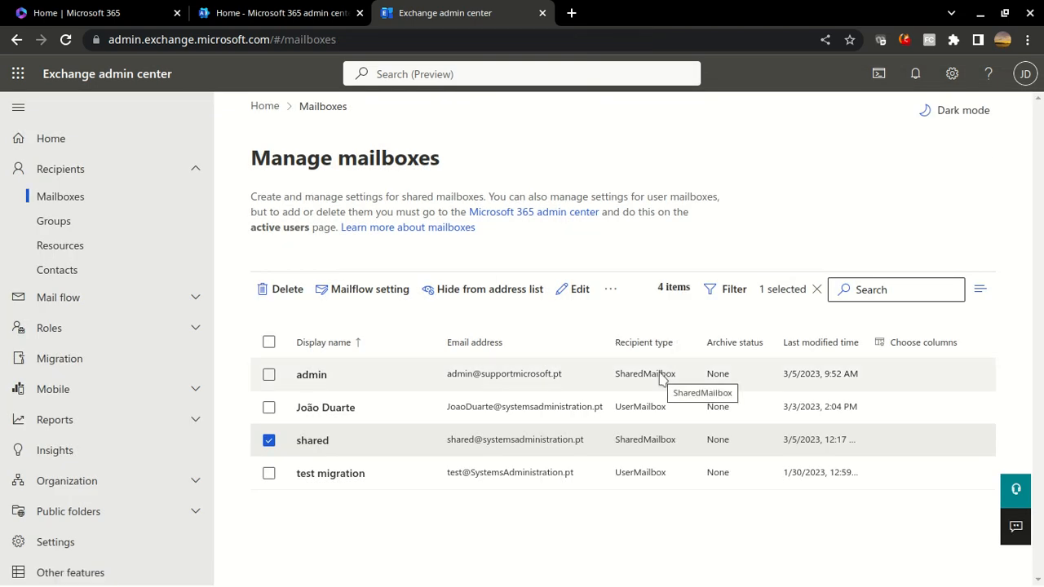
pyautogui.moveTo(590, 455)
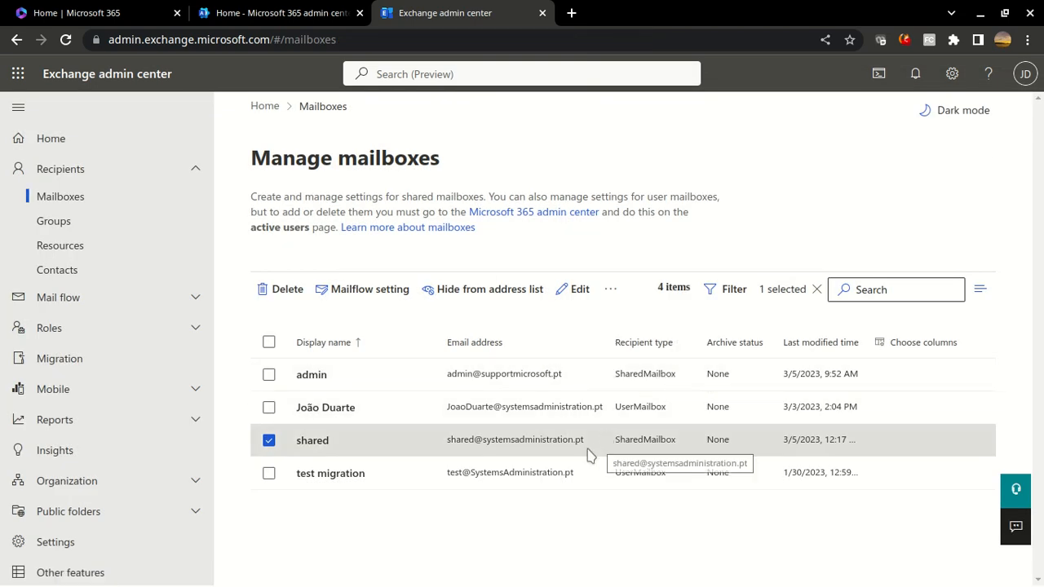
pyautogui.moveTo(579, 454)
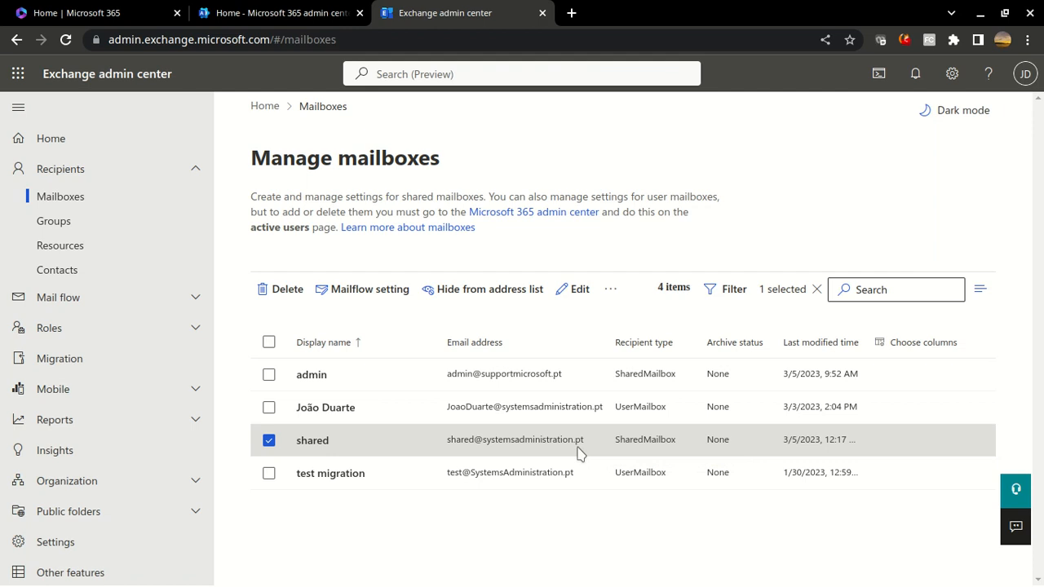
pyautogui.moveTo(505, 471)
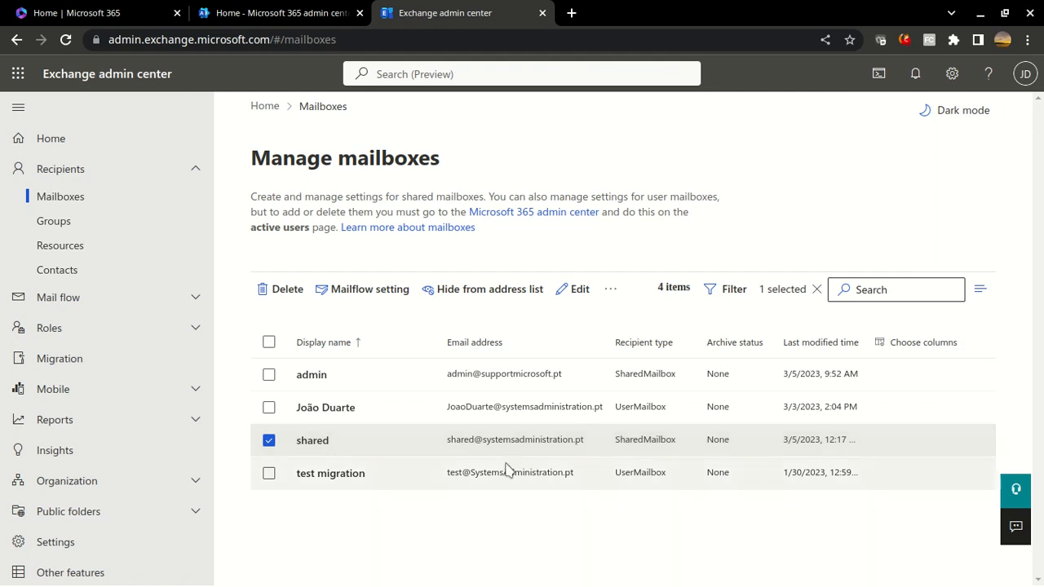
pyautogui.moveTo(574, 473)
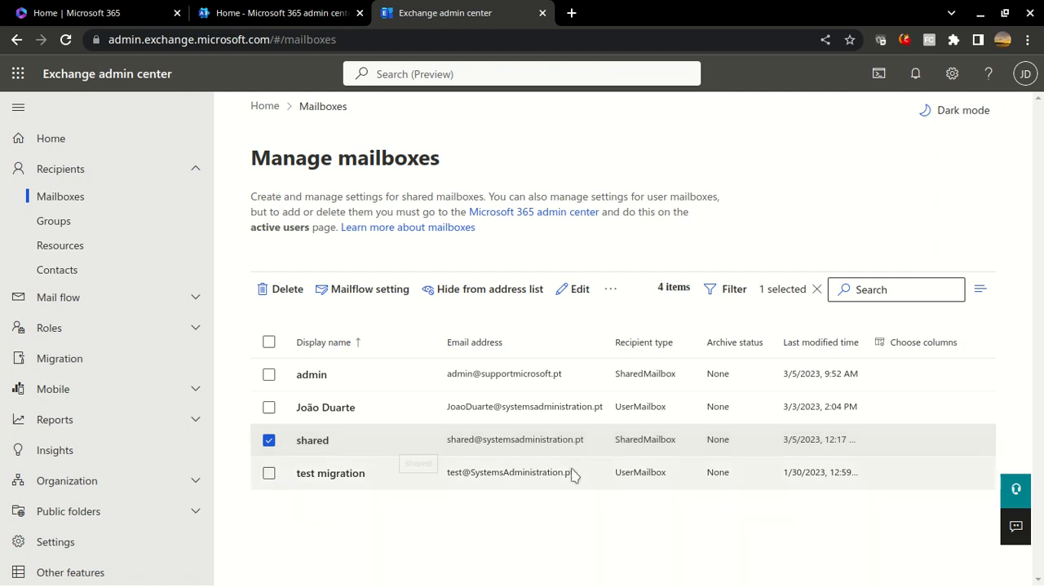
pyautogui.moveTo(372, 379)
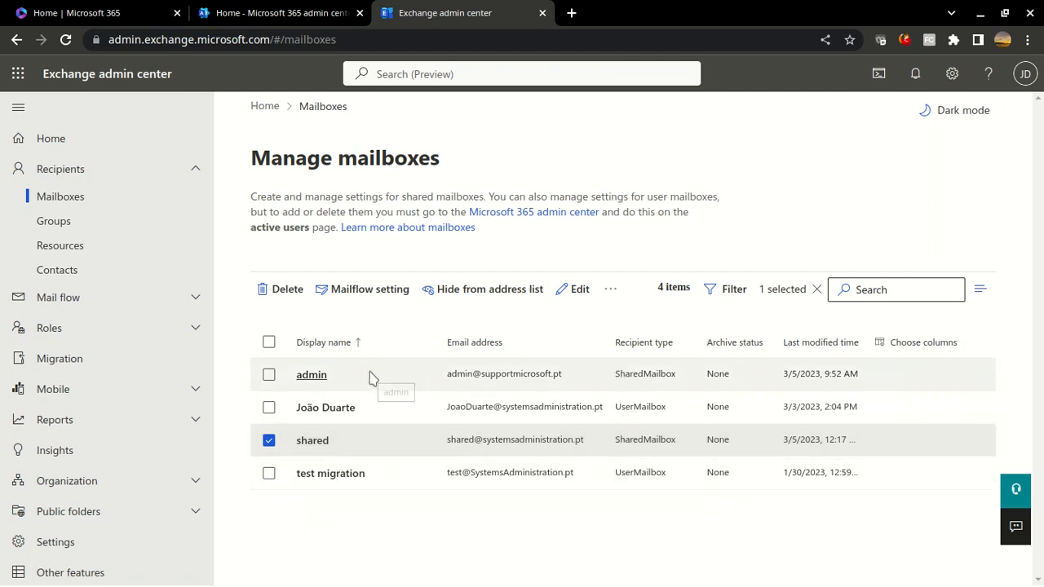
pyautogui.click(310, 374)
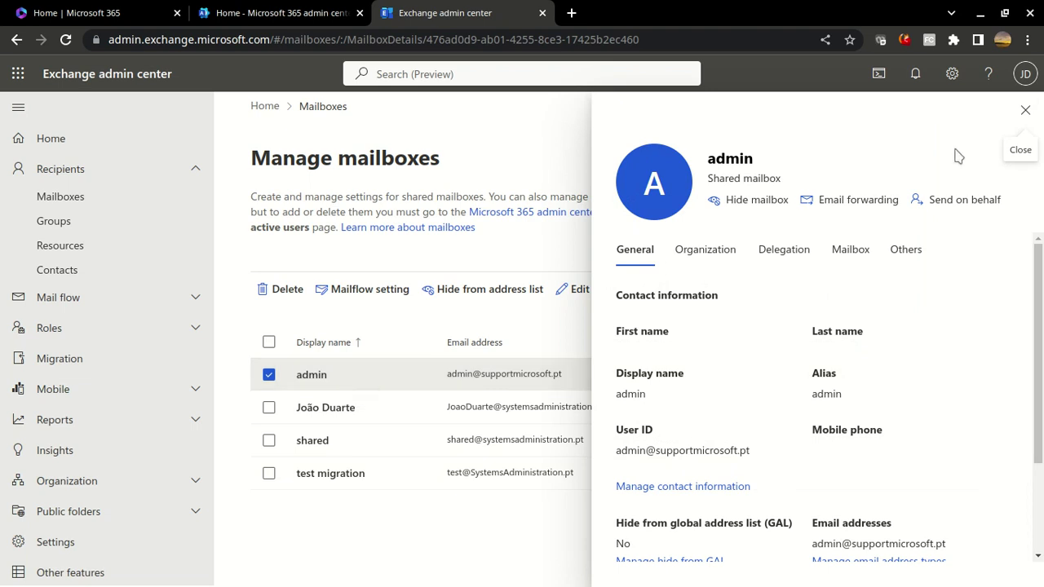
pyautogui.click(1025, 109)
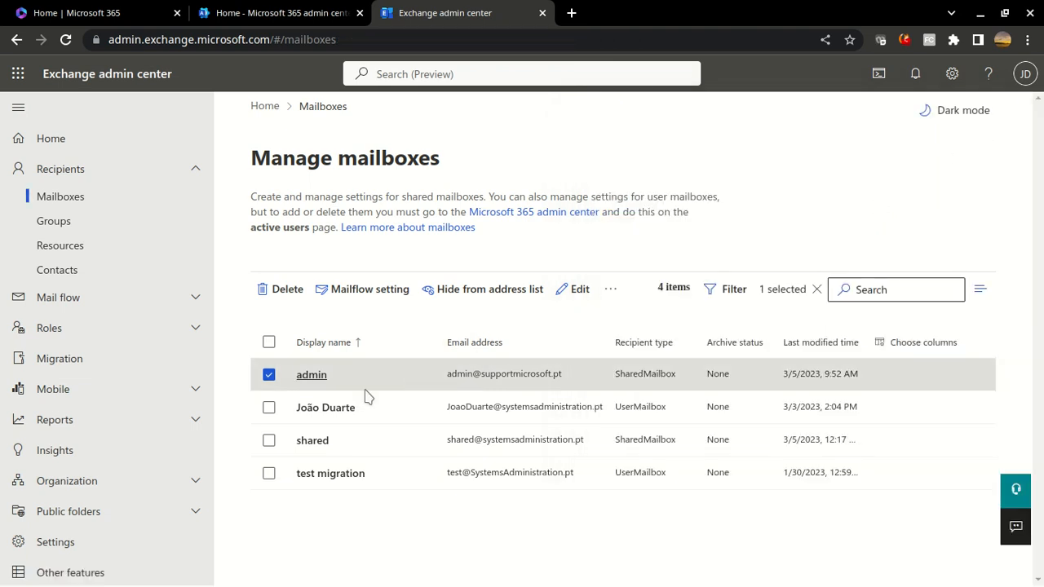
pyautogui.click(310, 373)
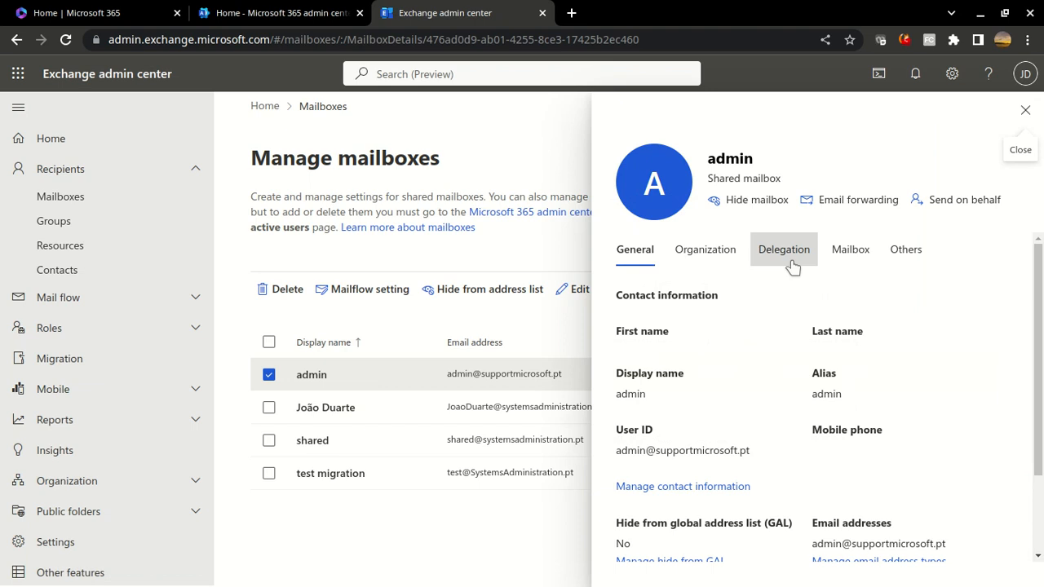
pyautogui.click(783, 250)
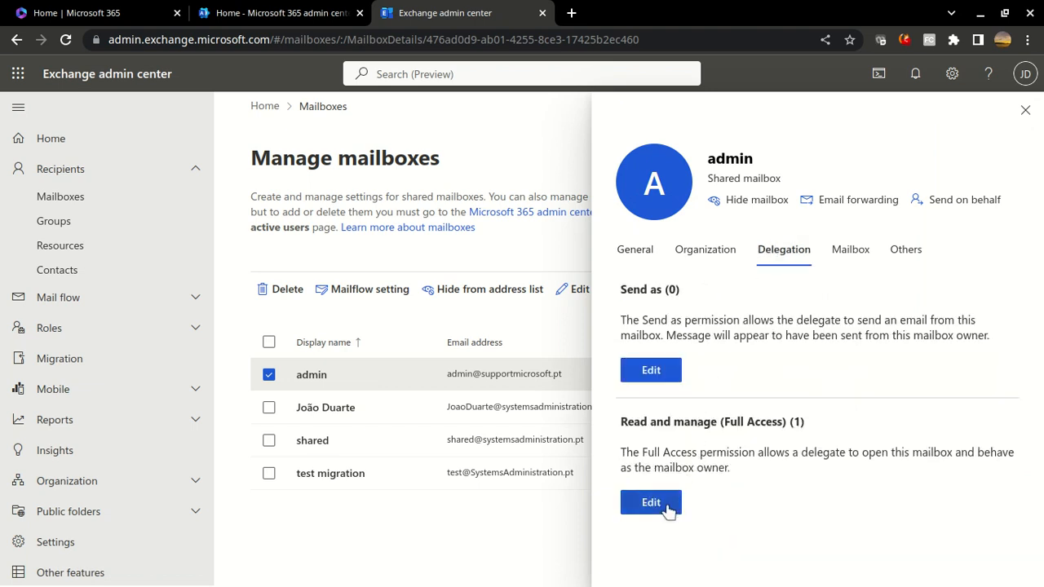
pyautogui.click(650, 502)
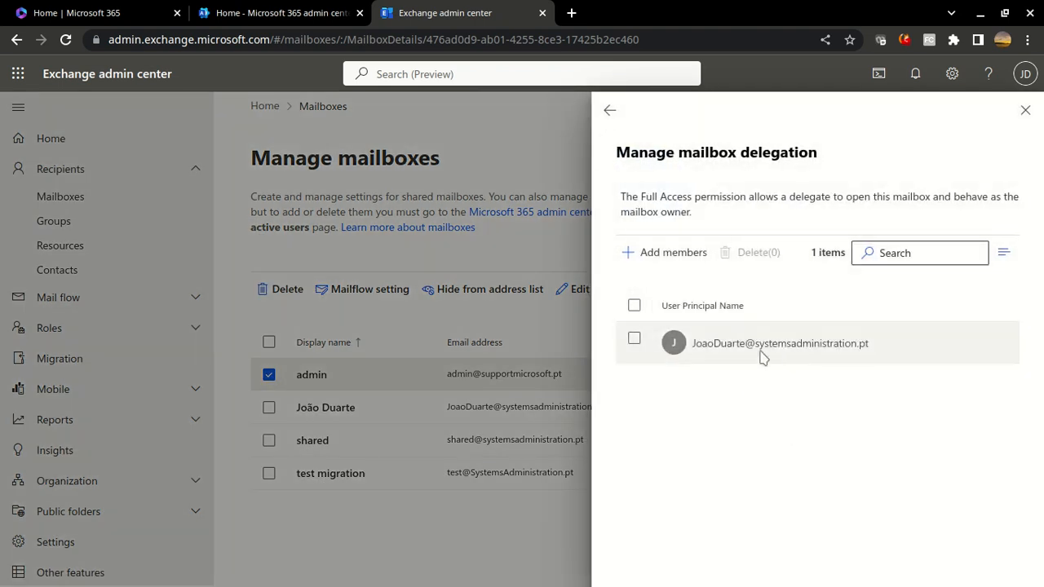
pyautogui.moveTo(1024, 111)
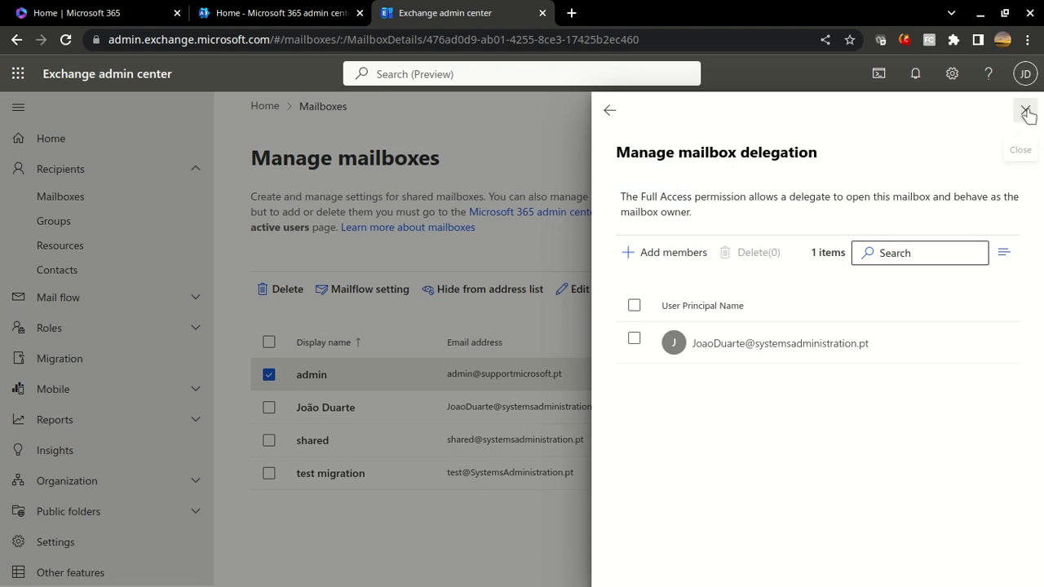
pyautogui.click(1026, 111)
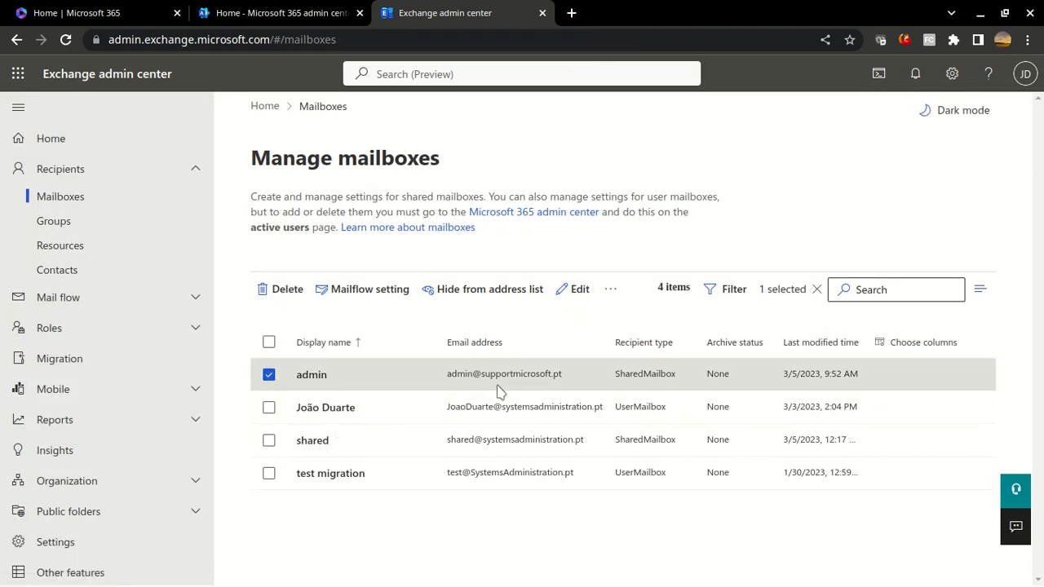
pyautogui.moveTo(503, 415)
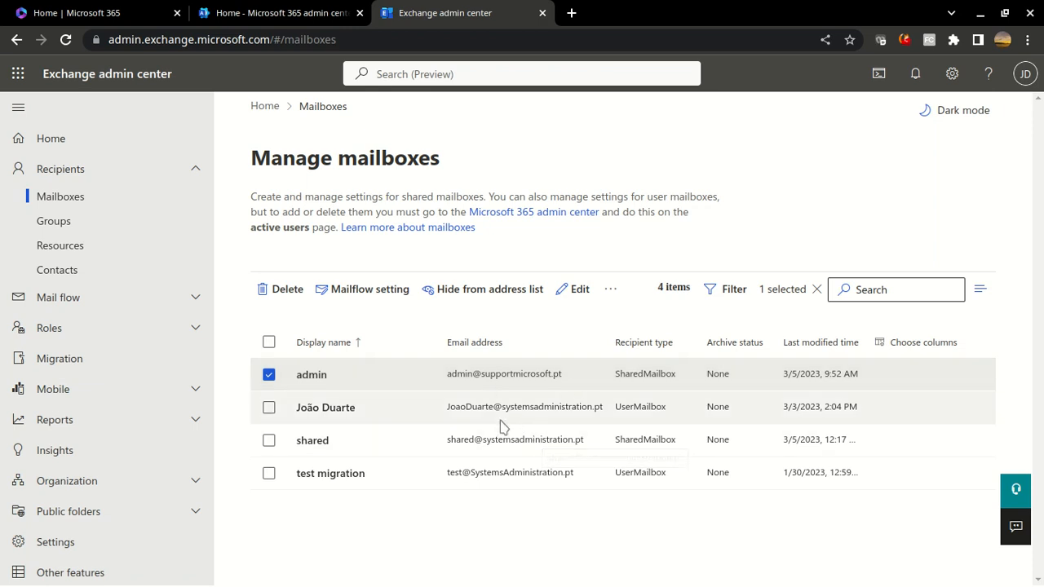
pyautogui.moveTo(418, 510)
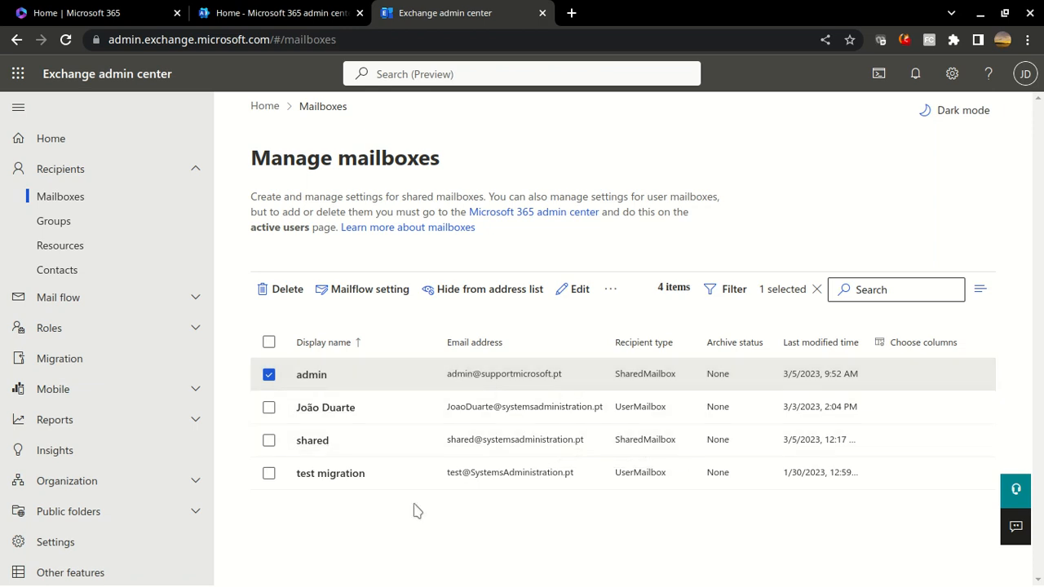
pyautogui.moveTo(464, 400)
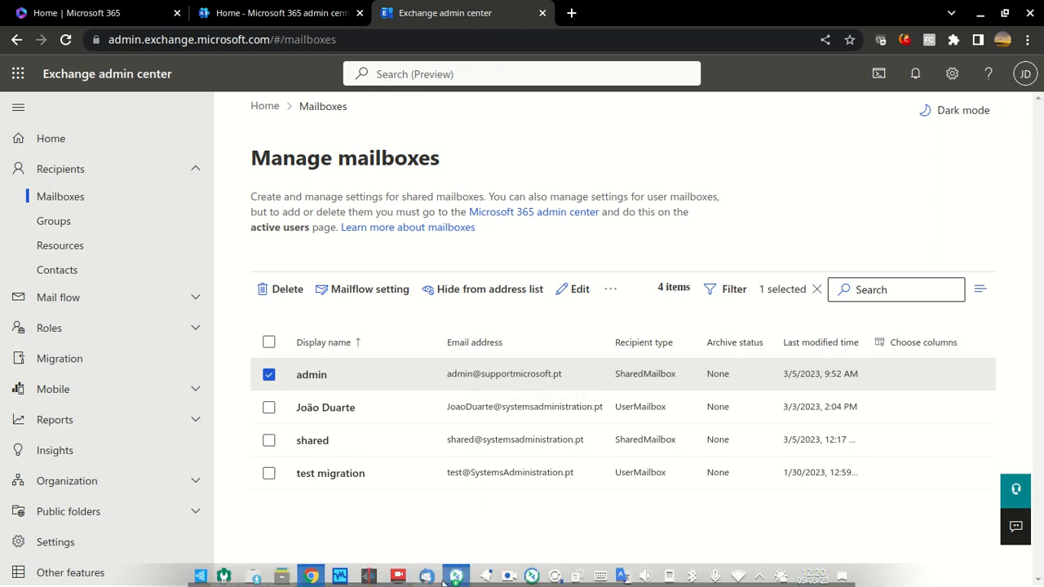
# Switch to Outlook, expand the admin mailbox folders, and show the account information page
pyautogui.click(639, 569)
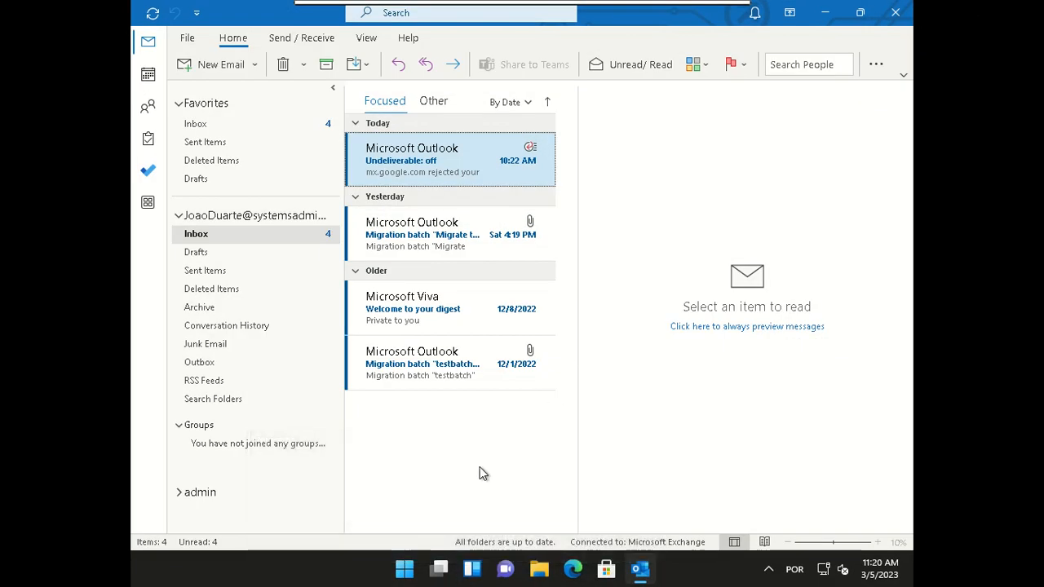
pyautogui.moveTo(209, 473)
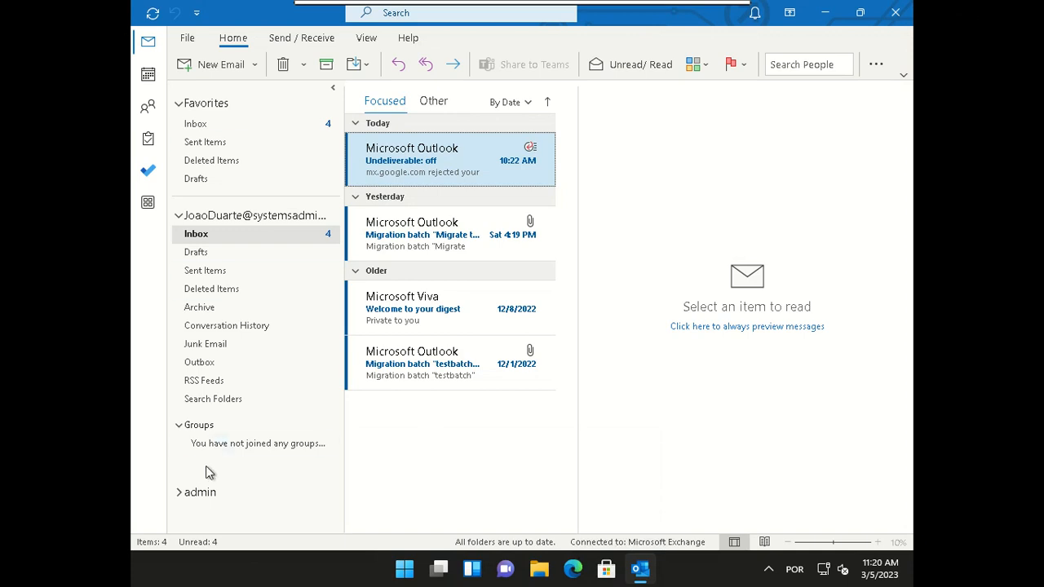
pyautogui.click(179, 493)
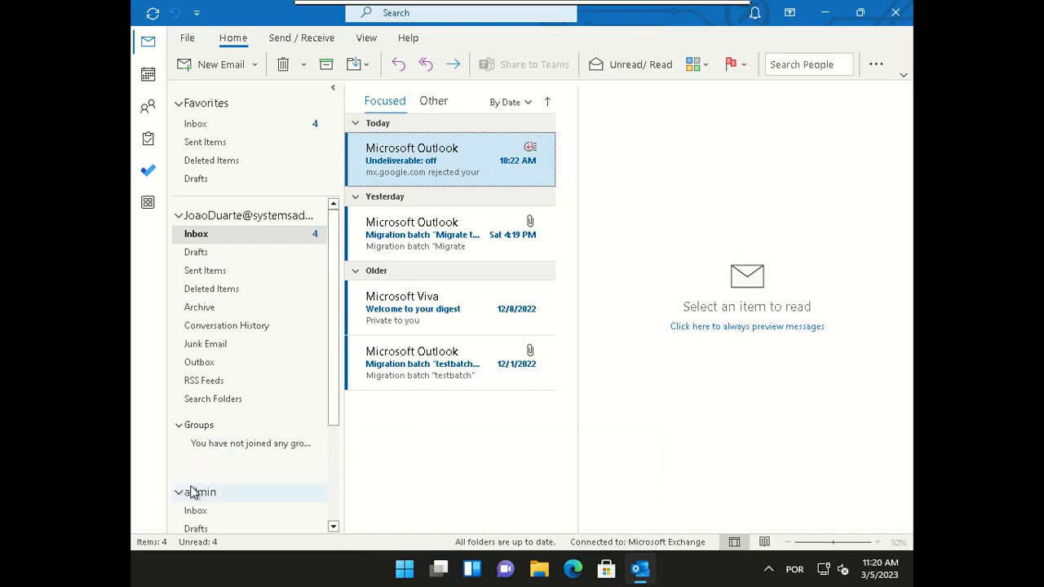
pyautogui.scroll(-3)
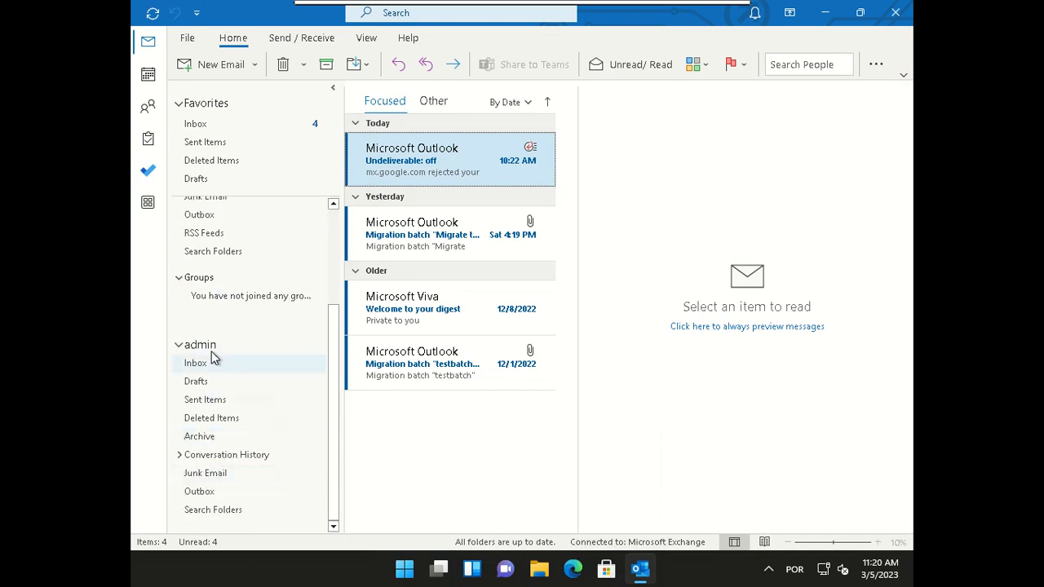
pyautogui.click(199, 344)
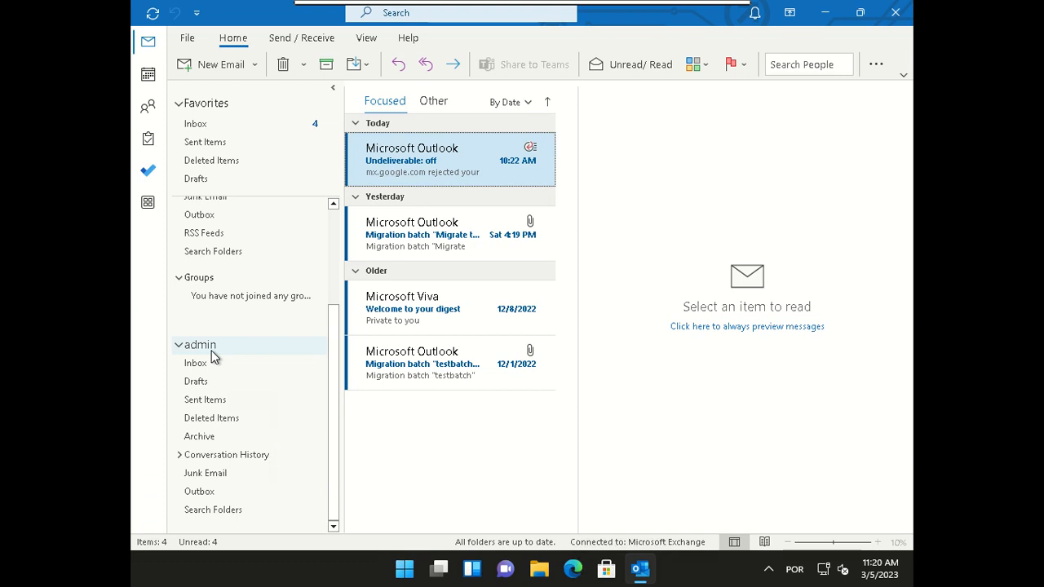
pyautogui.moveTo(215, 362)
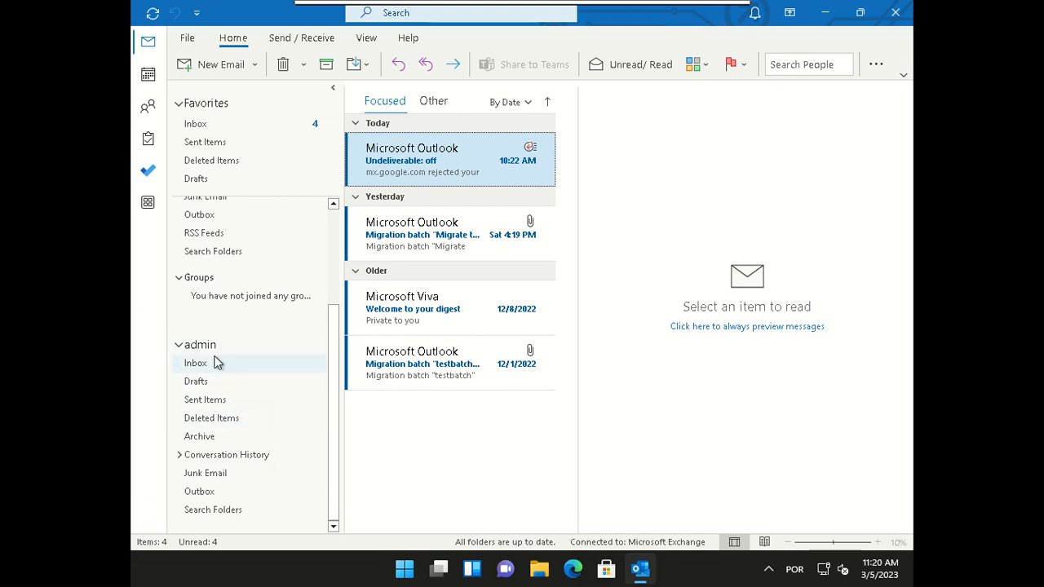
pyautogui.click(186, 37)
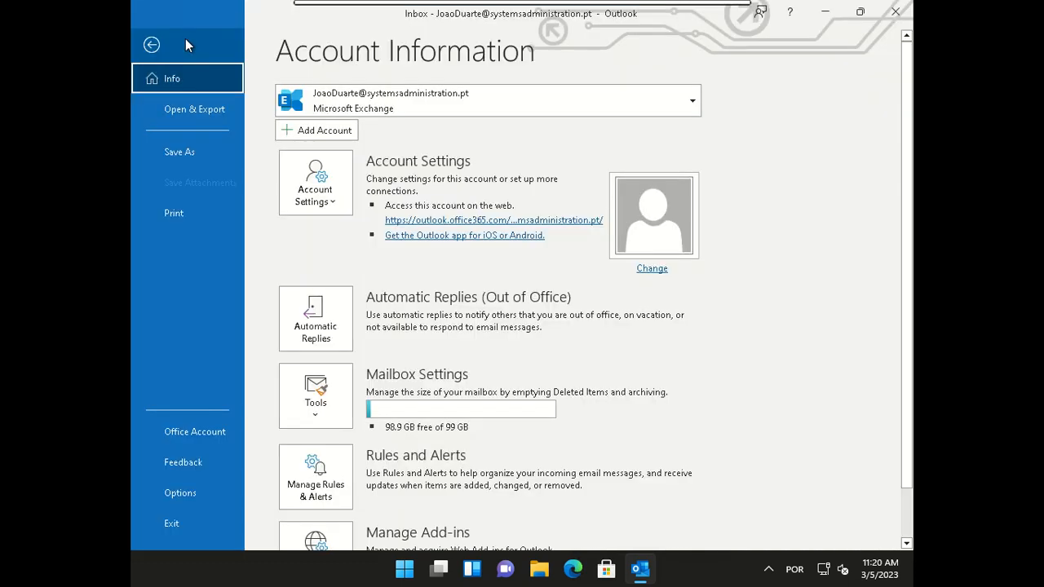
# Apply the Exchange account's offline settings unchanged, then reopen them for editing
pyautogui.click(315, 183)
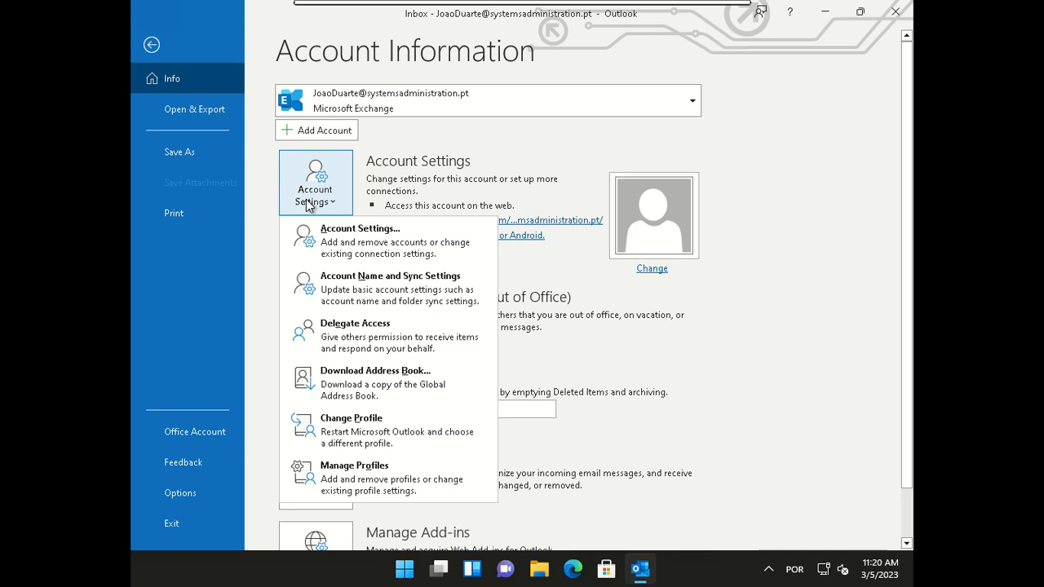
pyautogui.click(358, 229)
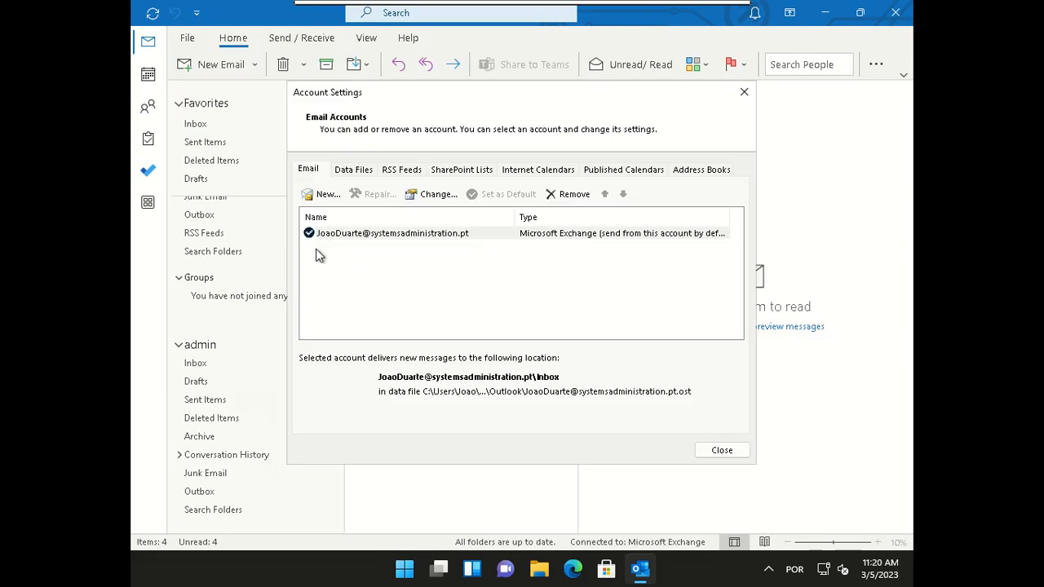
pyautogui.moveTo(333, 317)
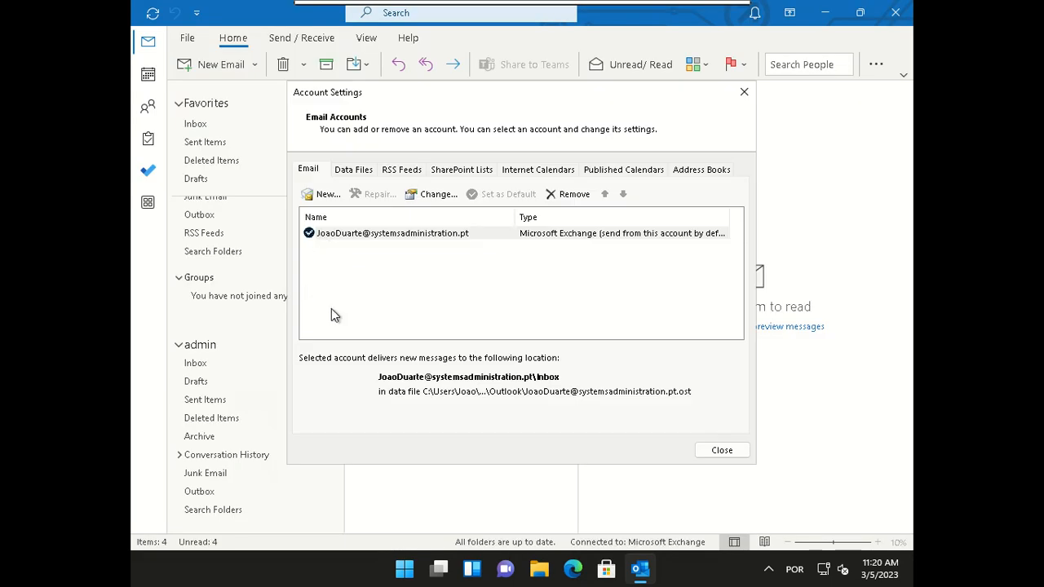
pyautogui.click(437, 194)
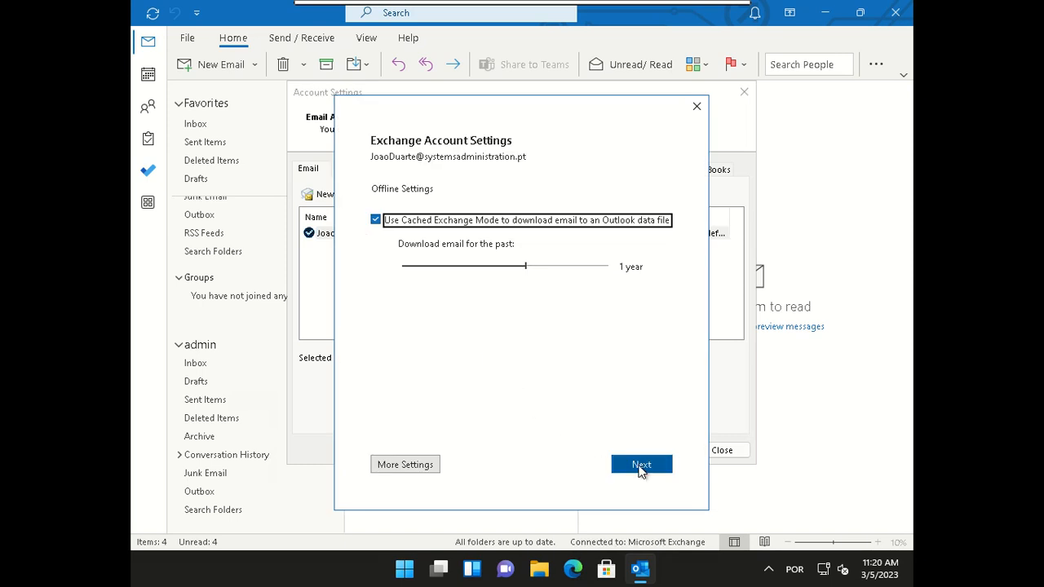
pyautogui.click(641, 463)
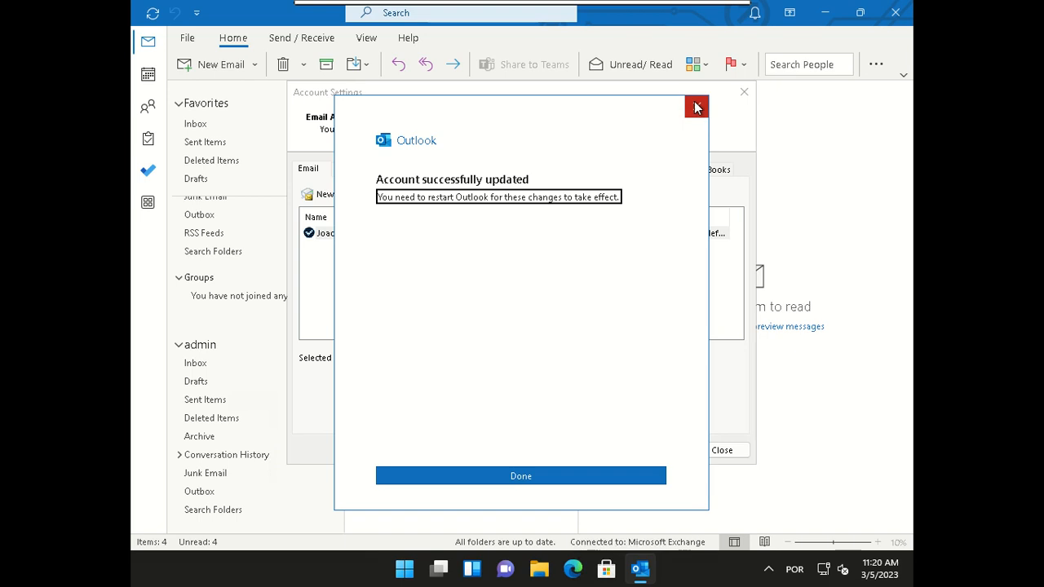
pyautogui.click(520, 476)
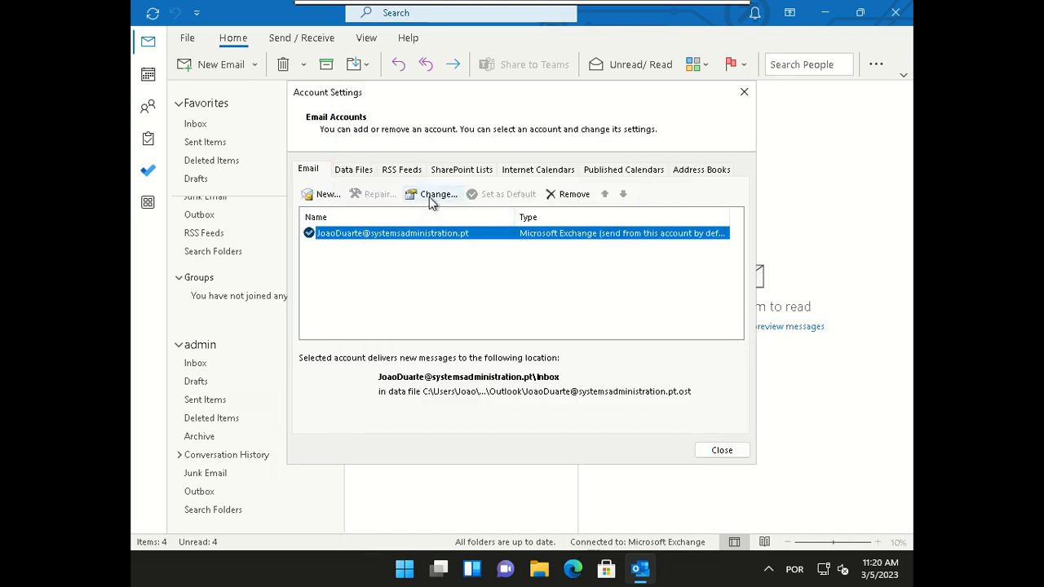
pyautogui.click(437, 194)
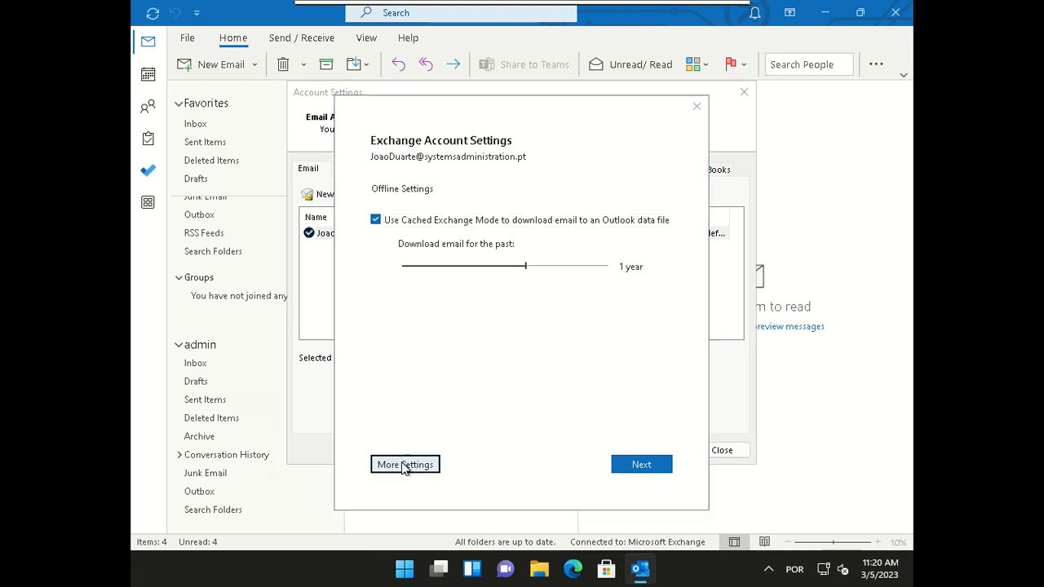
# In More Settings > Advanced, enable Download shared folders and shared calendar improvements
pyautogui.click(404, 463)
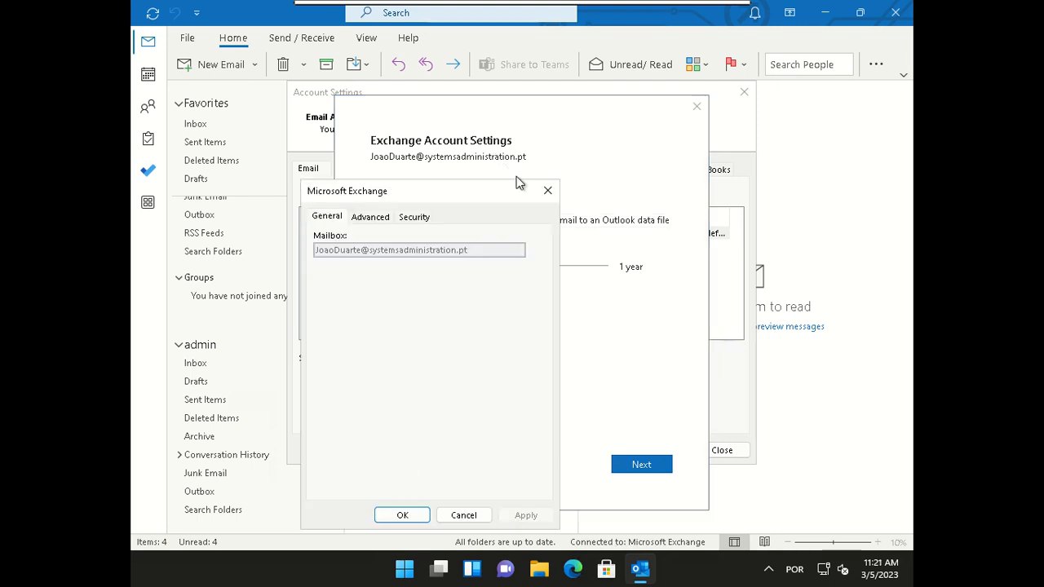
pyautogui.click(371, 215)
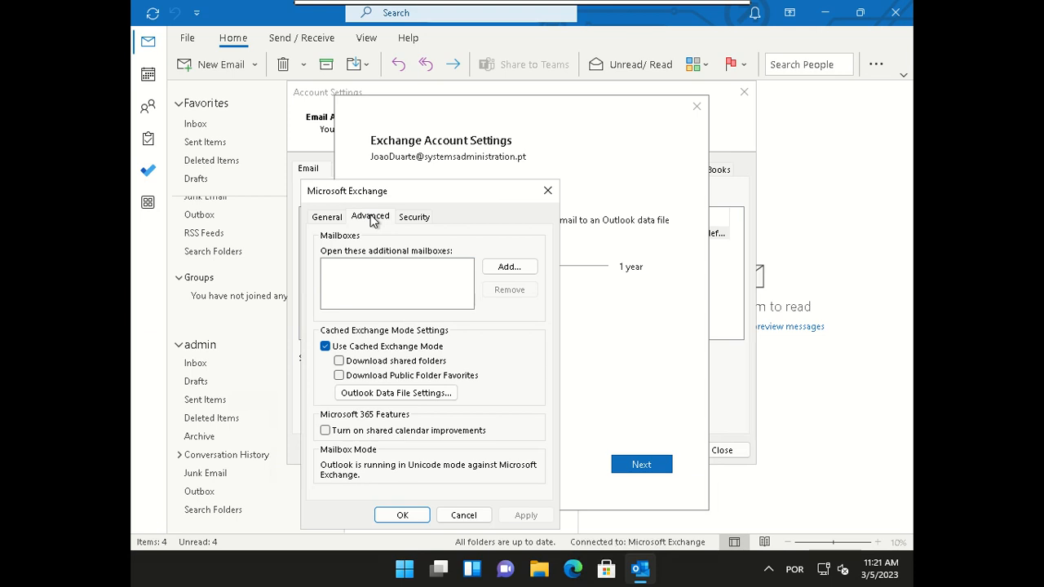
pyautogui.moveTo(367, 367)
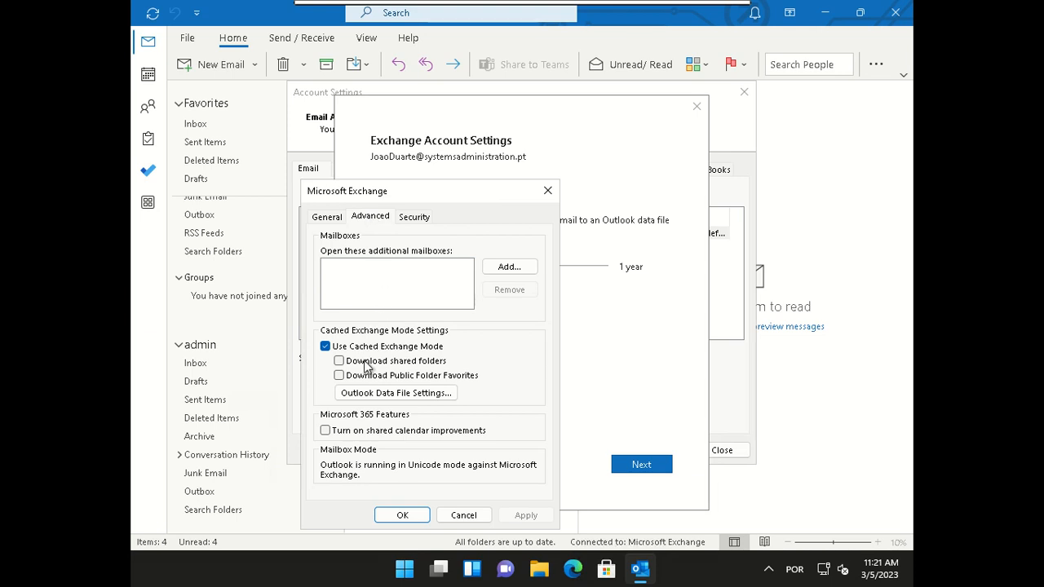
pyautogui.moveTo(342, 372)
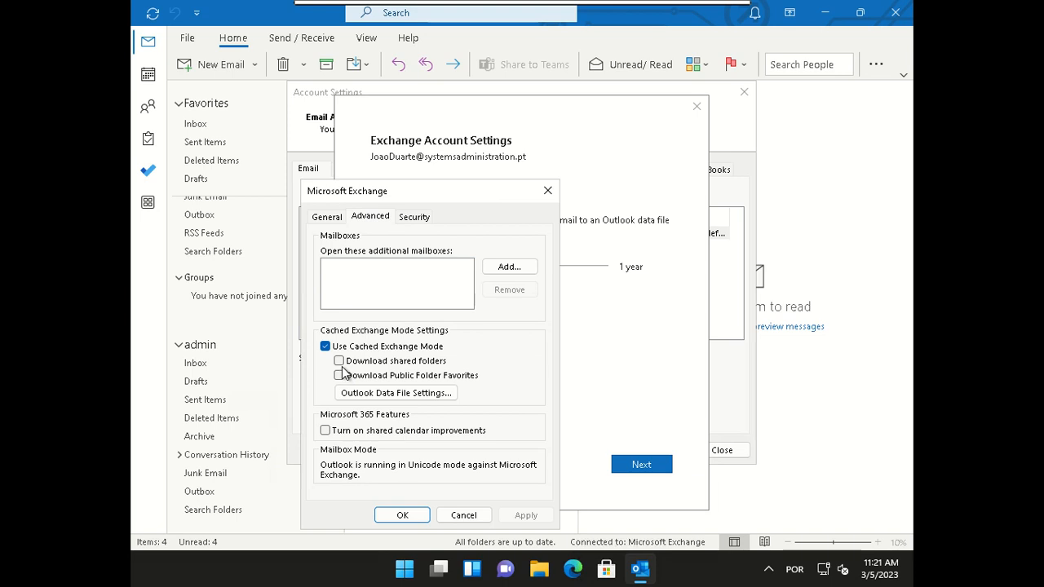
pyautogui.click(339, 361)
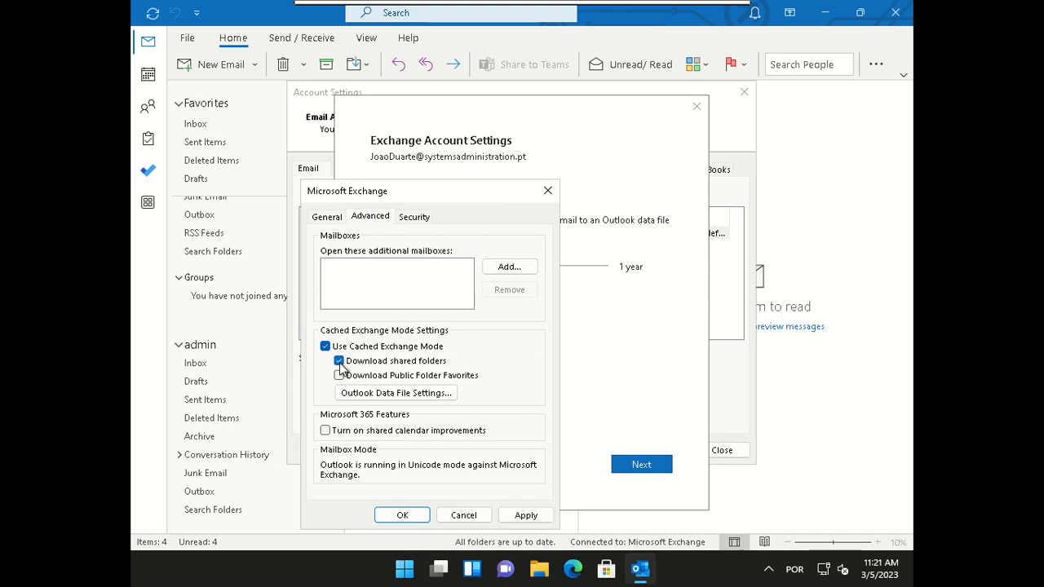
pyautogui.click(340, 361)
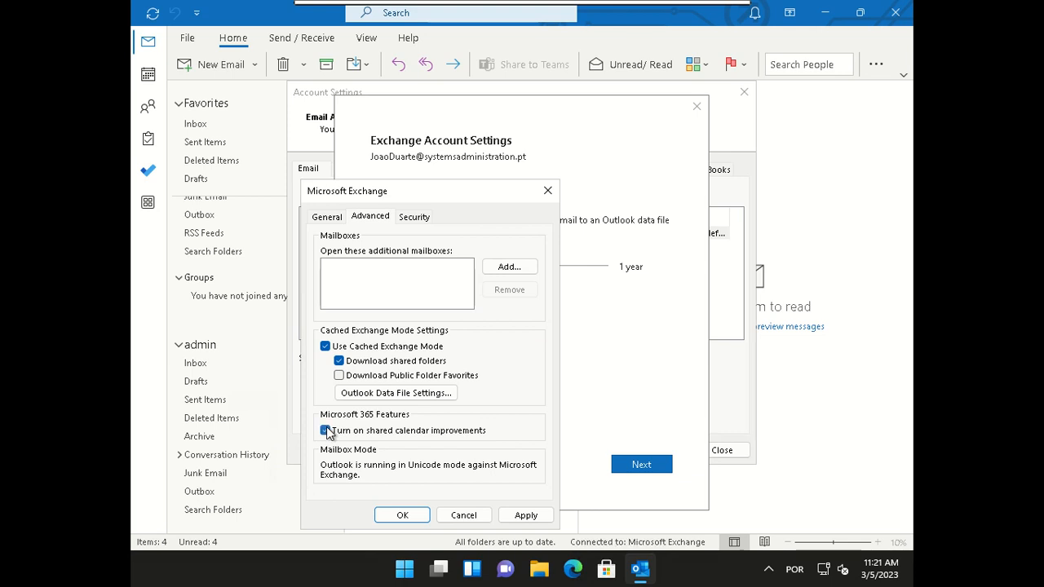
pyautogui.click(326, 431)
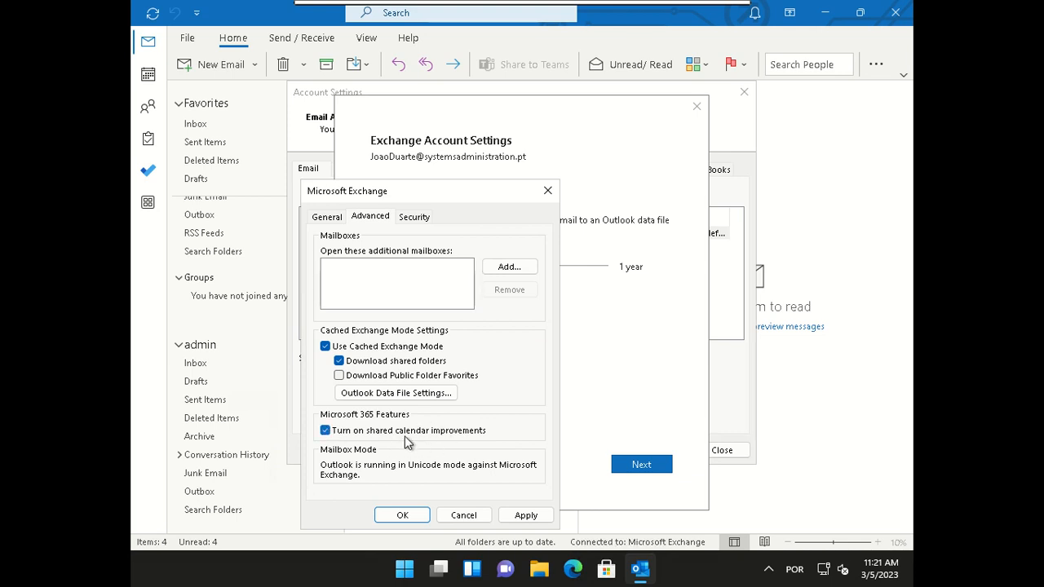
pyautogui.moveTo(326, 424)
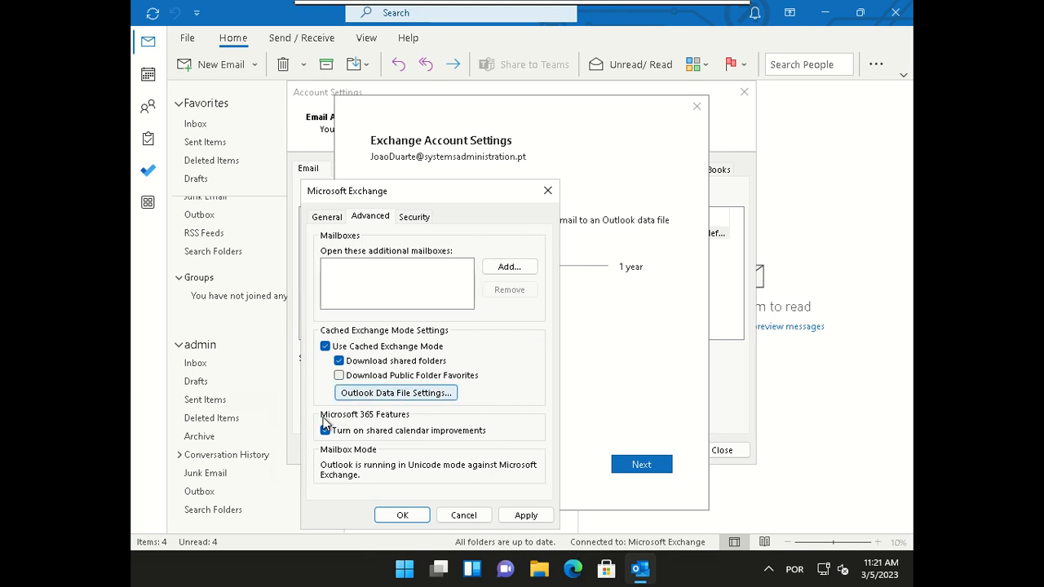
pyautogui.click(326, 431)
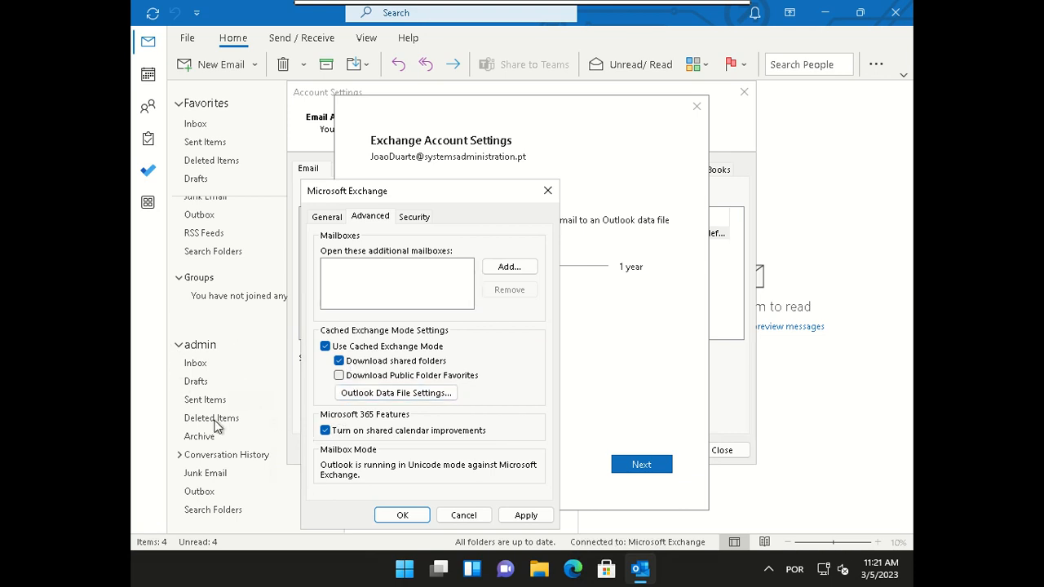
pyautogui.moveTo(205, 340)
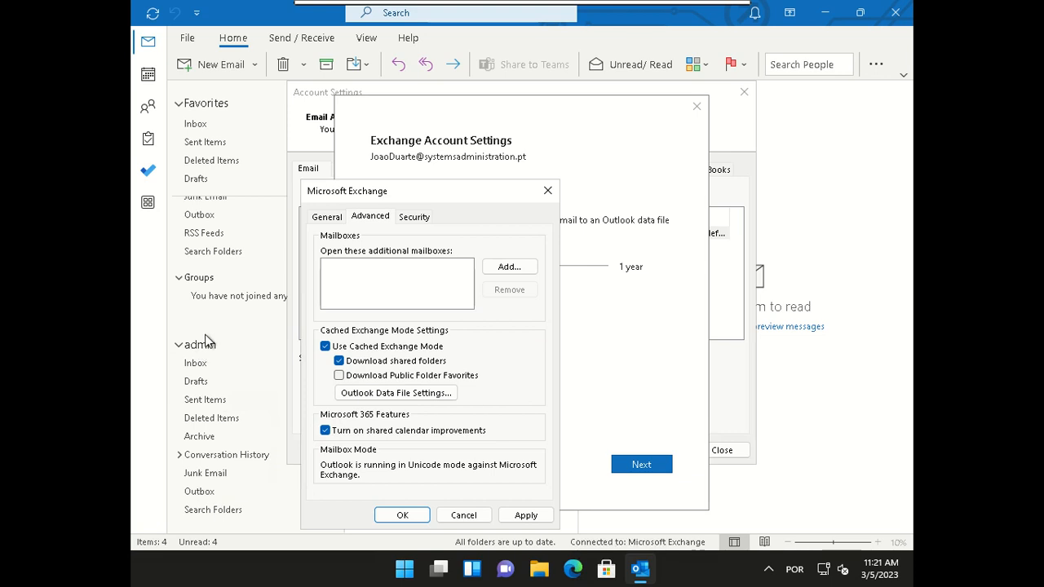
pyautogui.moveTo(255, 340)
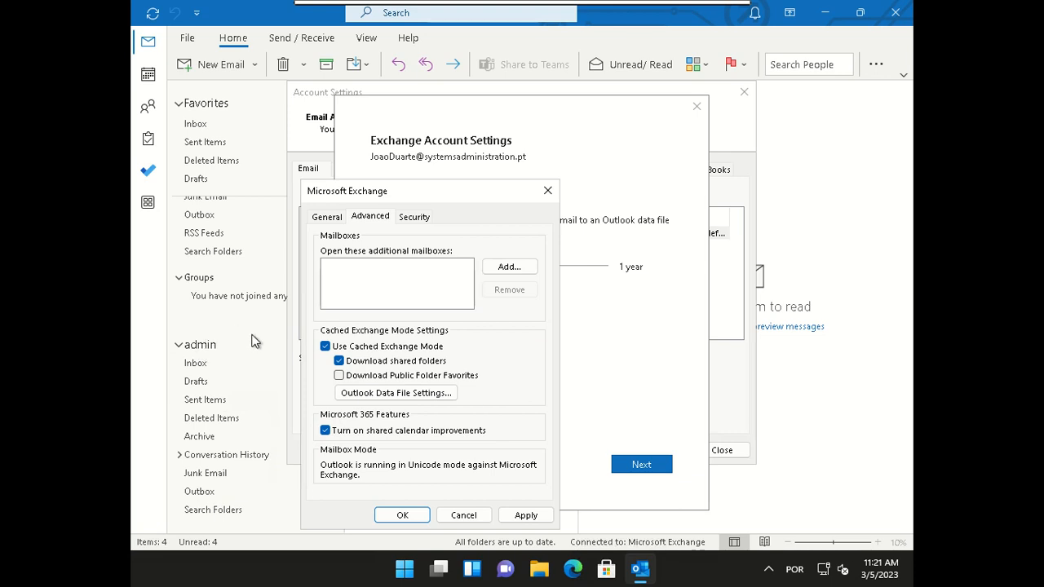
pyautogui.moveTo(274, 369)
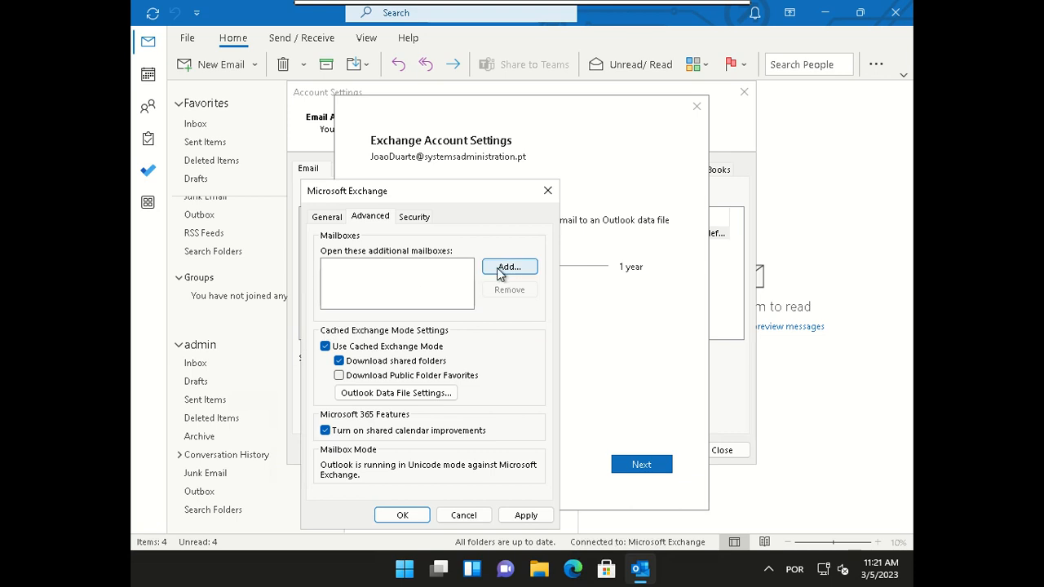
pyautogui.click(509, 268)
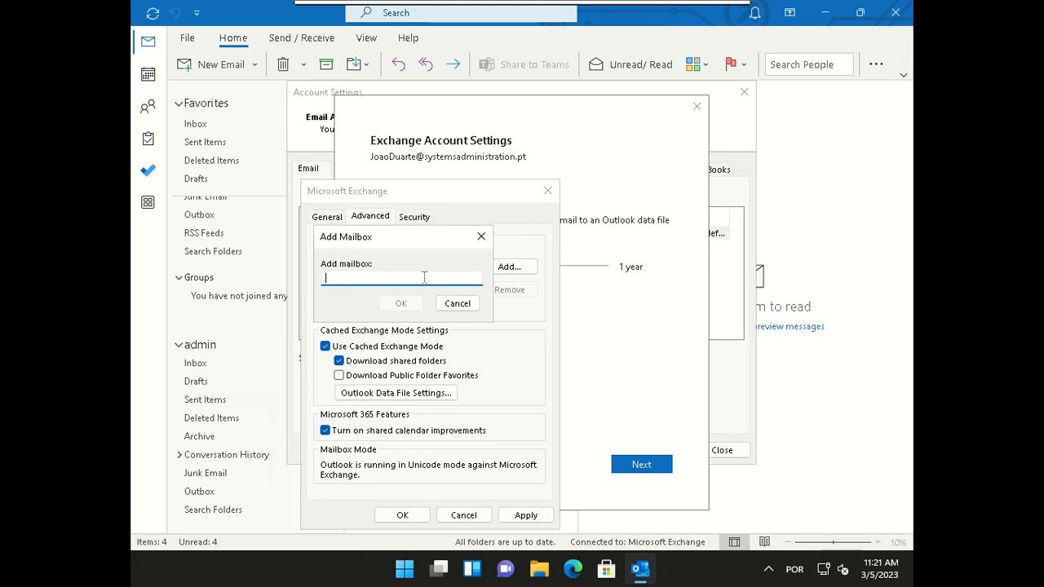
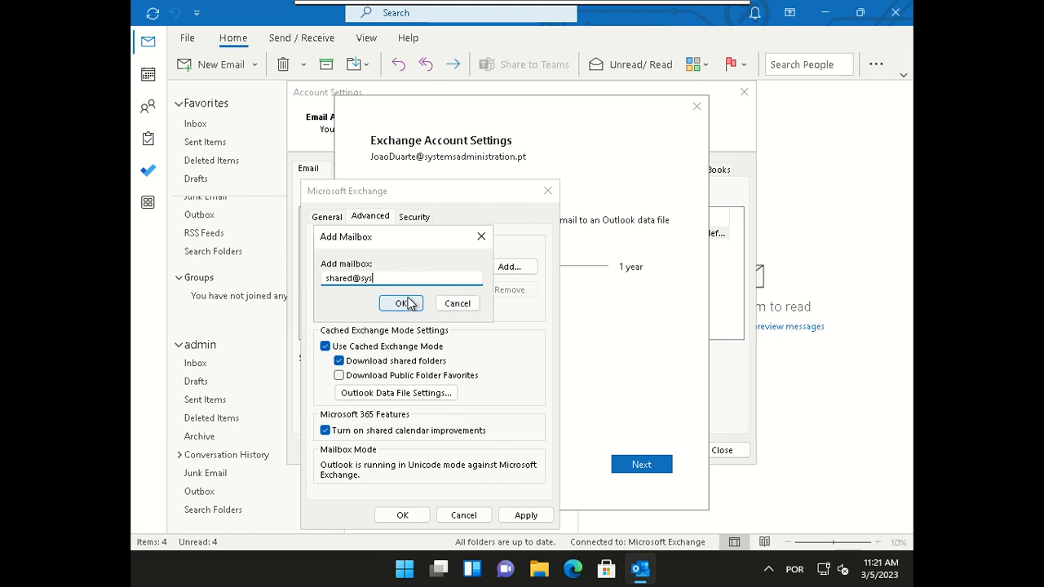
pyautogui.moveTo(388, 277)
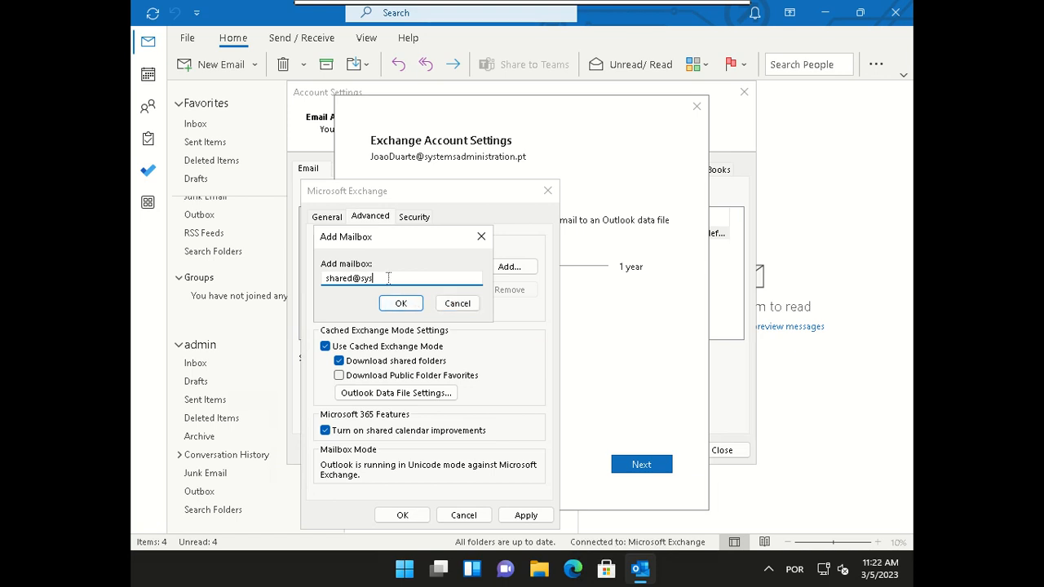
pyautogui.click(456, 302)
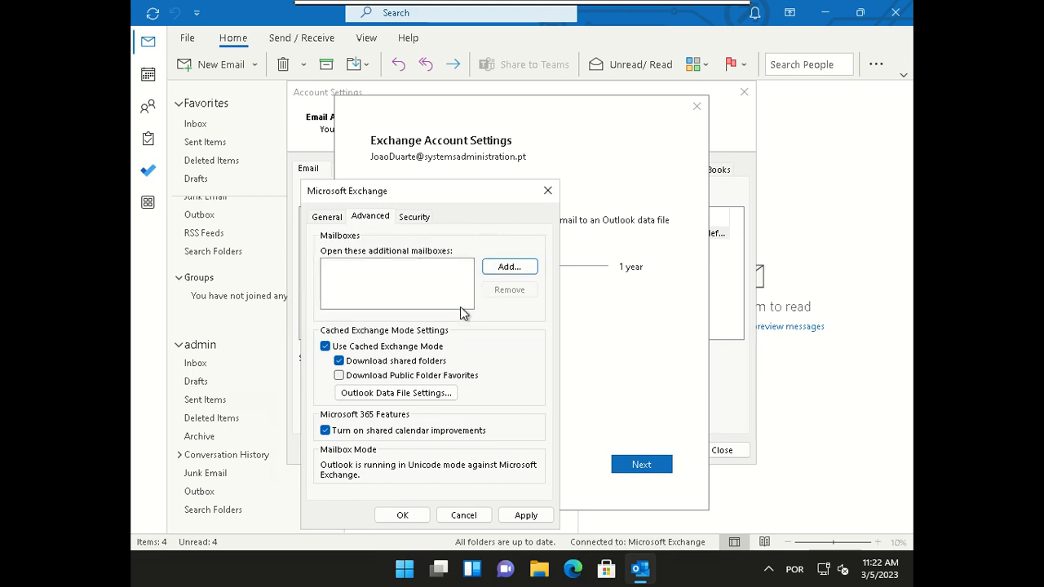
pyautogui.click(525, 516)
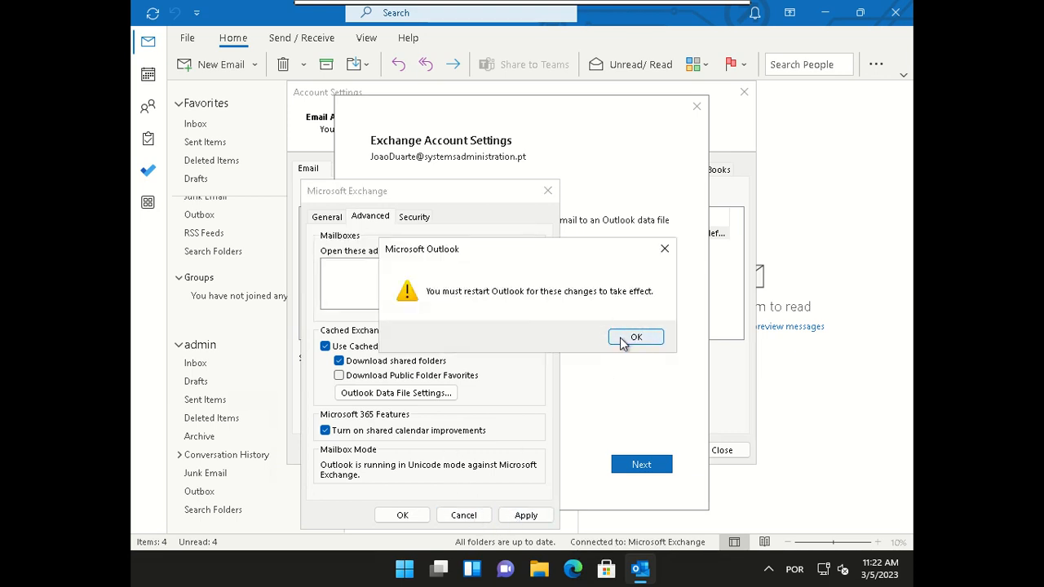
# Acknowledge the restart notice, finish the account update and close Account Settings and Outlook
pyautogui.click(636, 336)
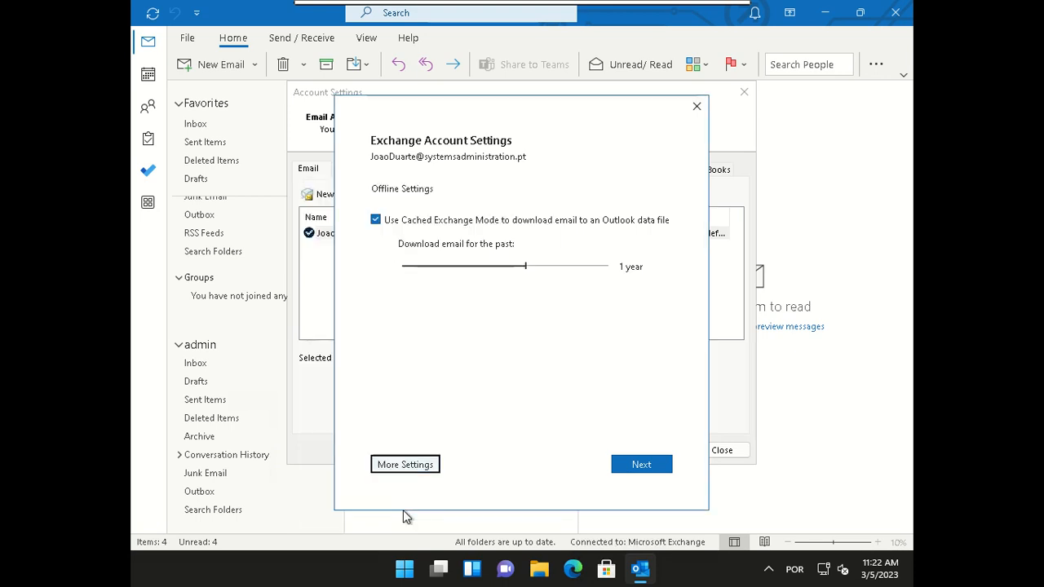
pyautogui.click(641, 463)
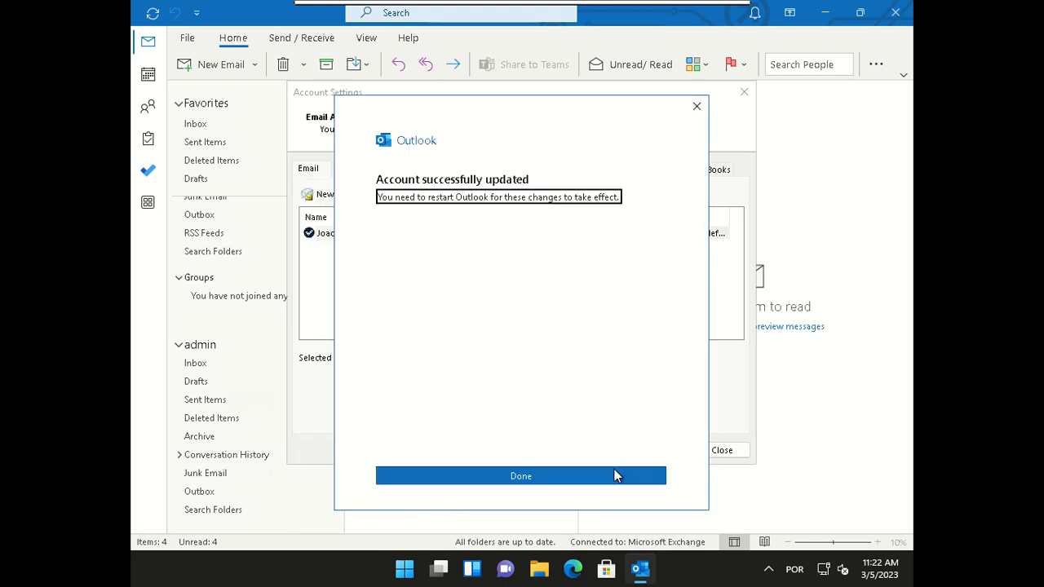
pyautogui.click(521, 476)
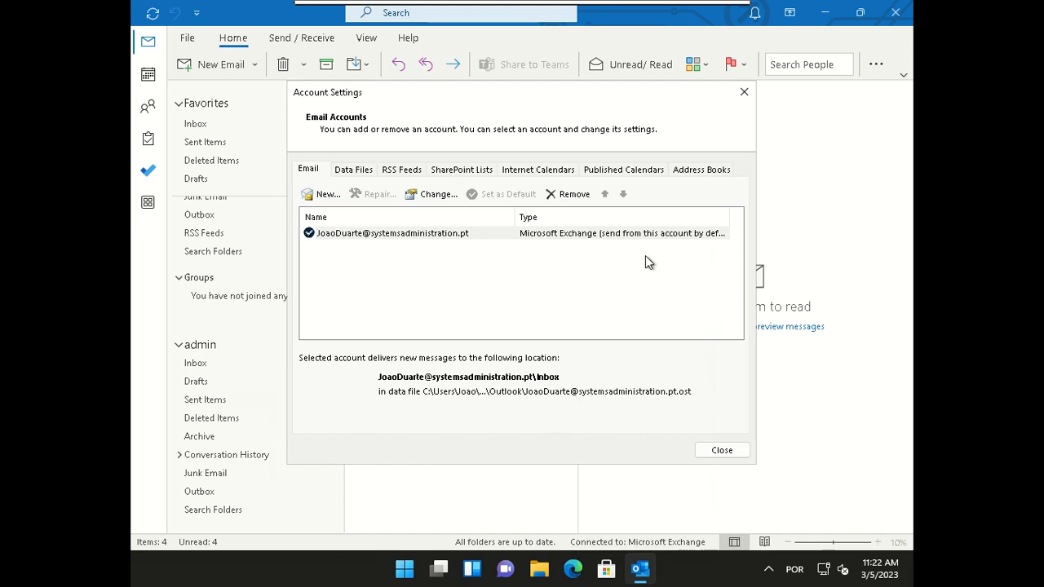
pyautogui.click(720, 450)
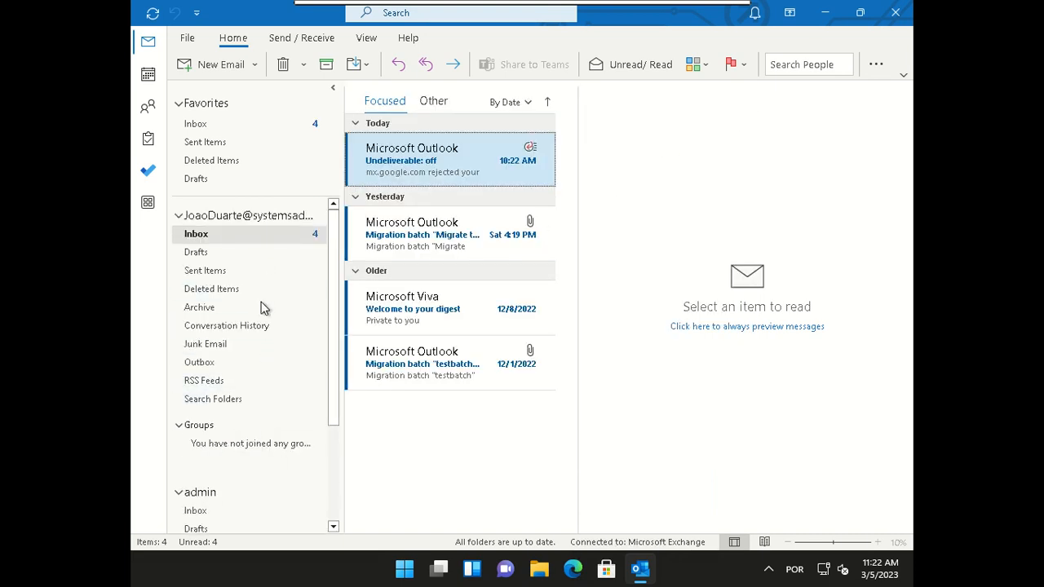
pyautogui.scroll(-3)
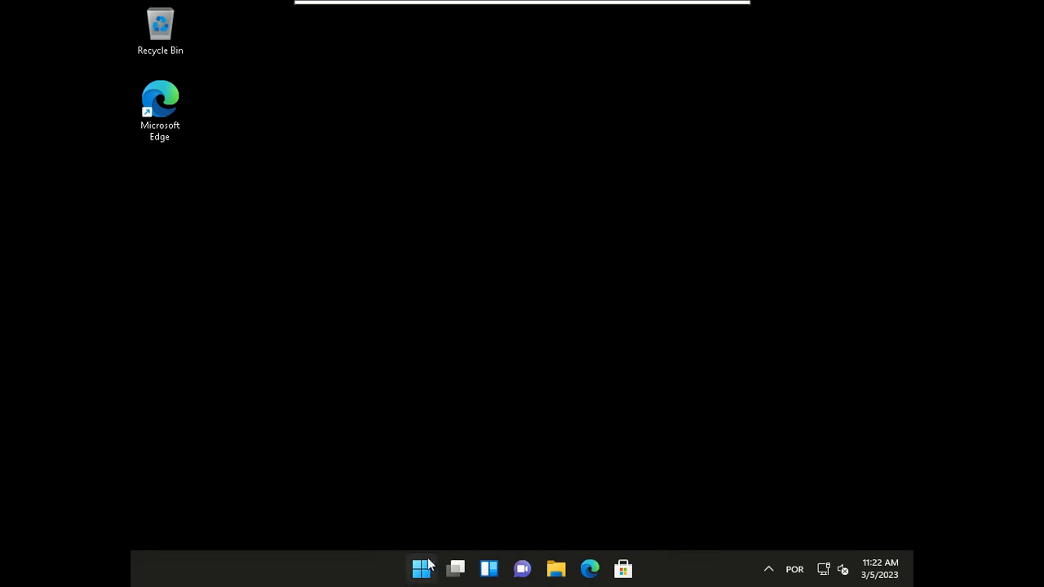
# Relaunch Outlook by searching 'out' from the Start menu
pyautogui.click(421, 567)
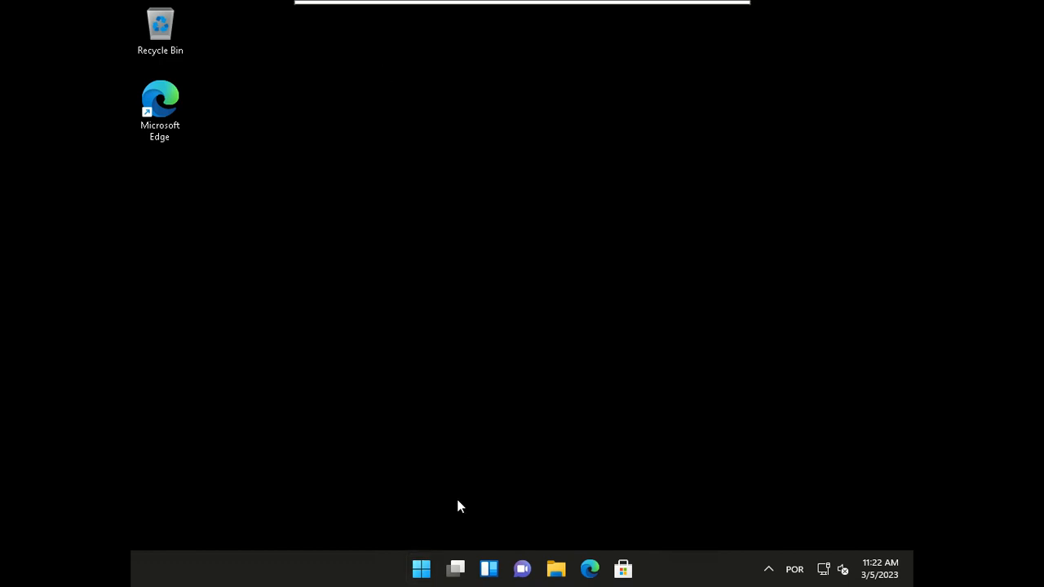
pyautogui.write('out')
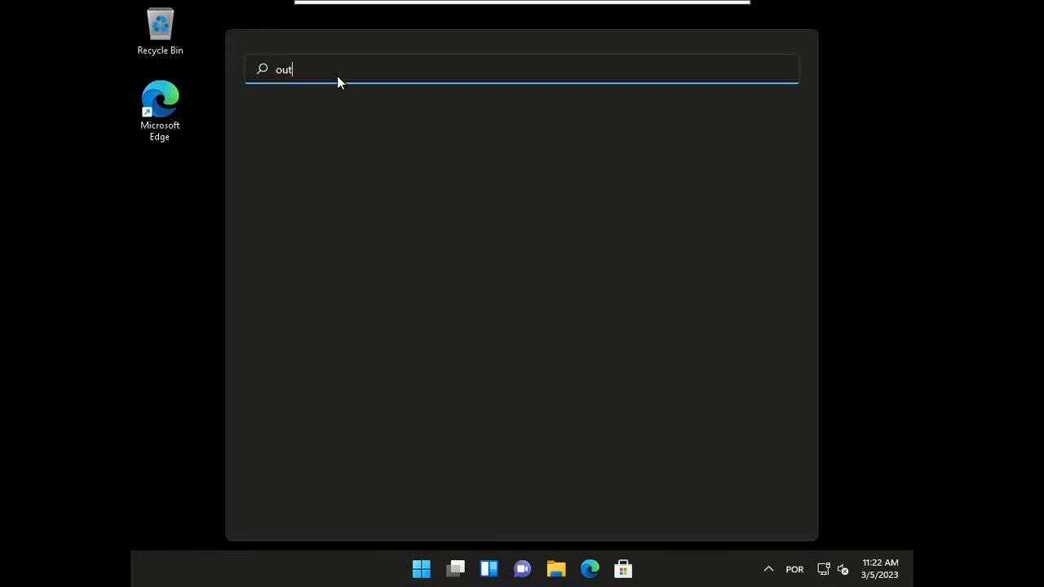
pyautogui.press('Escape')
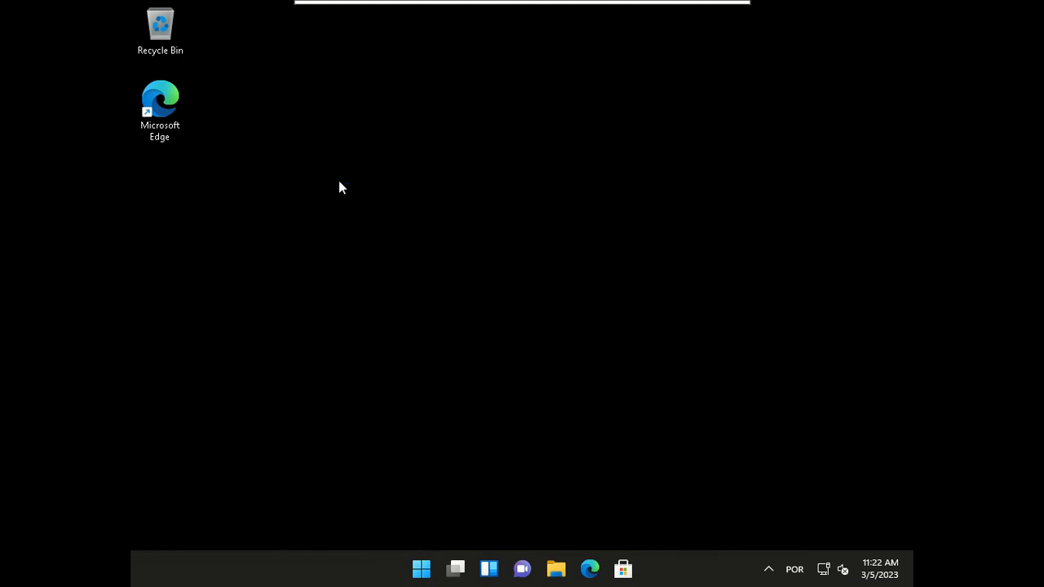
pyautogui.click(639, 567)
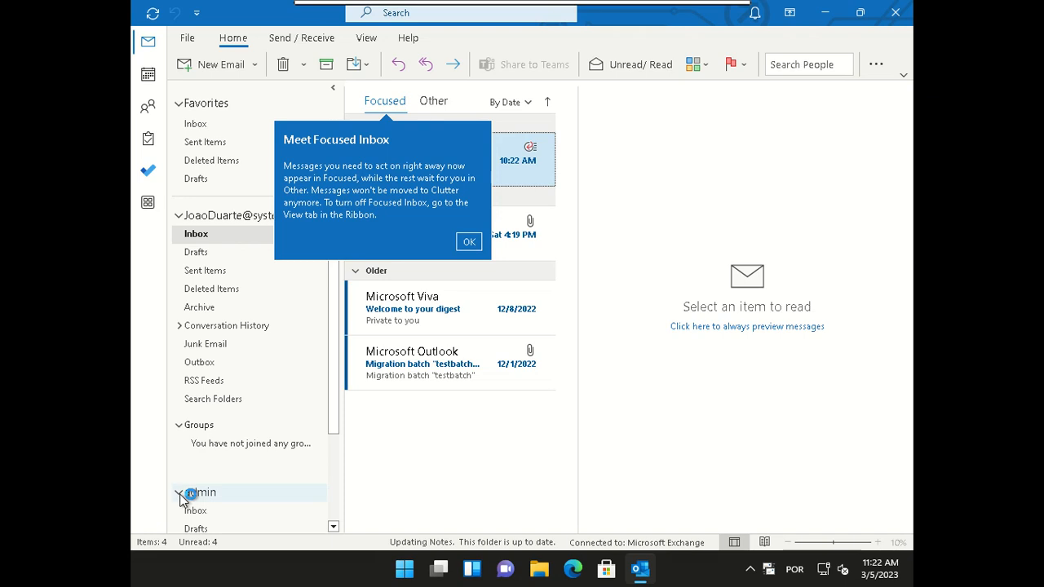
# Collapse the admin and personal mailbox folder lists, showing Outlook Today
pyautogui.click(470, 241)
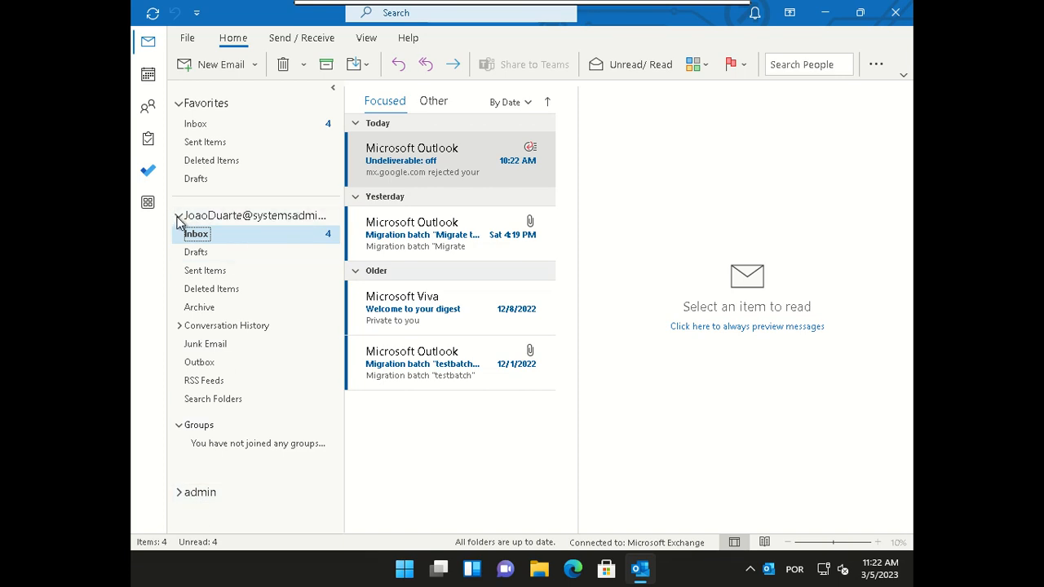
pyautogui.click(179, 215)
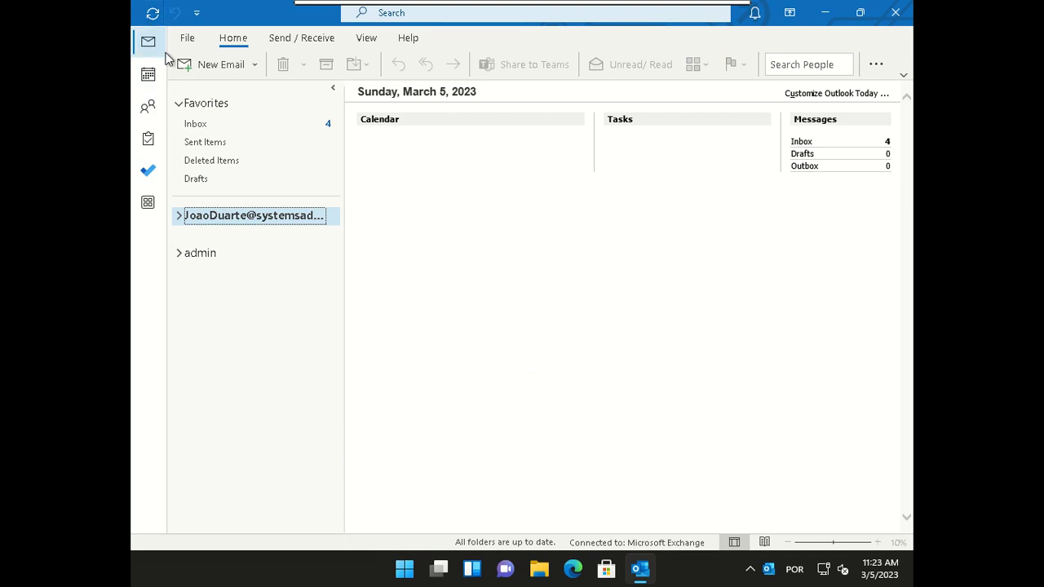
# Review the Exchange account's settings via Account Settings > Change and close them unchanged
pyautogui.click(186, 37)
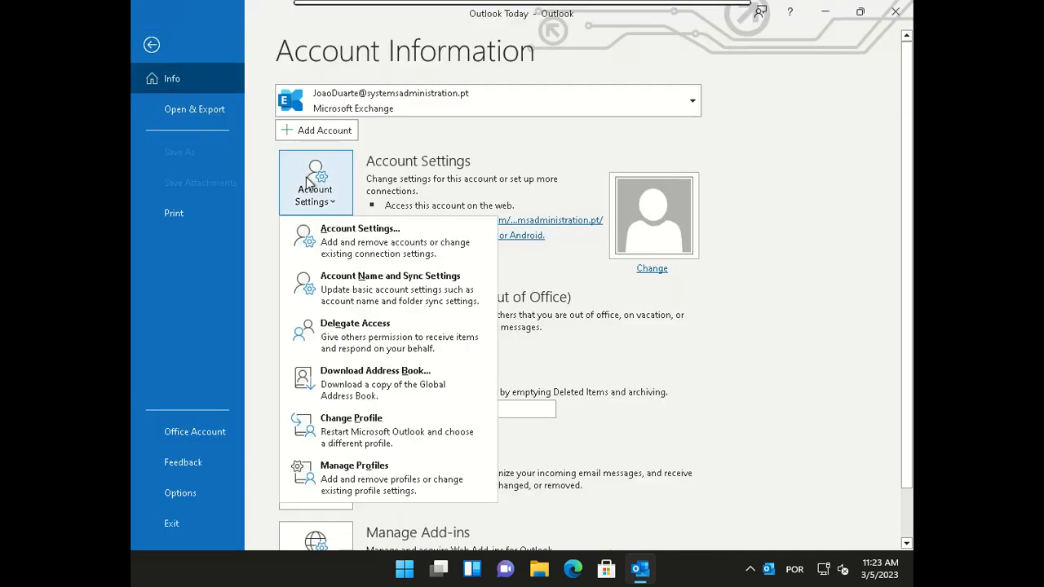
pyautogui.click(359, 228)
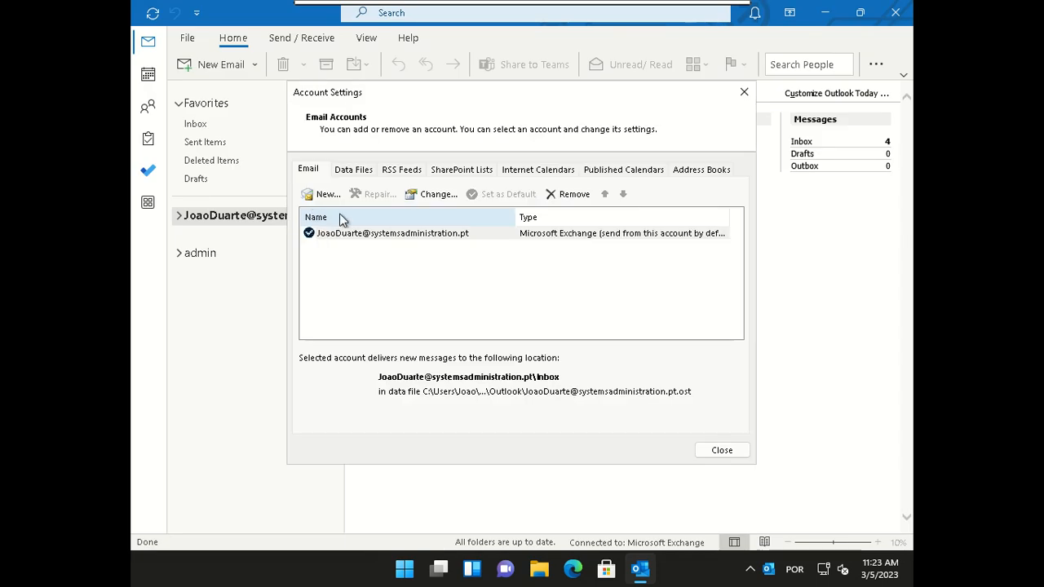
pyautogui.click(391, 234)
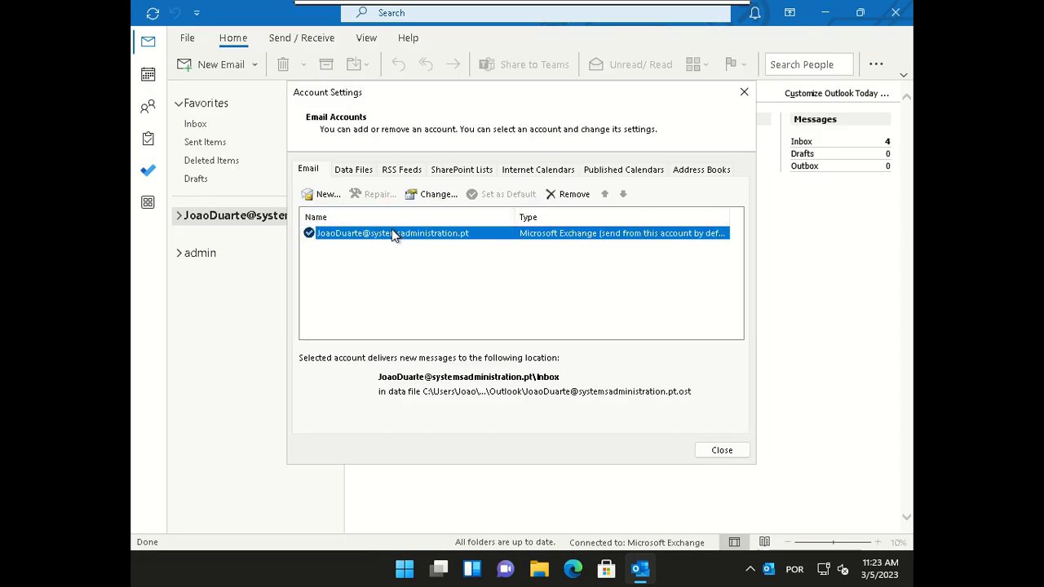
pyautogui.moveTo(369, 252)
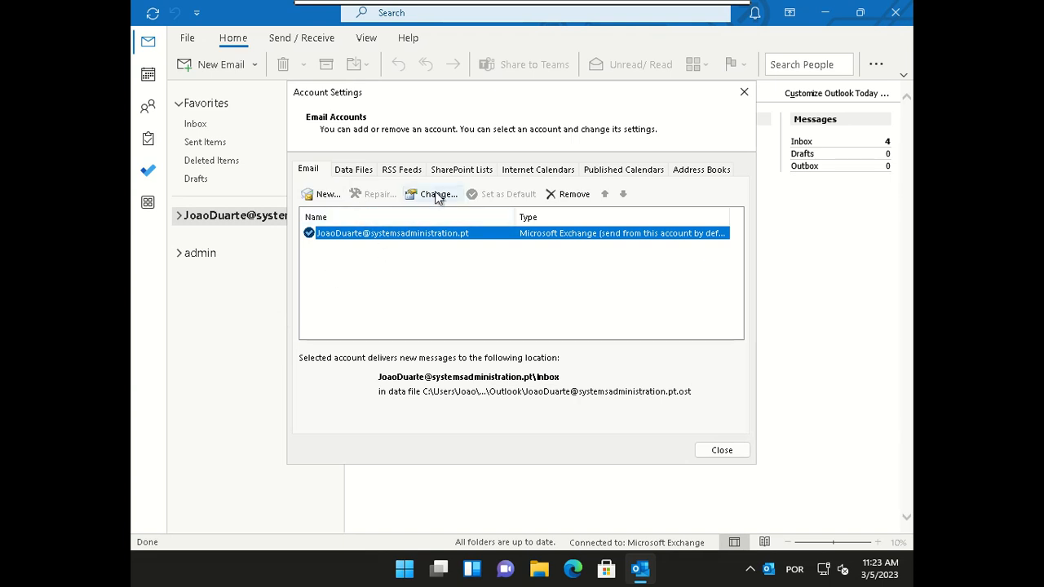
pyautogui.click(437, 194)
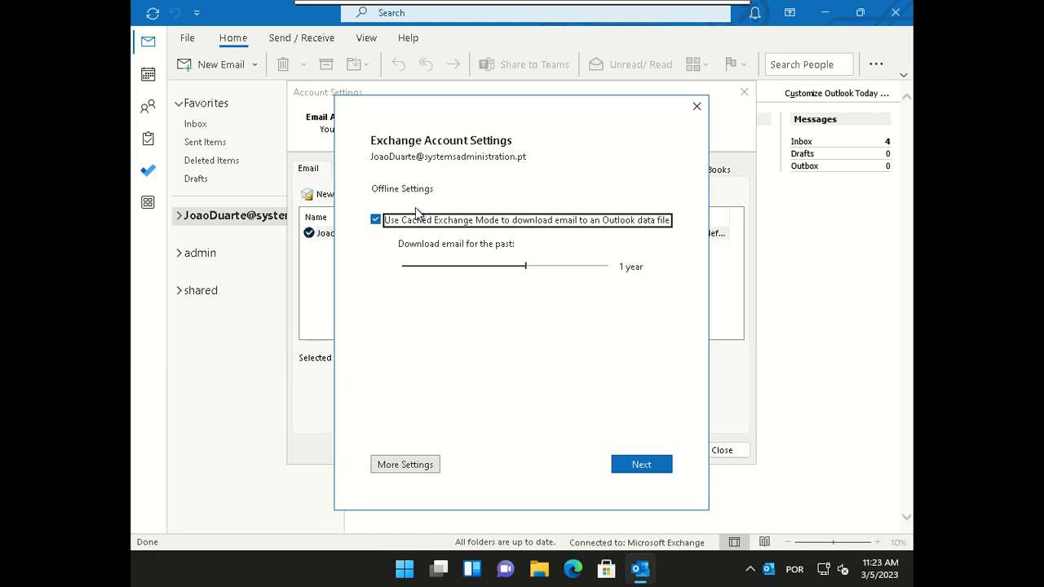
pyautogui.moveTo(697, 108)
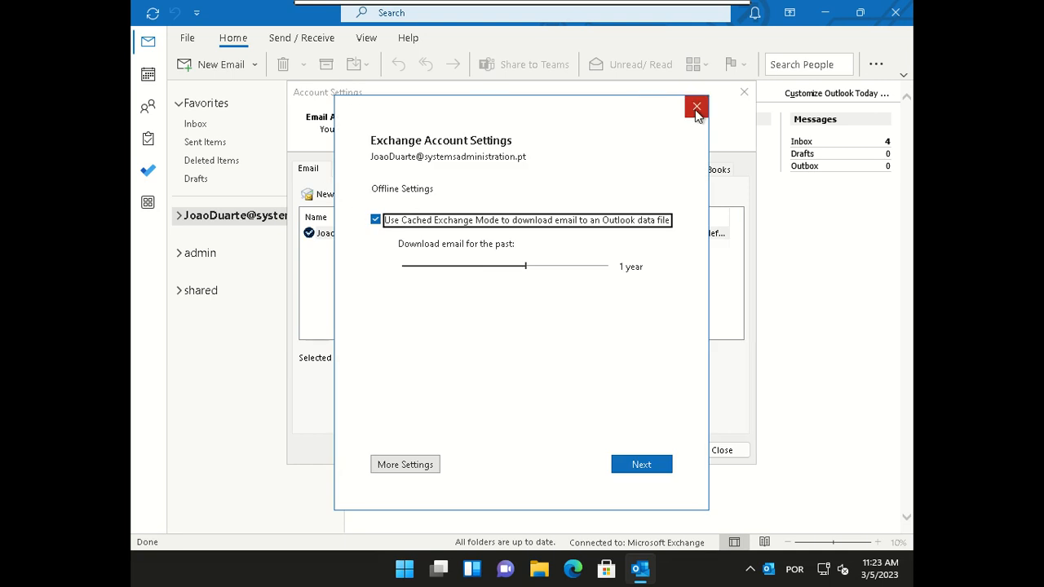
pyautogui.click(695, 108)
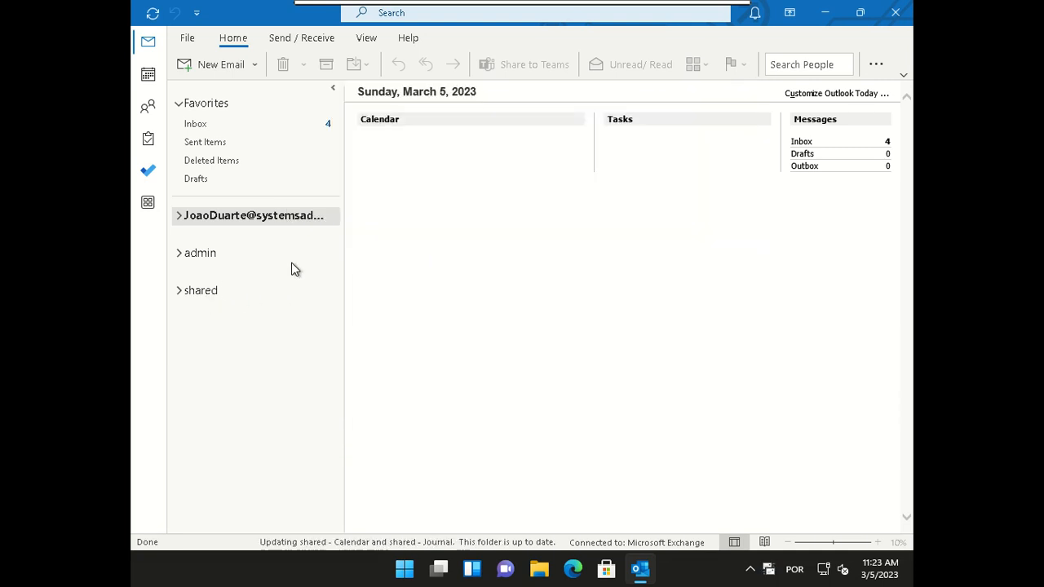
# Expand the shared mailbox's folders and show its empty Inbox
pyautogui.click(200, 291)
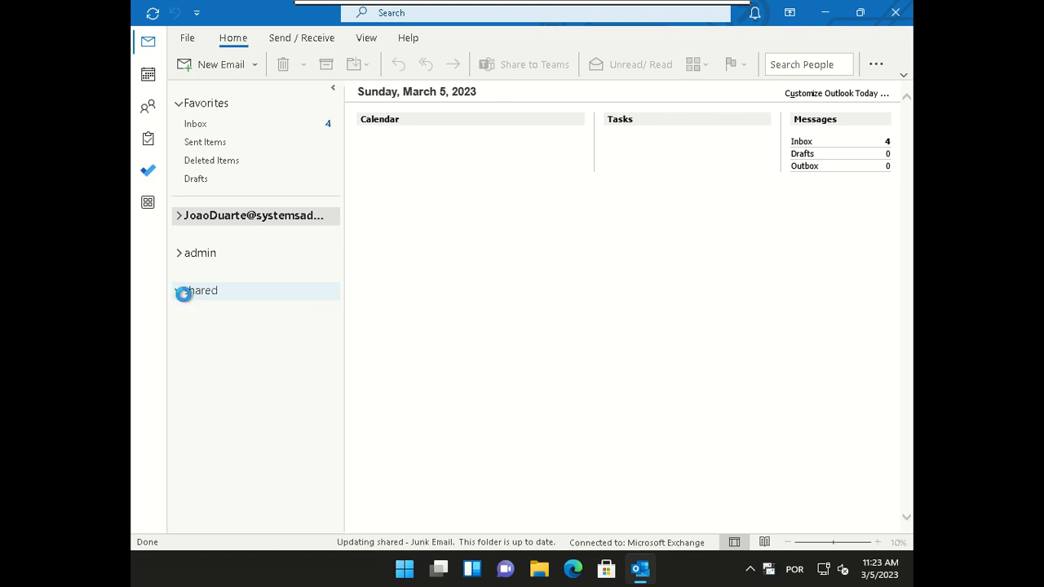
pyautogui.click(201, 290)
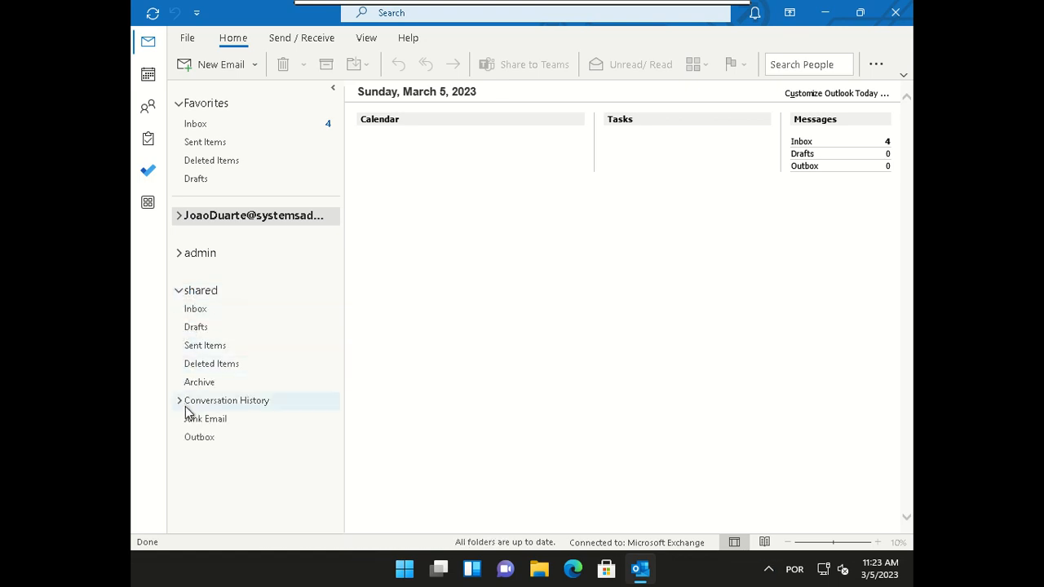
pyautogui.click(196, 308)
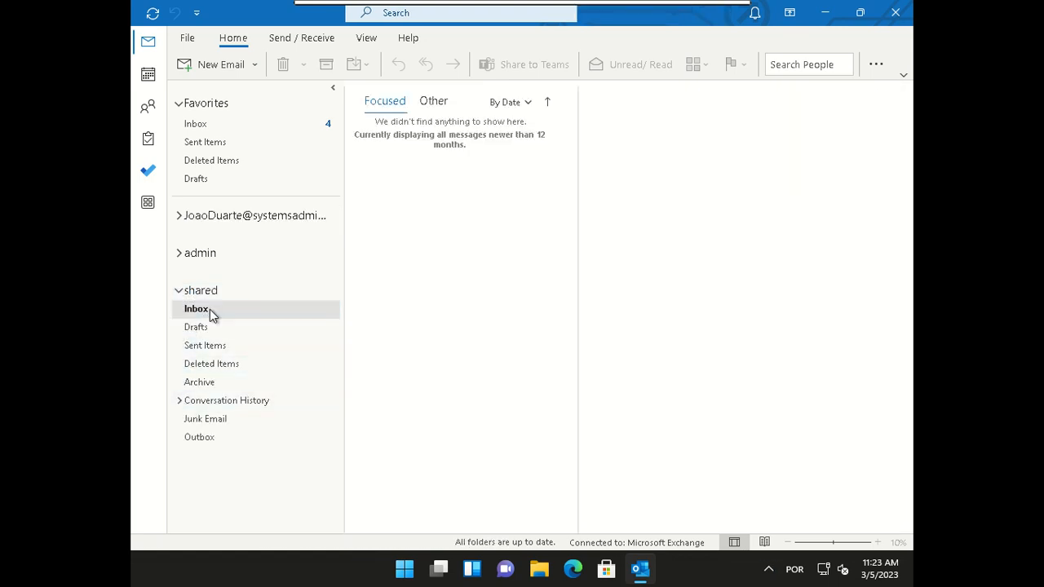
pyautogui.click(196, 309)
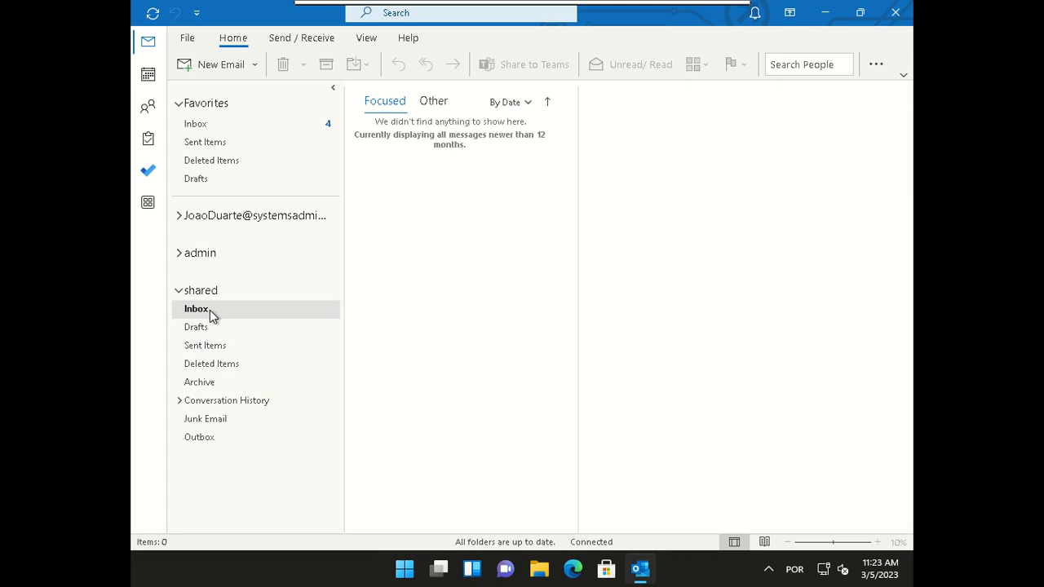
pyautogui.moveTo(220, 341)
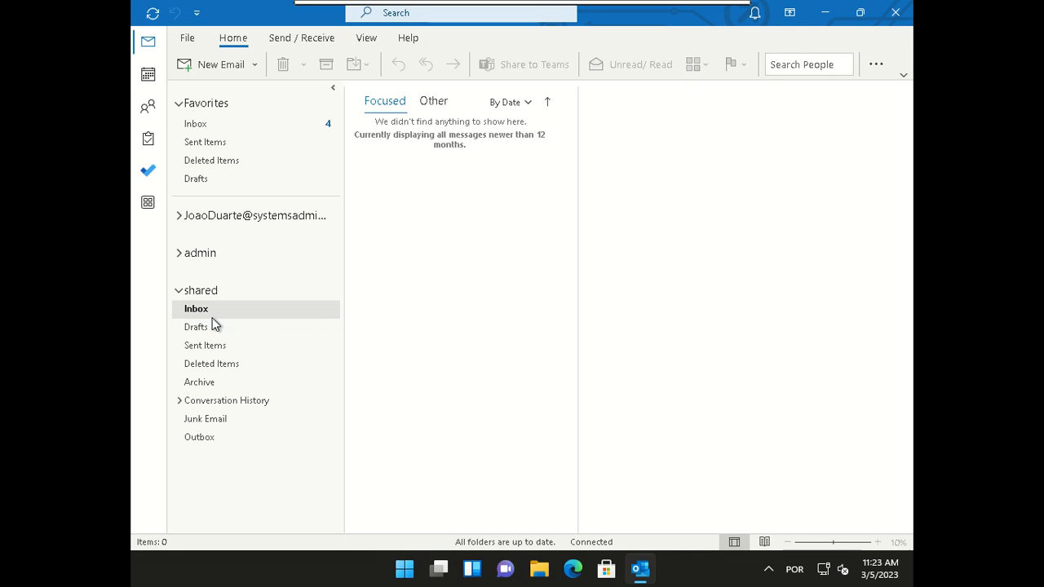
pyautogui.moveTo(220, 65)
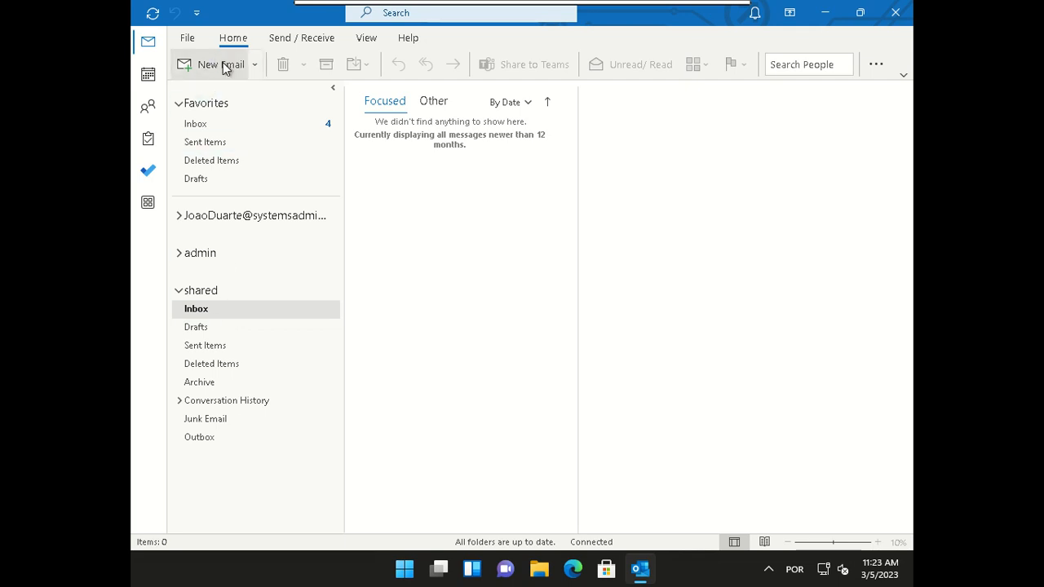
# Start a new email message and dismiss the simplified ribbon tip
pyautogui.click(206, 66)
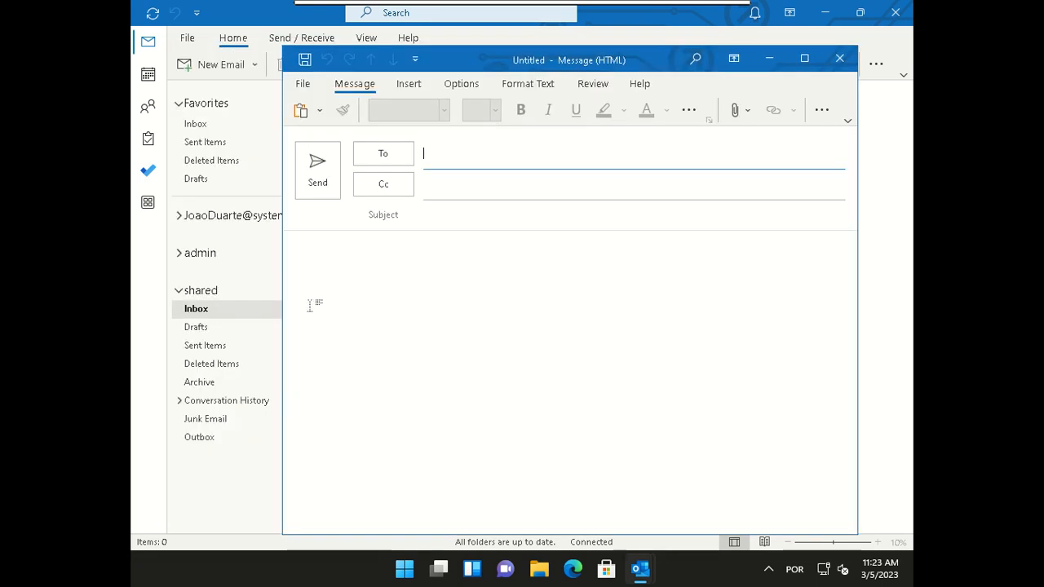
pyautogui.click(688, 111)
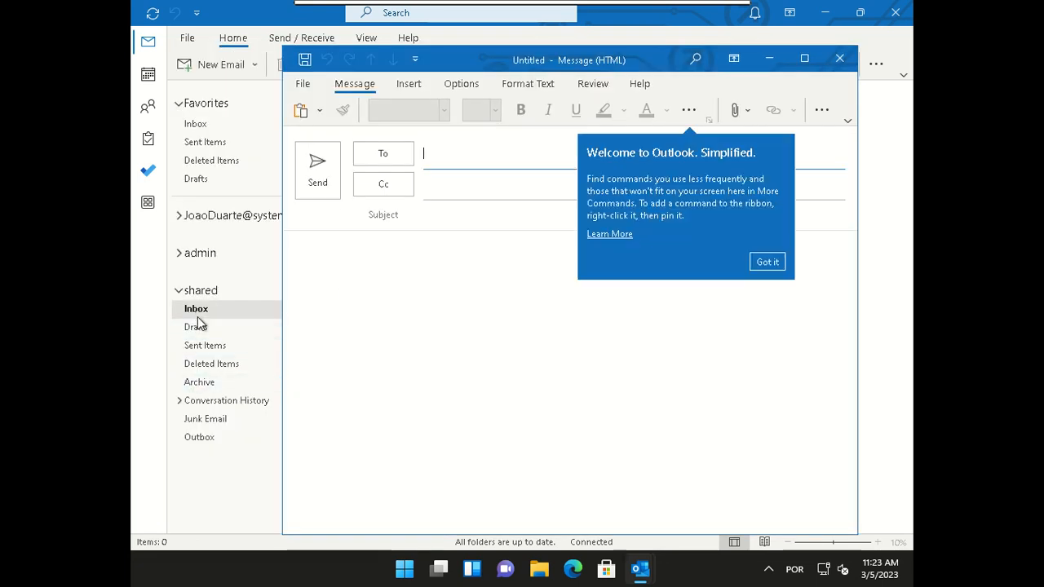
pyautogui.moveTo(755, 207)
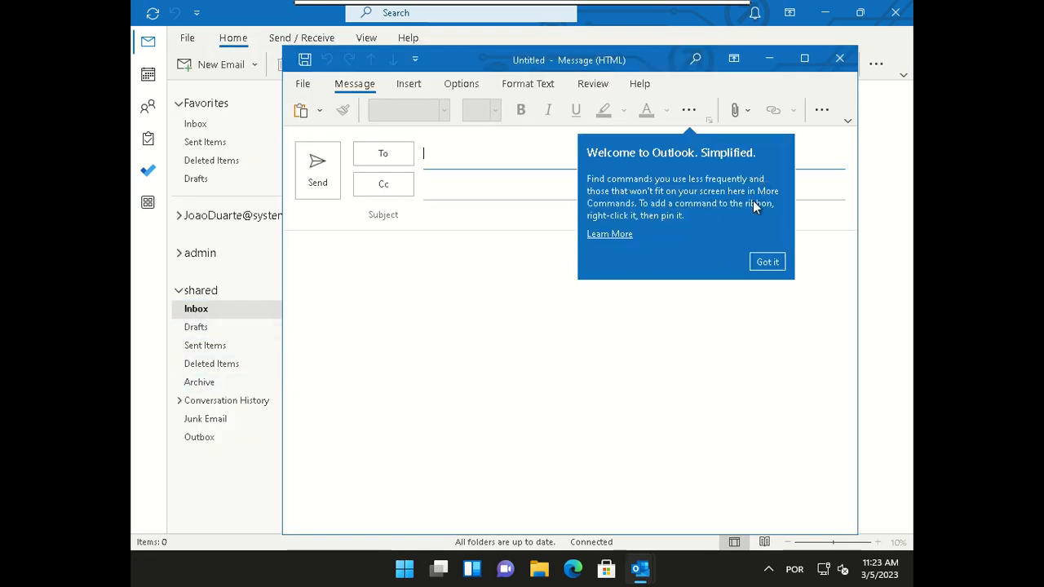
pyautogui.click(766, 261)
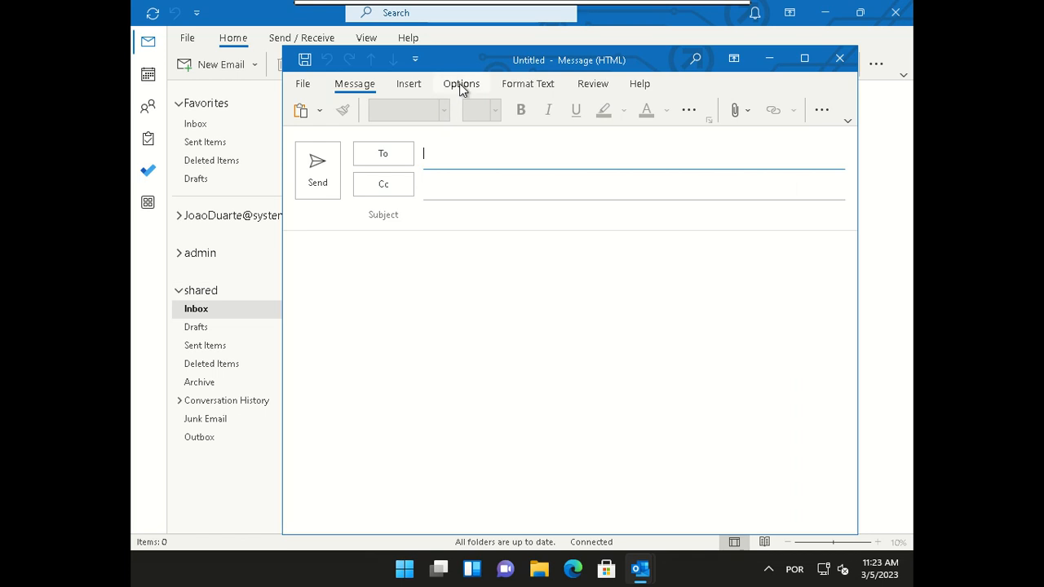
# Add the From field to the message via the Options overflow menu
pyautogui.click(460, 84)
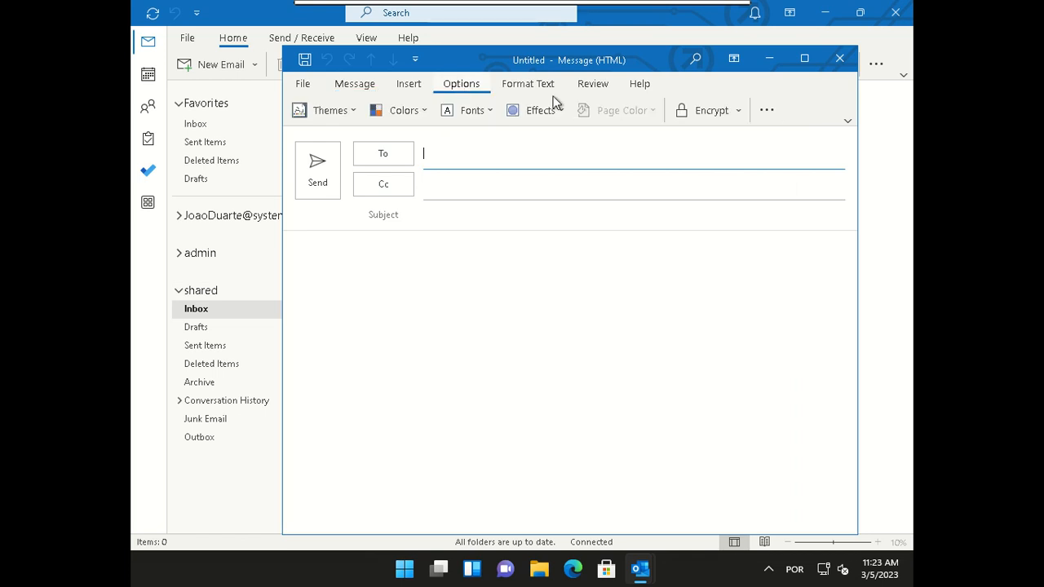
pyautogui.click(766, 111)
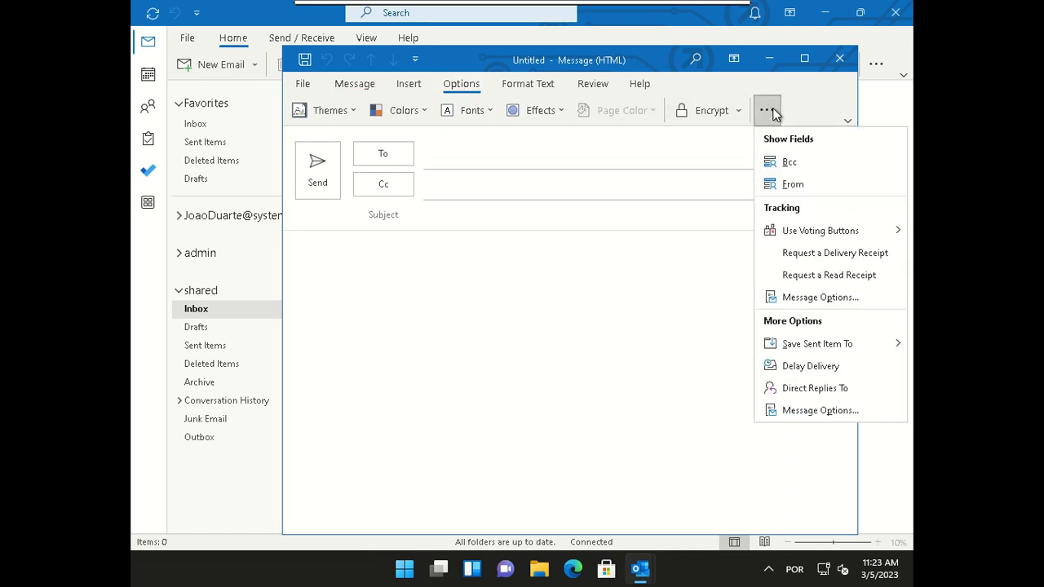
pyautogui.moveTo(793, 182)
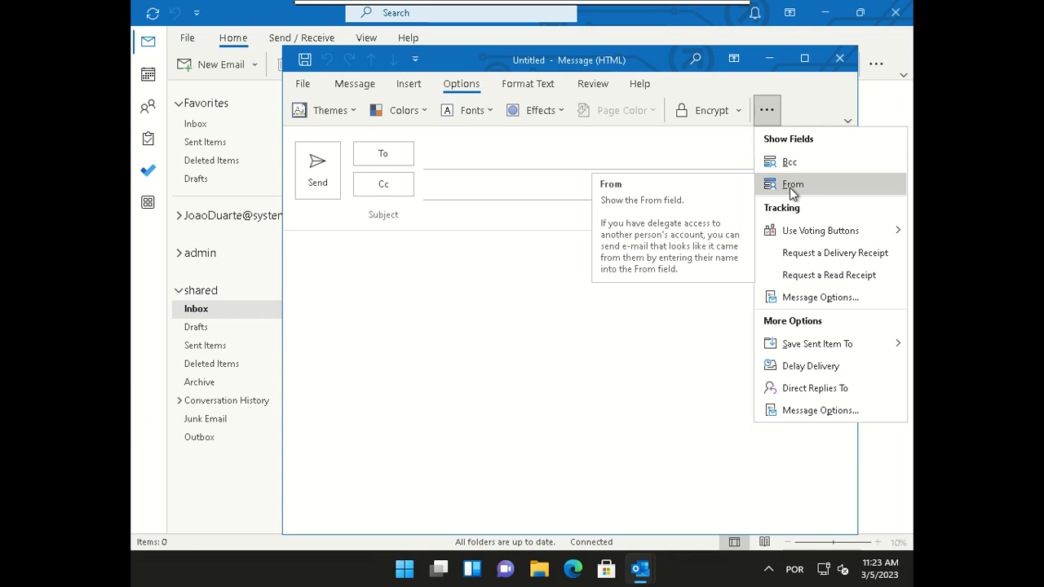
pyautogui.click(793, 184)
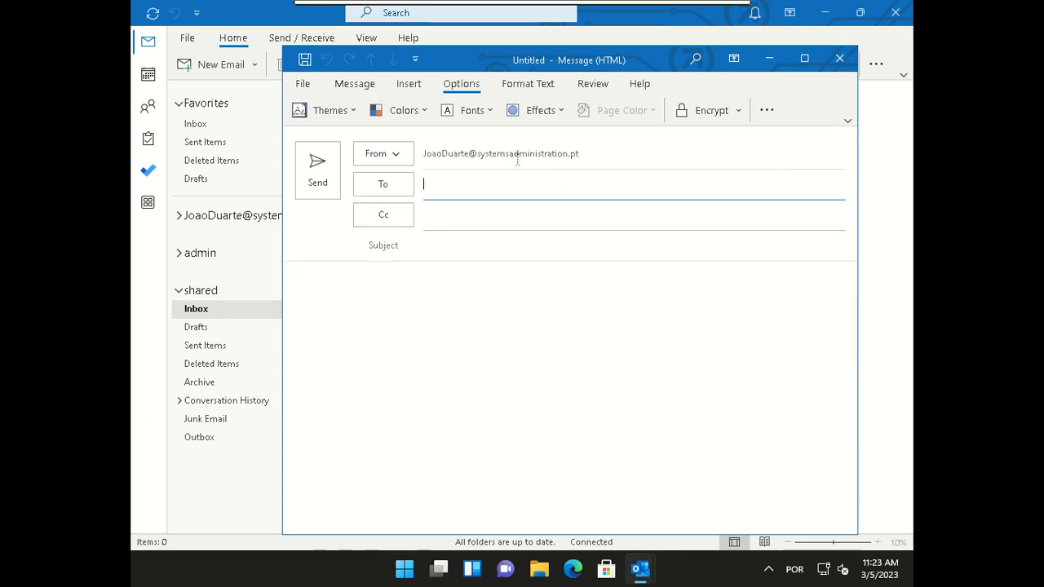
pyautogui.moveTo(450, 170)
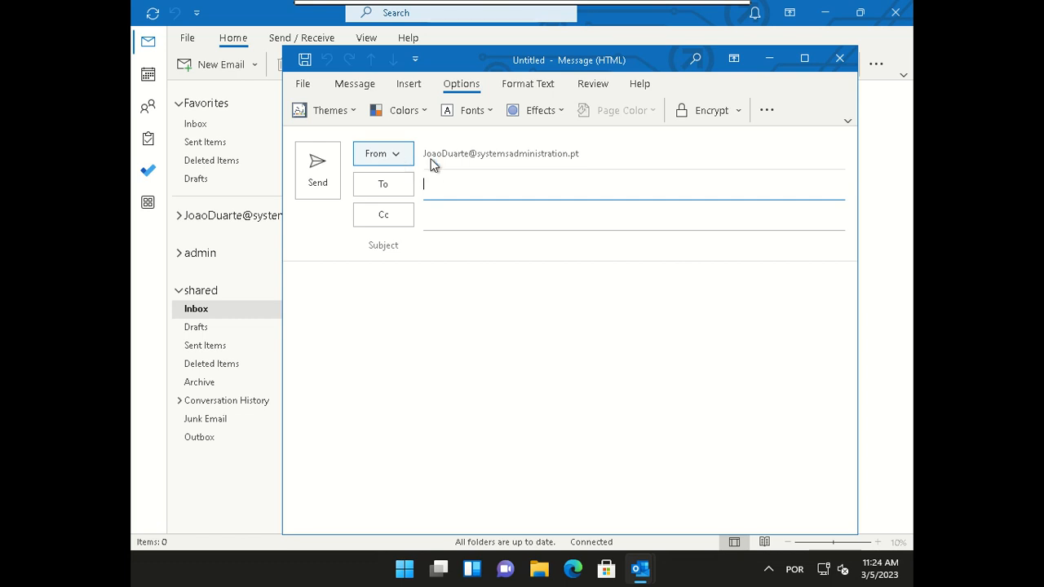
pyautogui.click(382, 153)
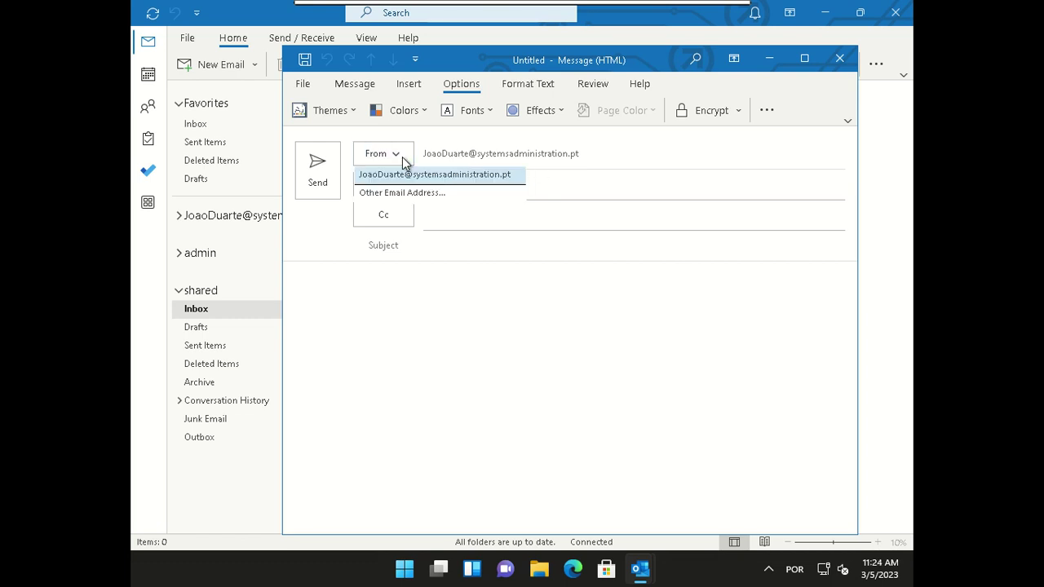
pyautogui.click(401, 192)
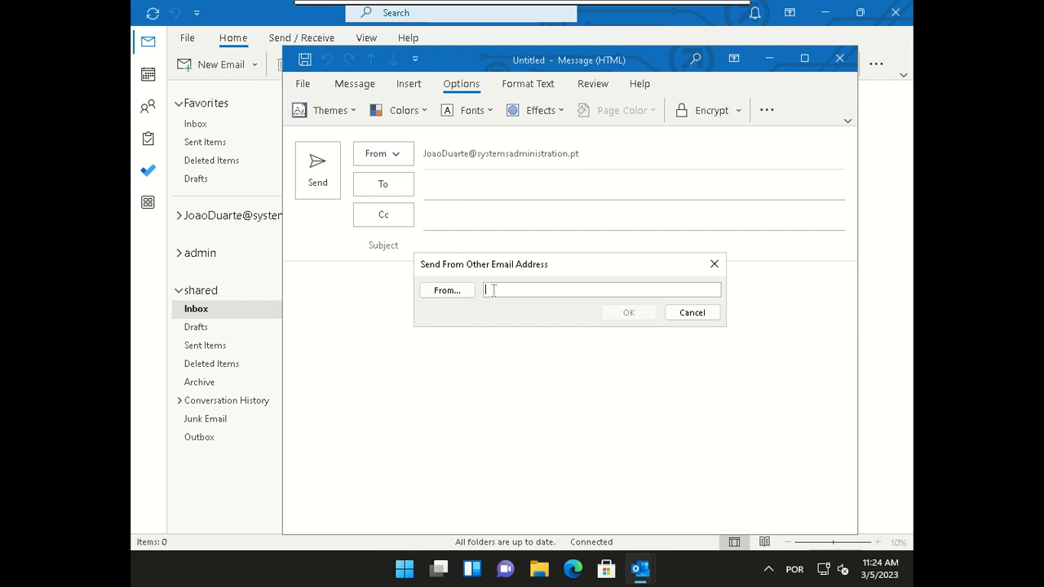
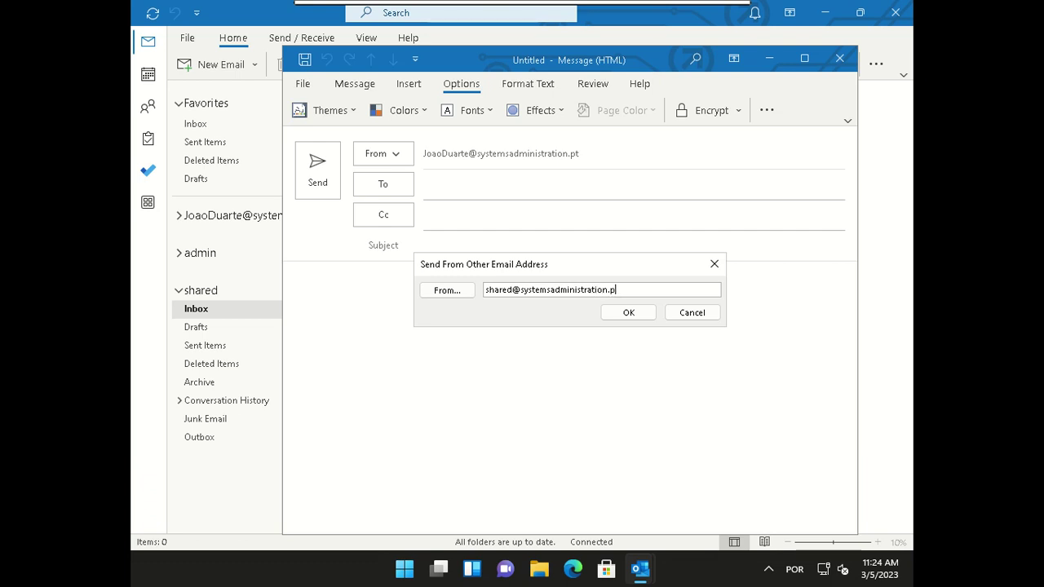
pyautogui.click(628, 313)
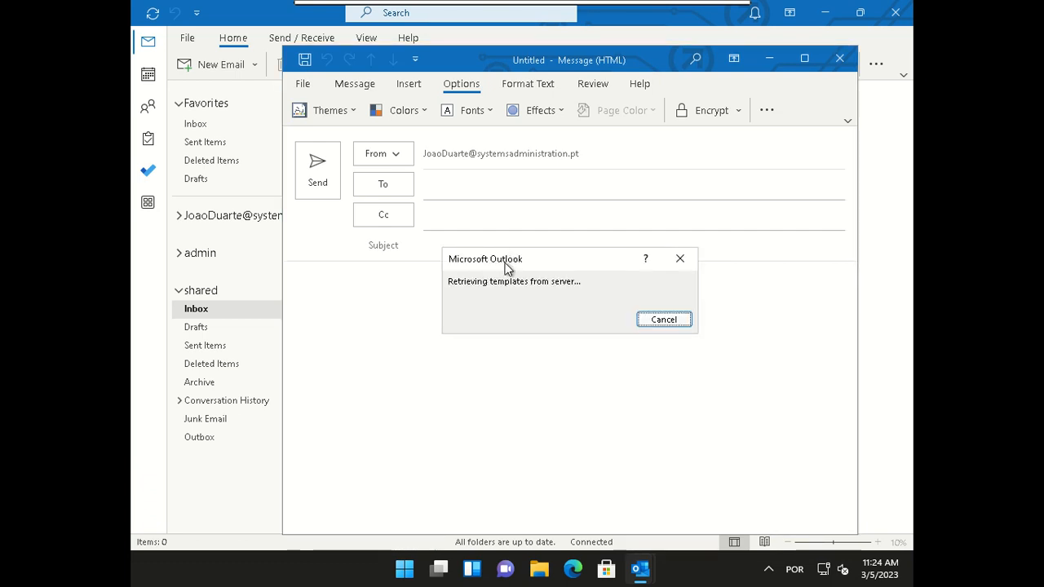
pyautogui.moveTo(495, 294)
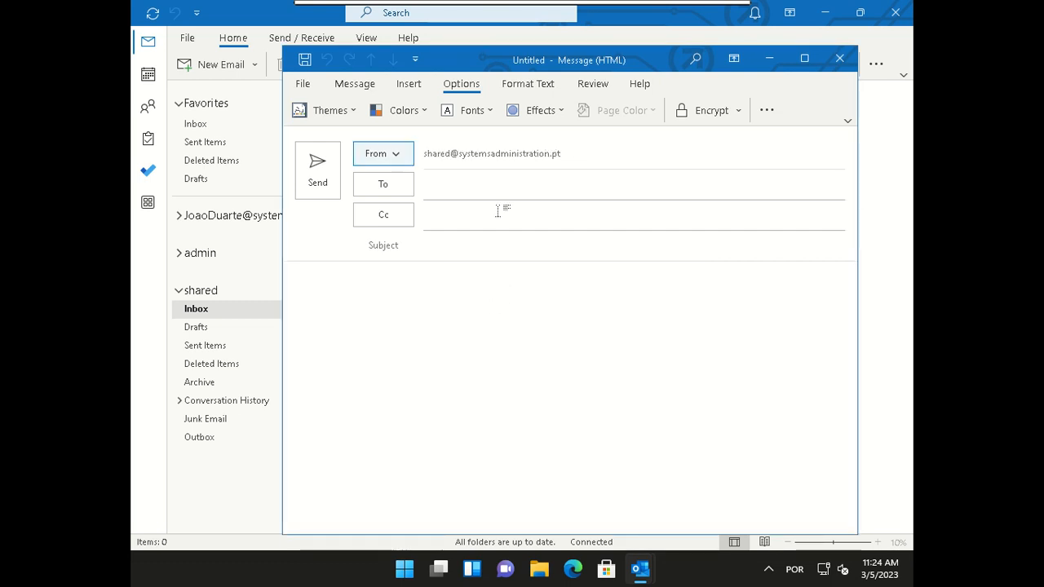
pyautogui.moveTo(538, 166)
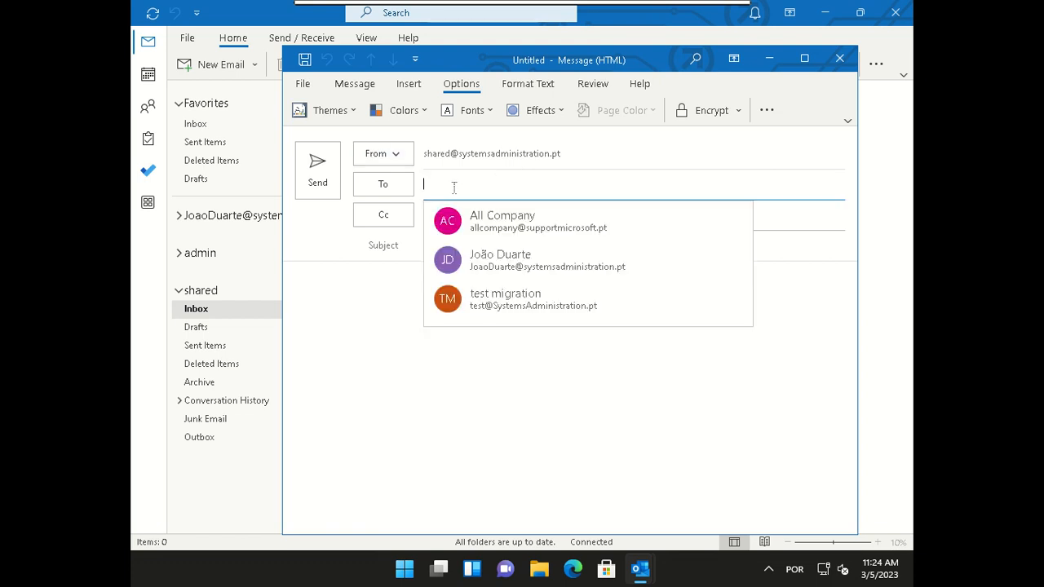
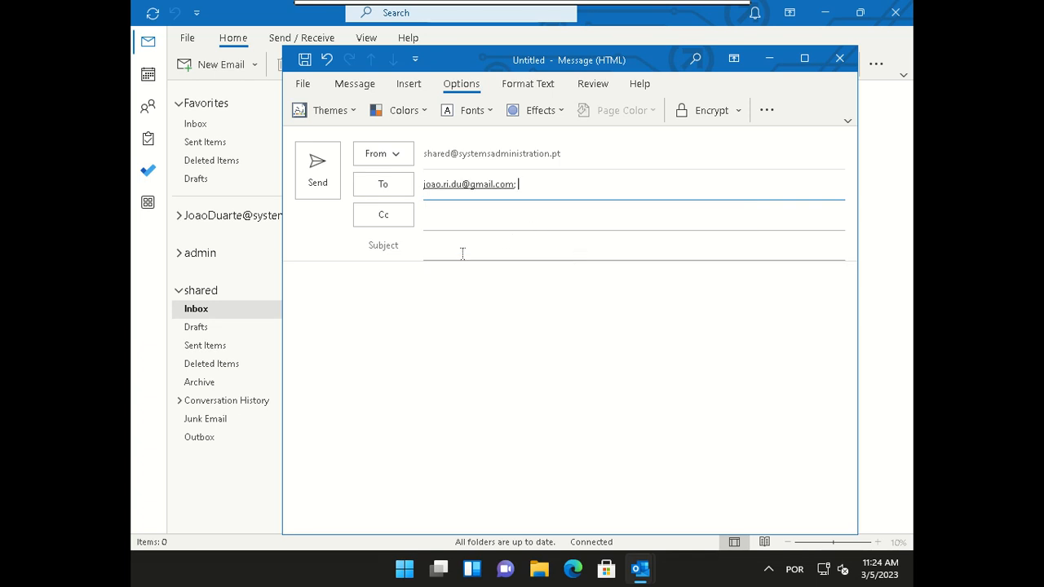
# Address the Gmail recipient, enter subject 'teste msg' and body 'Hello world', and send it
pyautogui.write('teste')
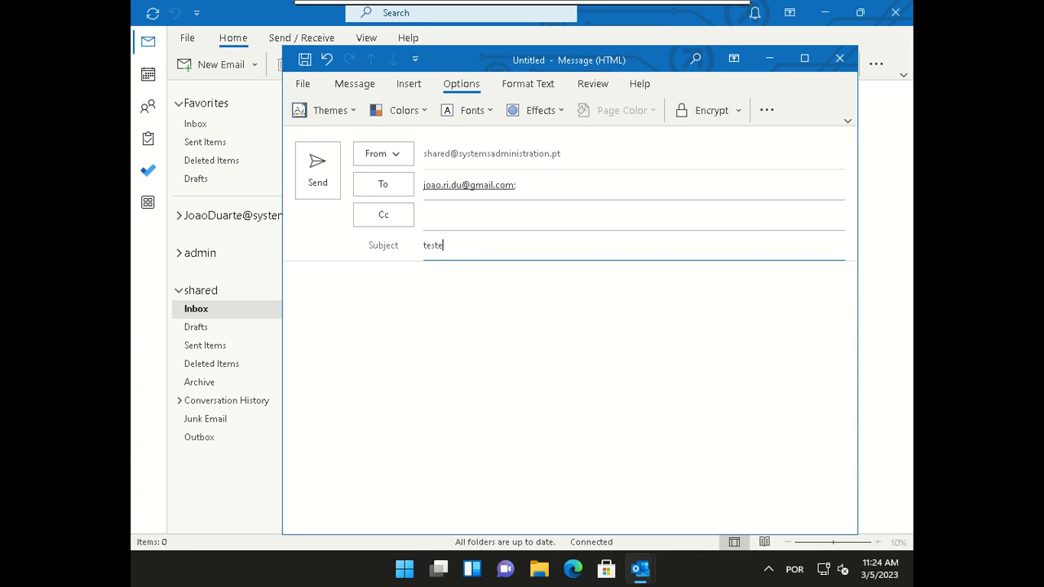
pyautogui.write('me')
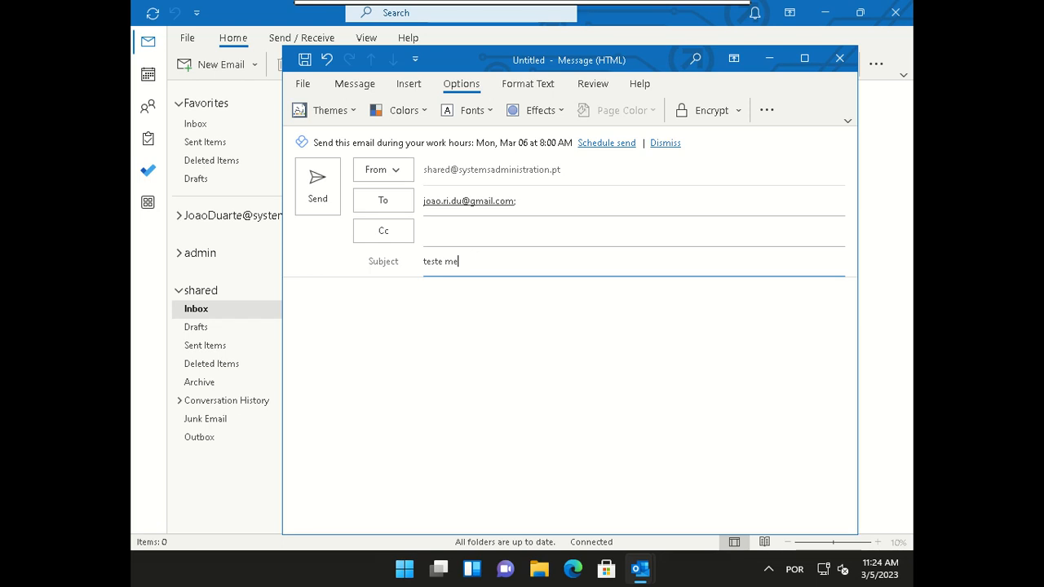
pyautogui.write('sg')
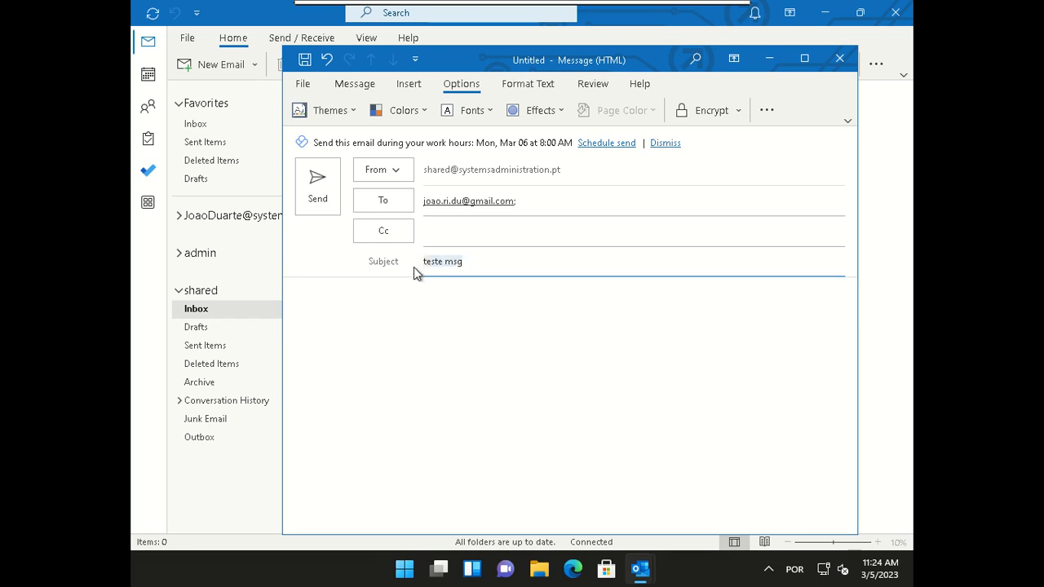
pyautogui.write('hel')
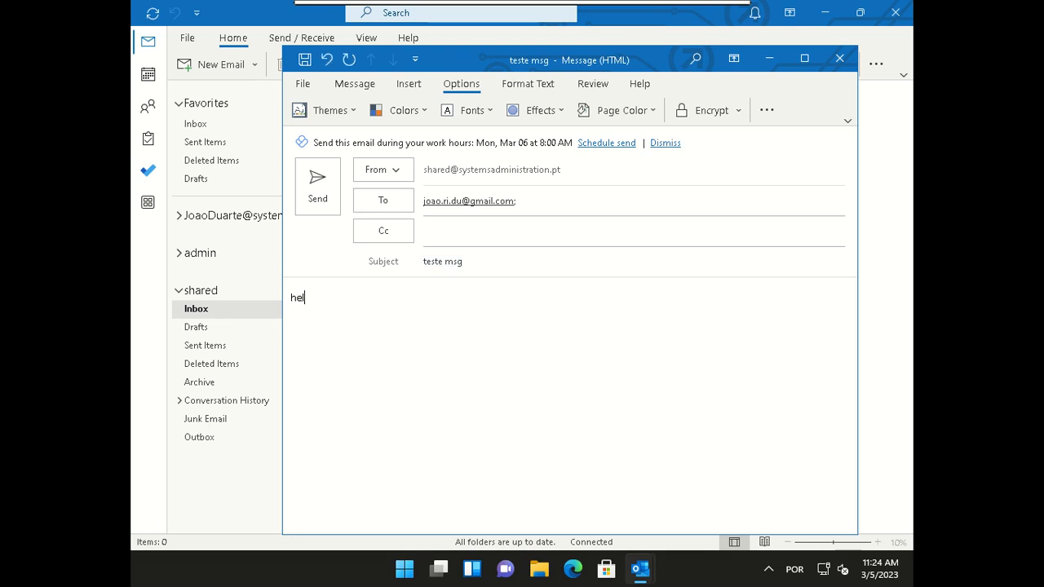
pyautogui.write('Hello wo')
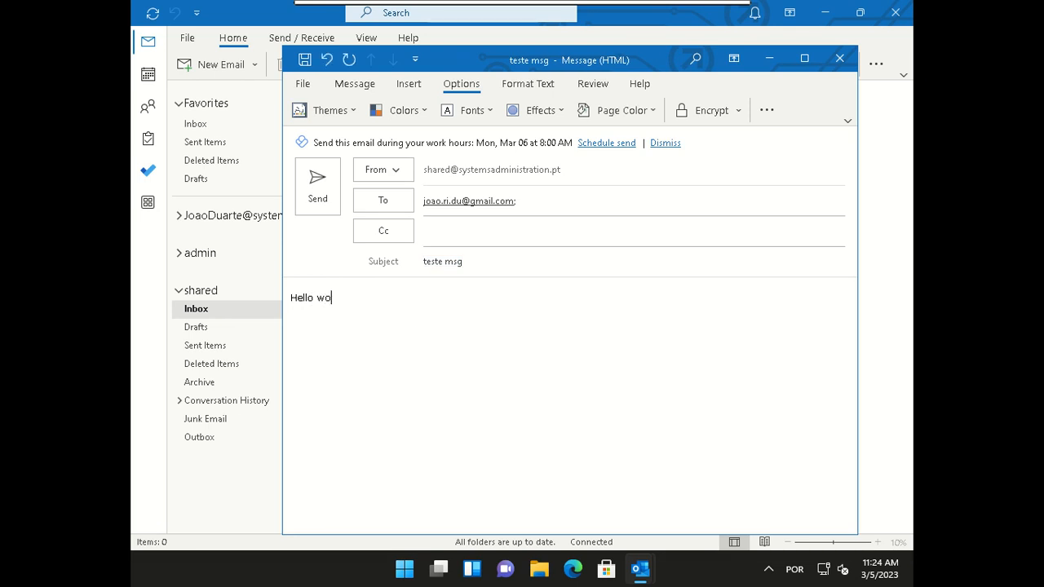
pyautogui.write('rld')
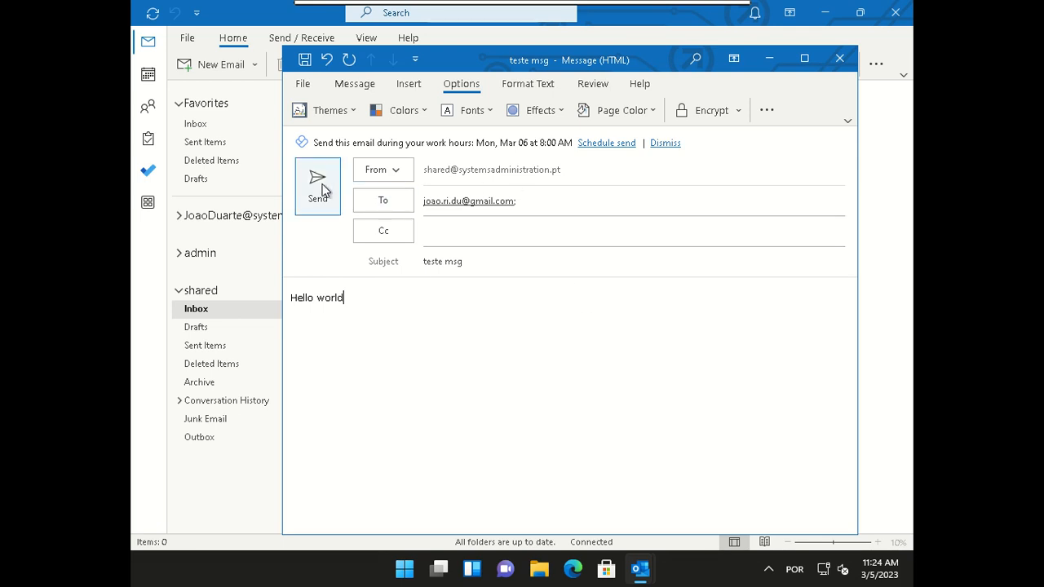
pyautogui.click(316, 186)
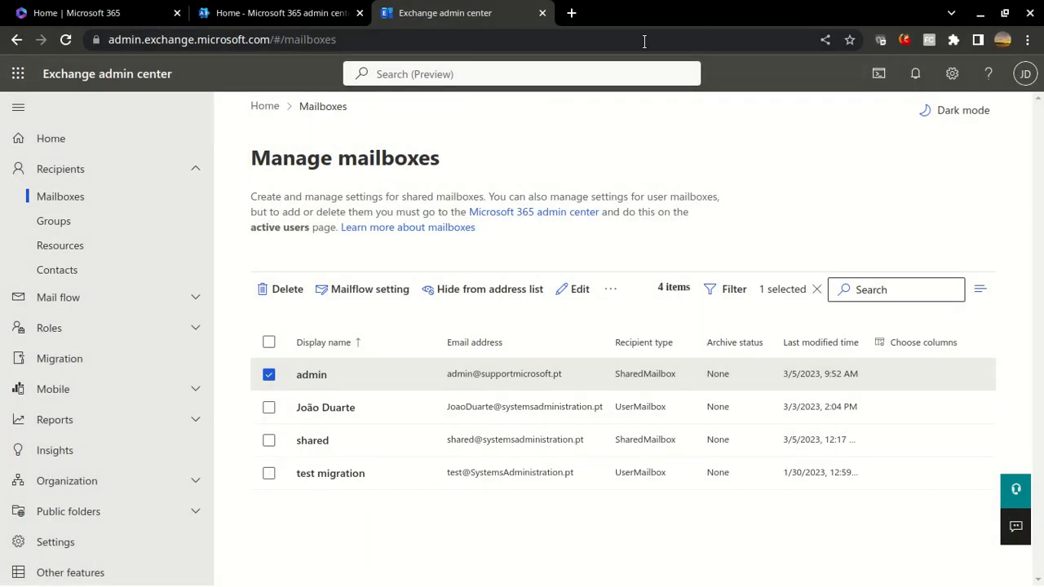
# Check the Gmail inbox in a new Chrome tab, then minimize the browser
pyautogui.click(571, 13)
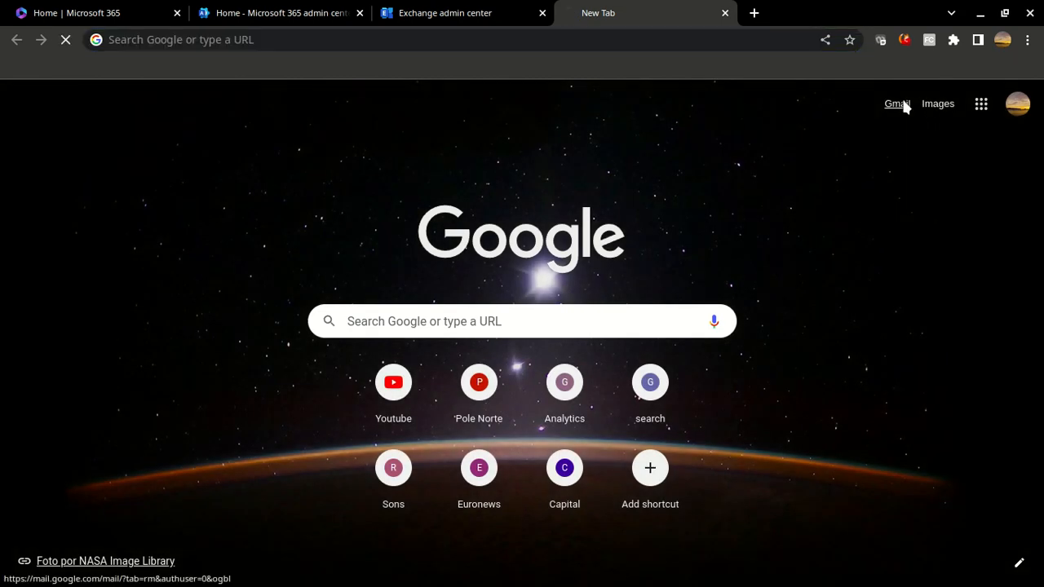
pyautogui.click(897, 104)
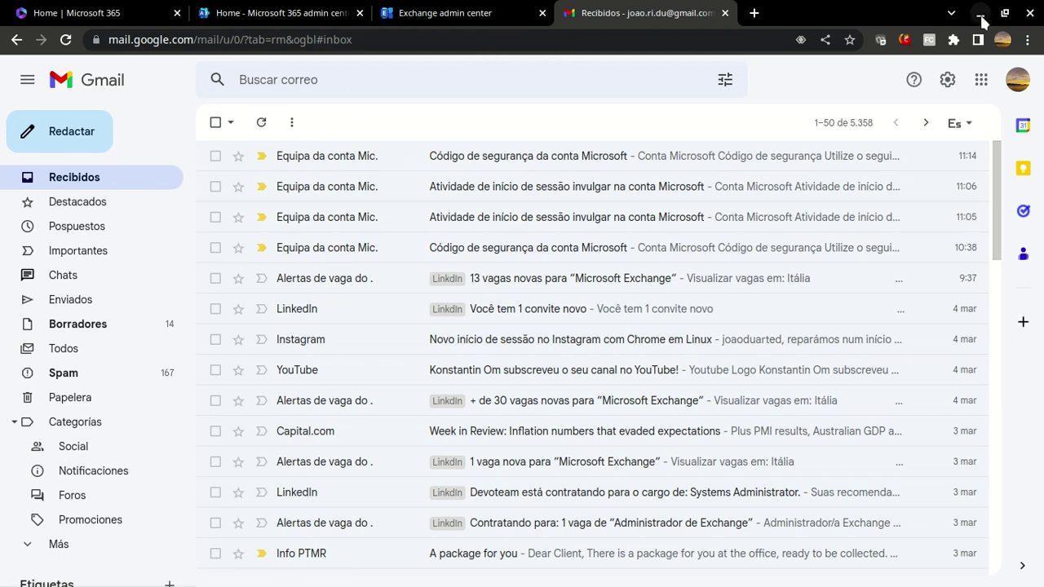
pyautogui.click(979, 14)
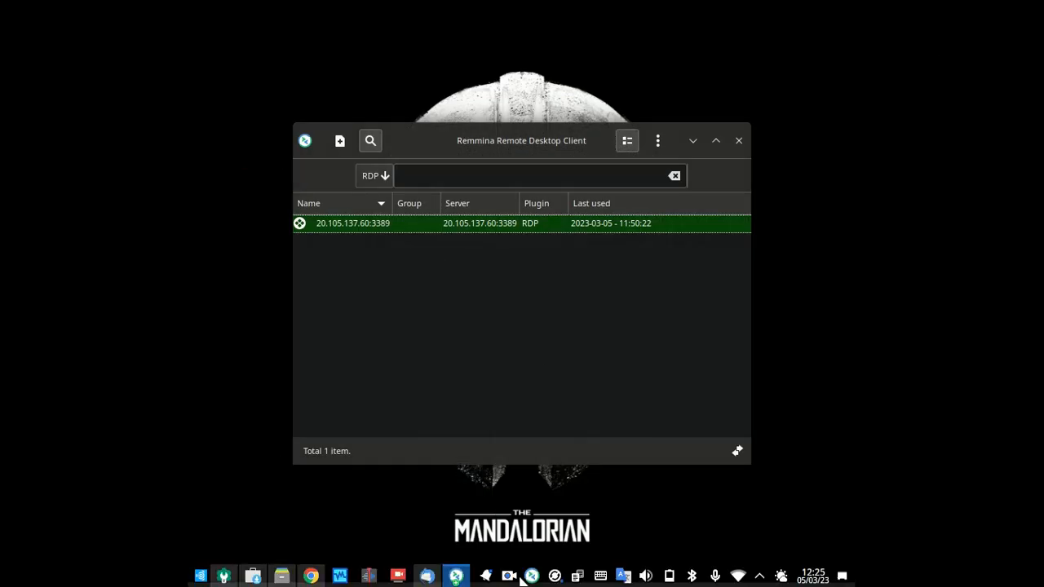
pyautogui.moveTo(368, 576)
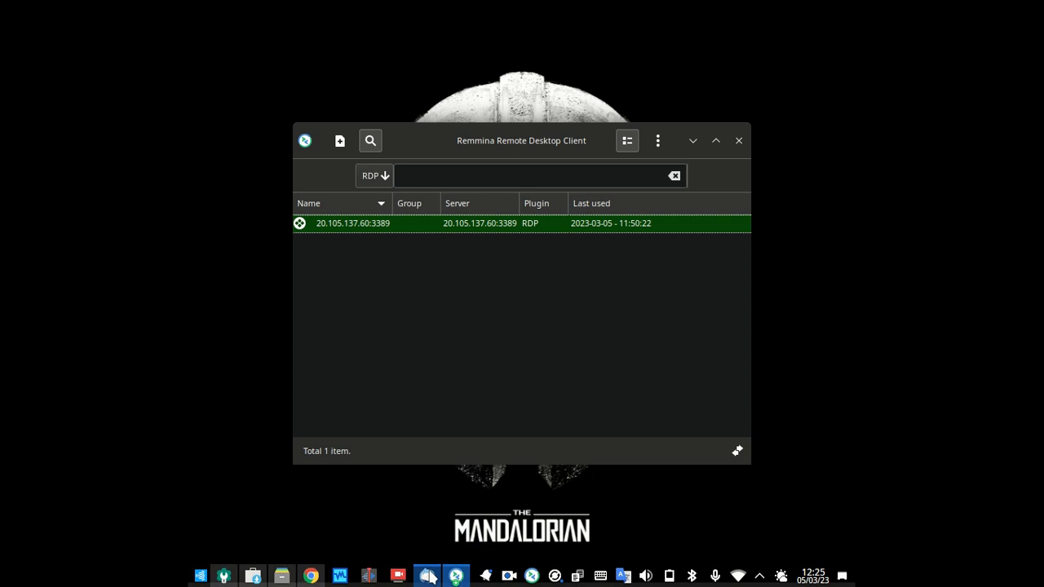
pyautogui.moveTo(532, 575)
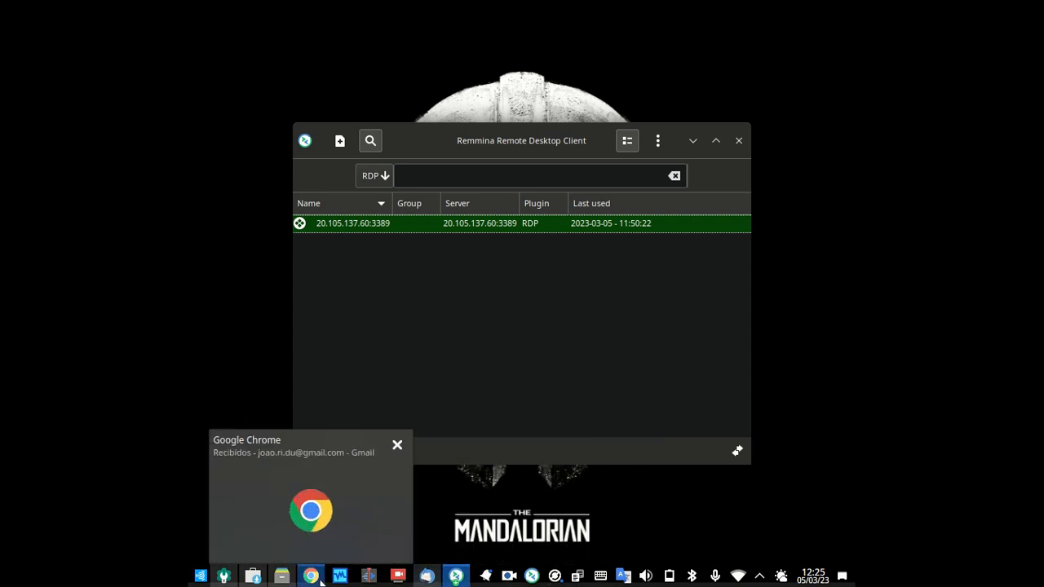
# Bring the Remmina remote Windows session with Outlook back in front
pyautogui.click(310, 509)
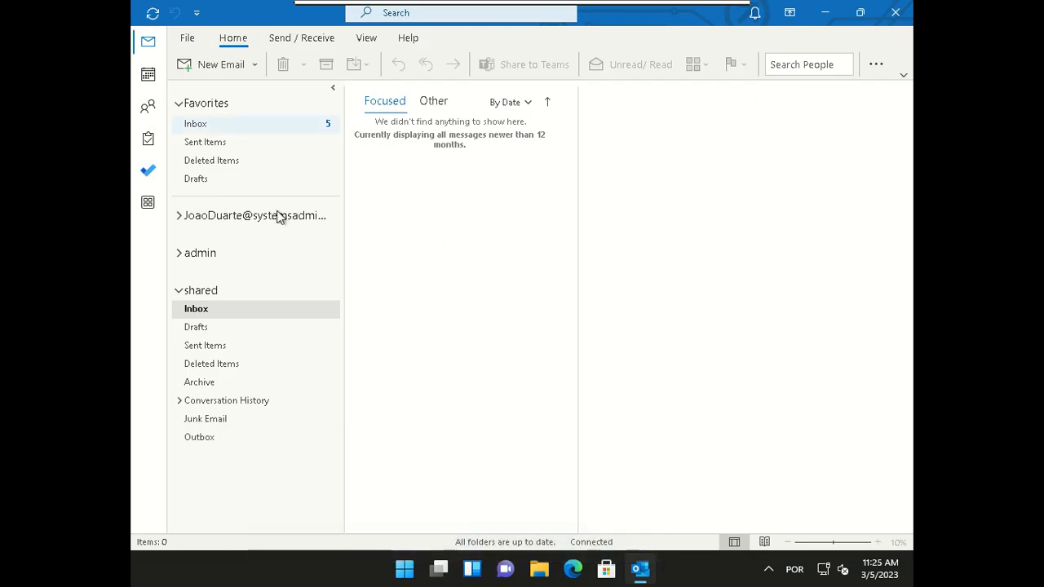
# View the Undeliverable: teste msg report in the inbox and collapse the shared mailbox folders
pyautogui.click(196, 124)
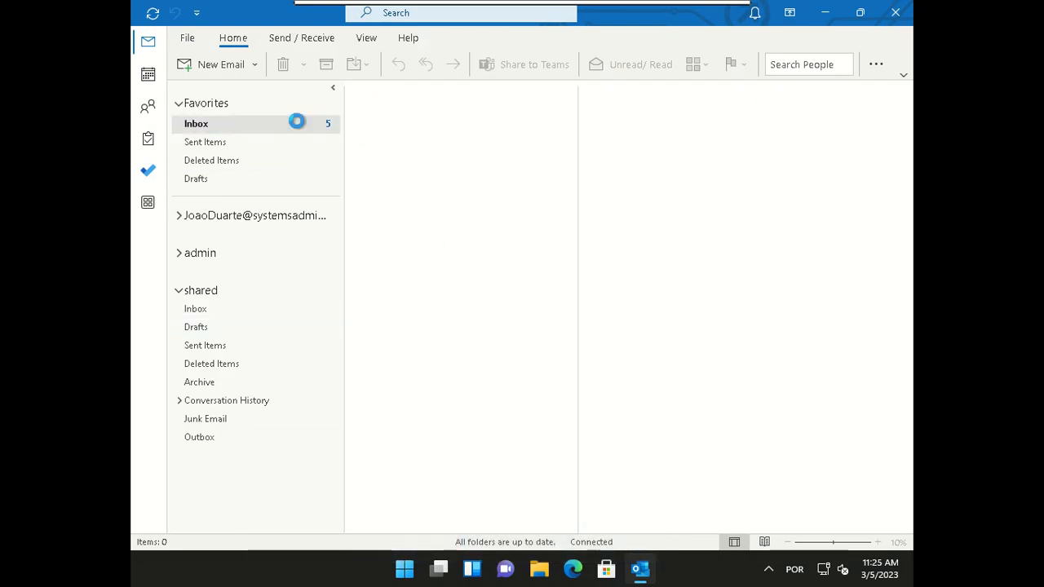
pyautogui.click(196, 124)
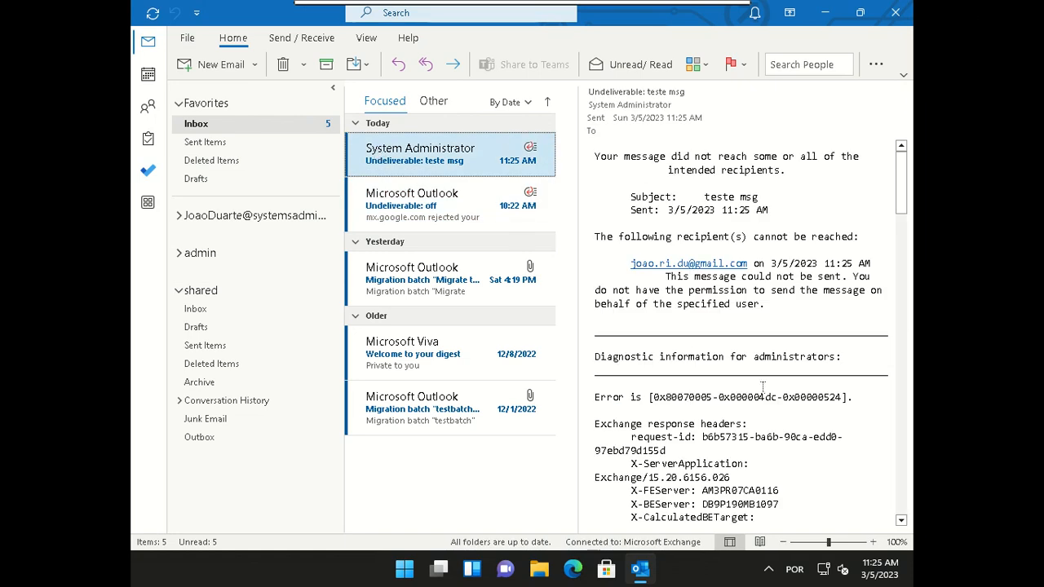
pyautogui.moveTo(714, 242)
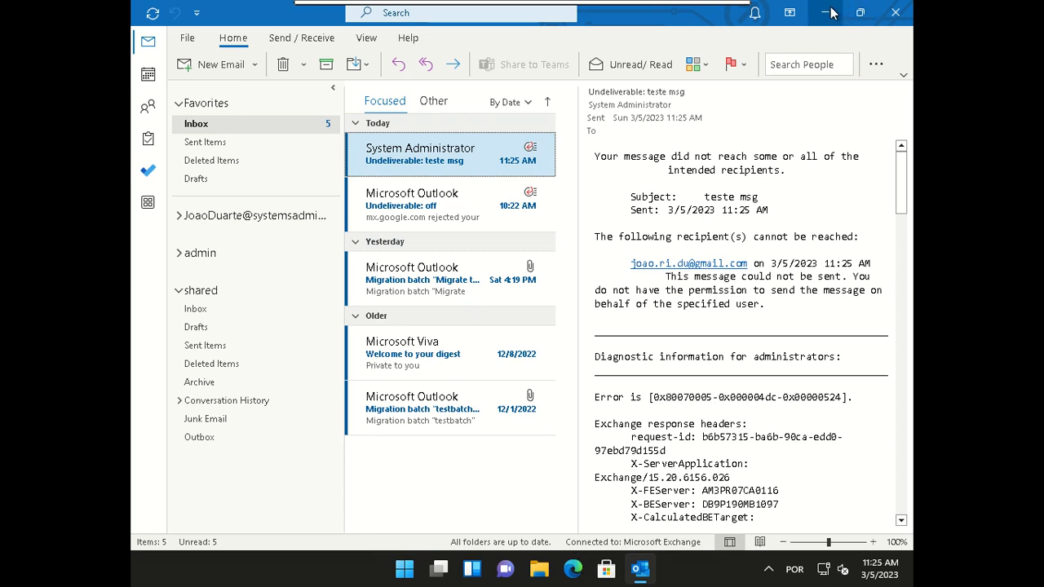
pyautogui.moveTo(331, 272)
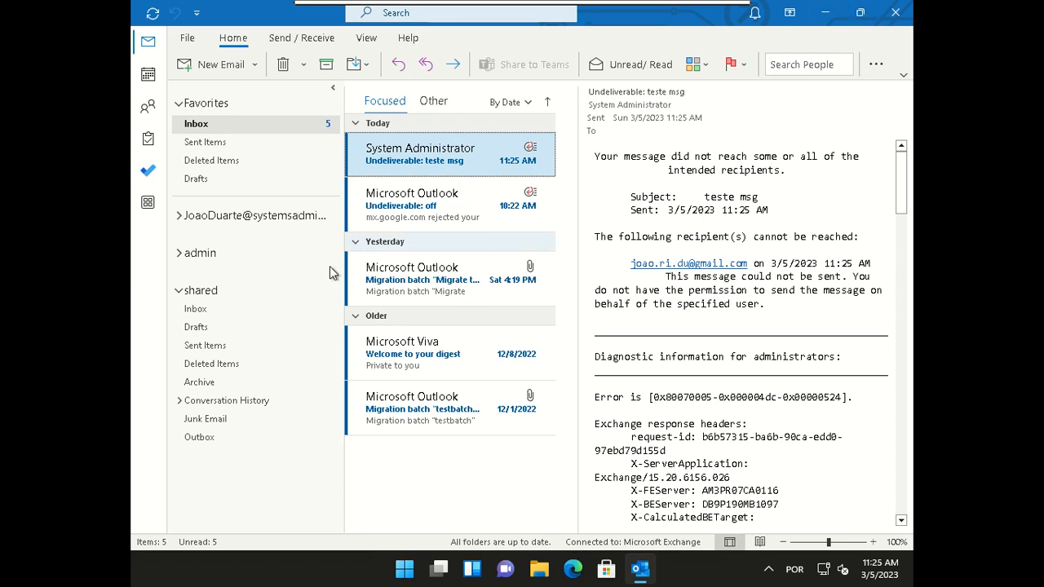
pyautogui.click(183, 290)
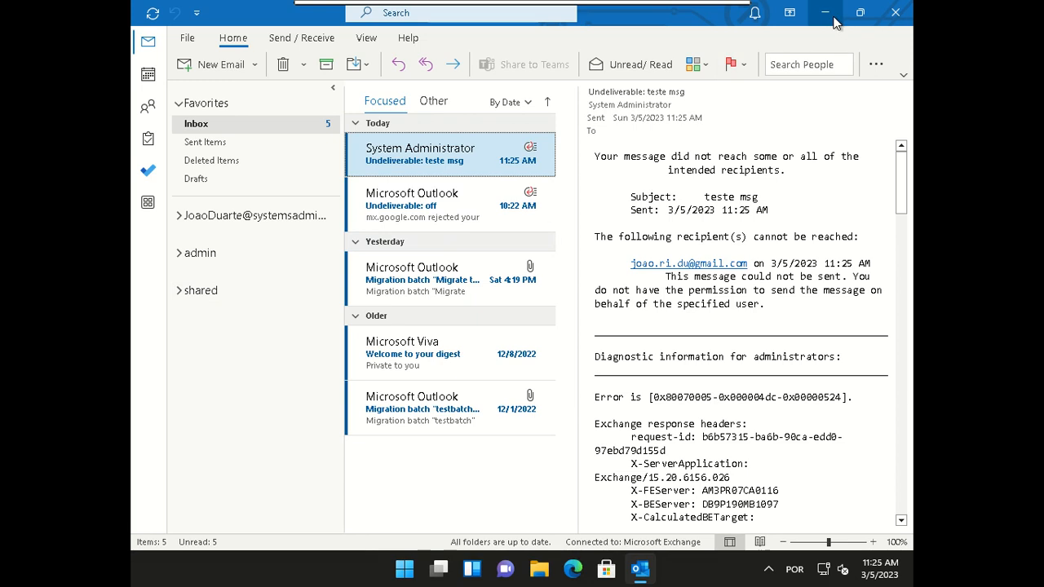
pyautogui.moveTo(826, 13)
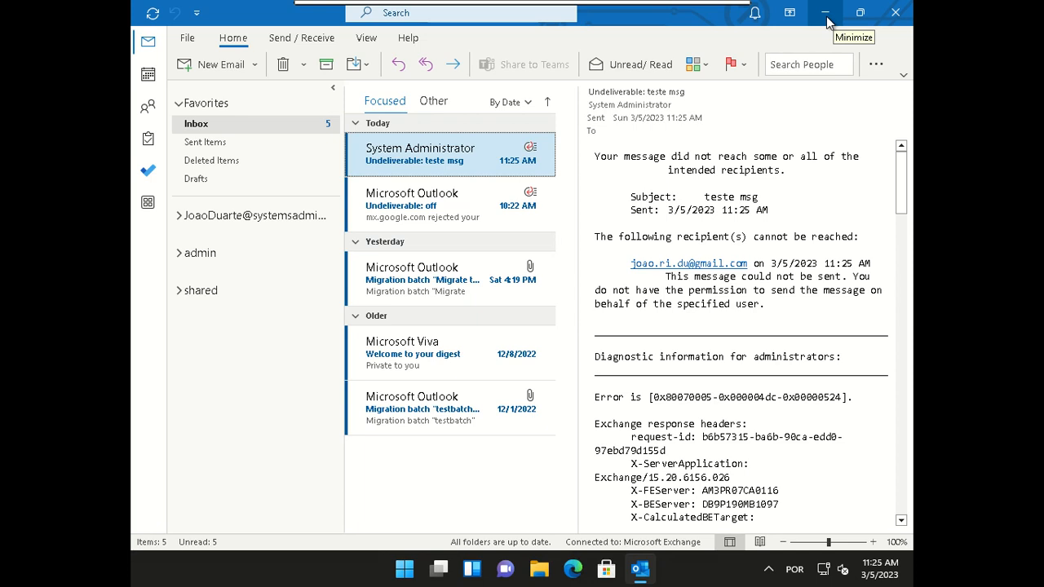
pyautogui.moveTo(825, 17)
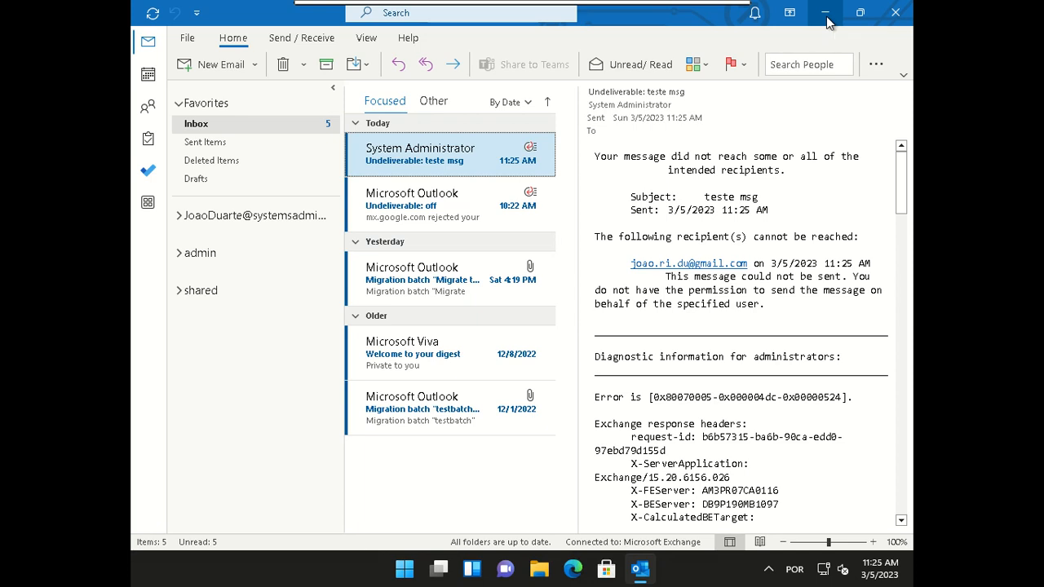
pyautogui.moveTo(644, 31)
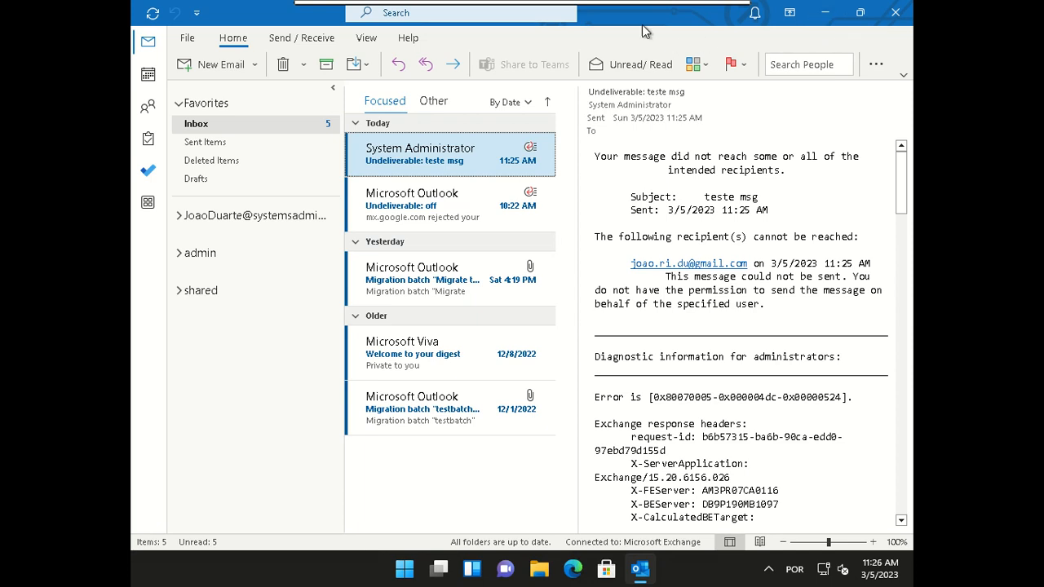